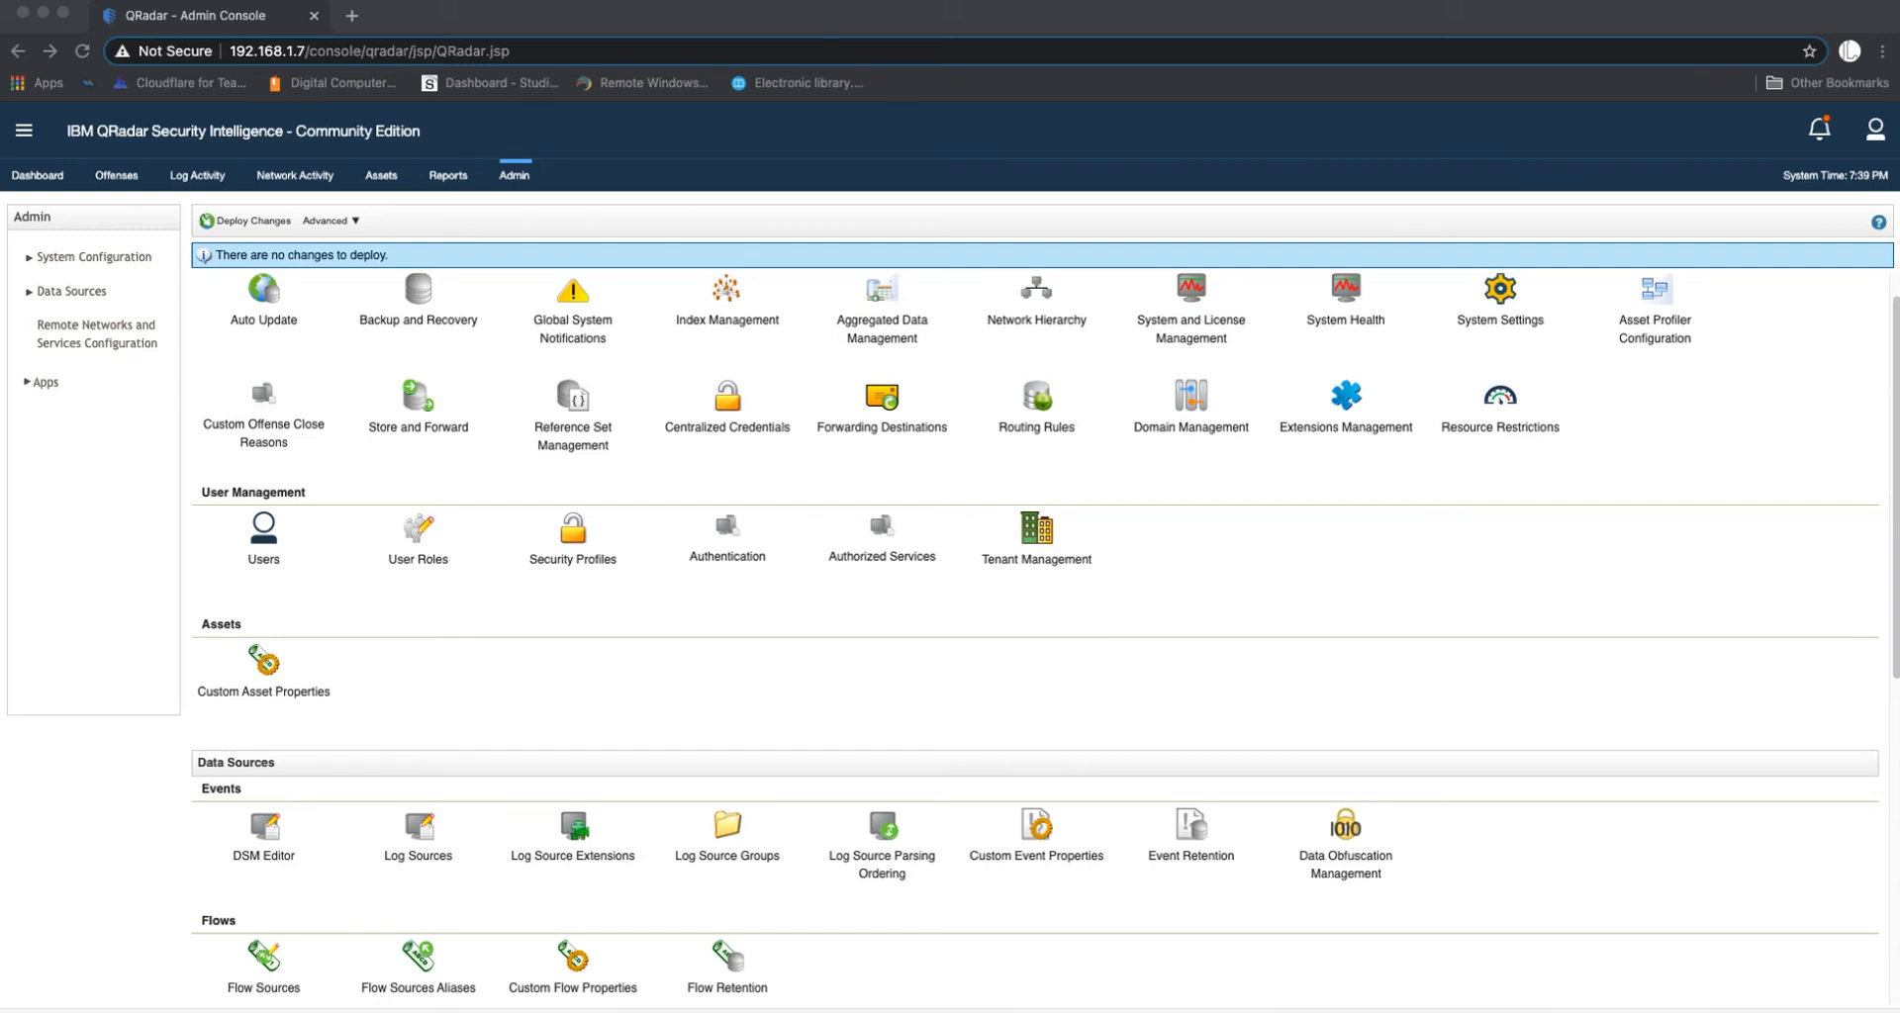
pyautogui.moveTo(912, 636)
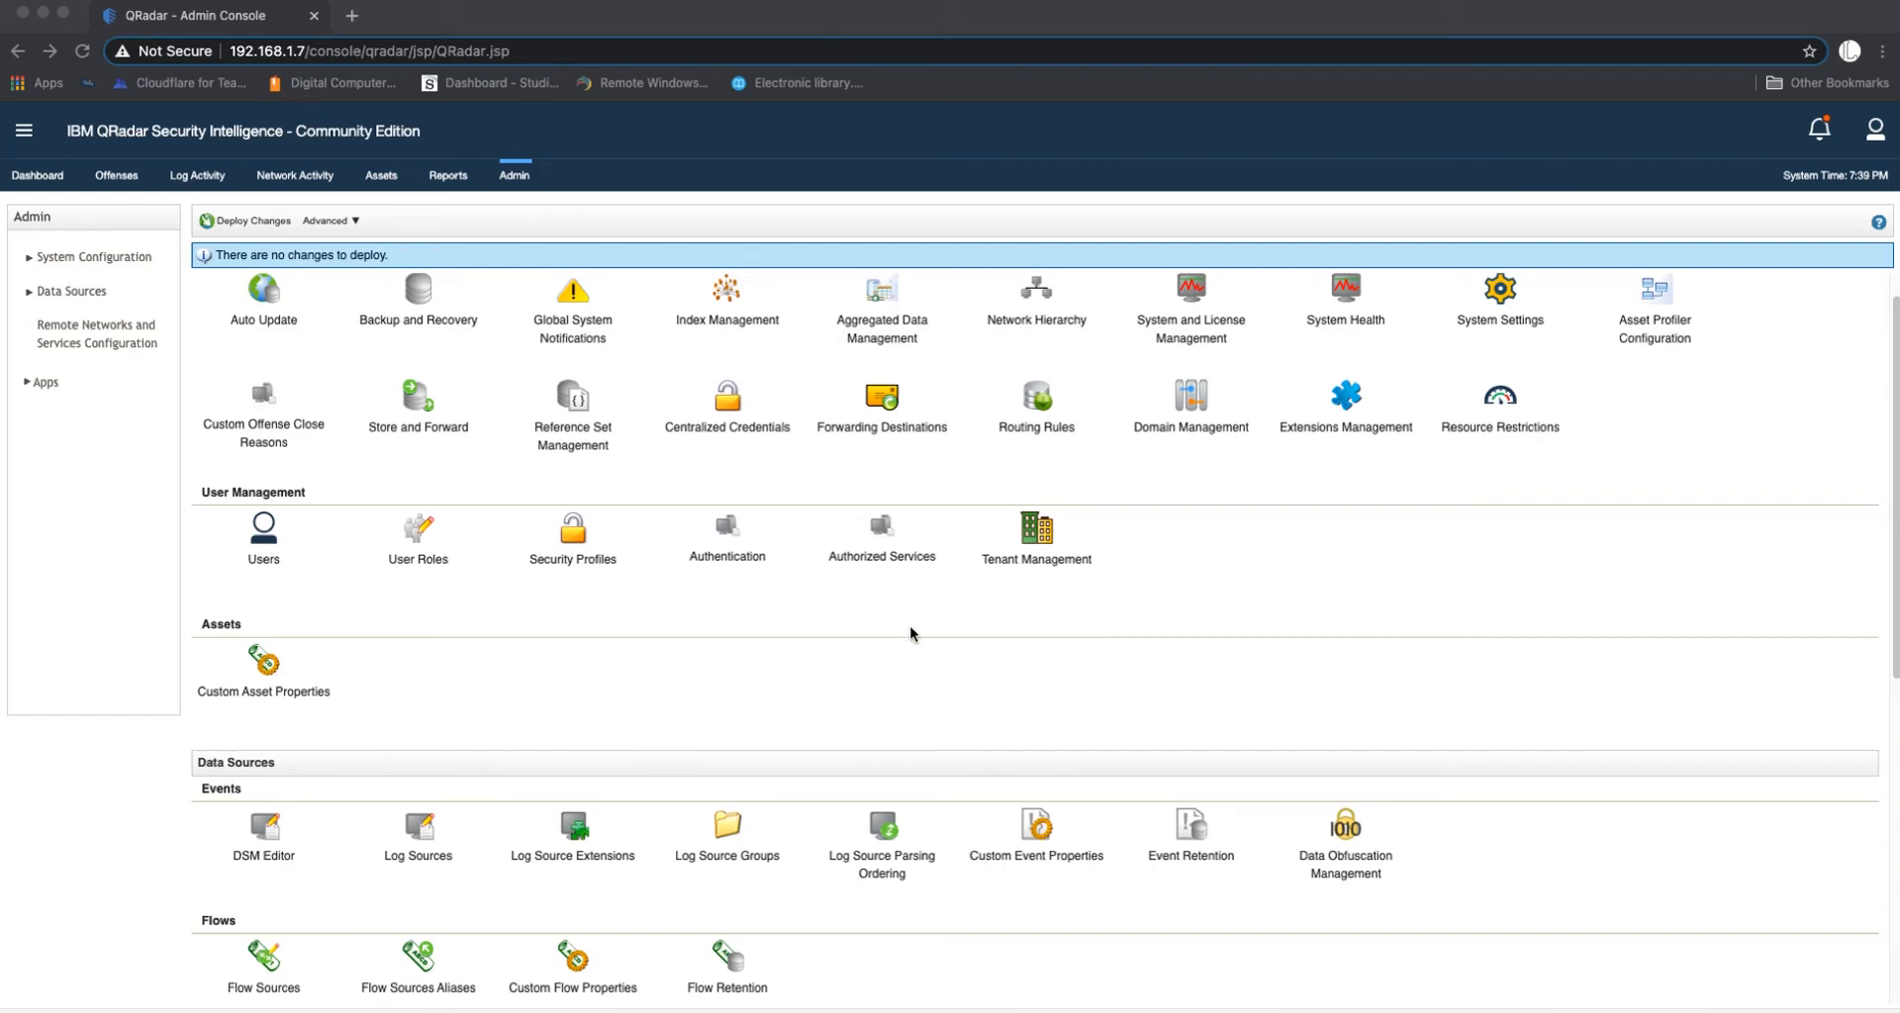
# Step: Open Authentication Configuration from the Admin tab to view LDAP repository AD1 on port 389
pyautogui.click(880, 538)
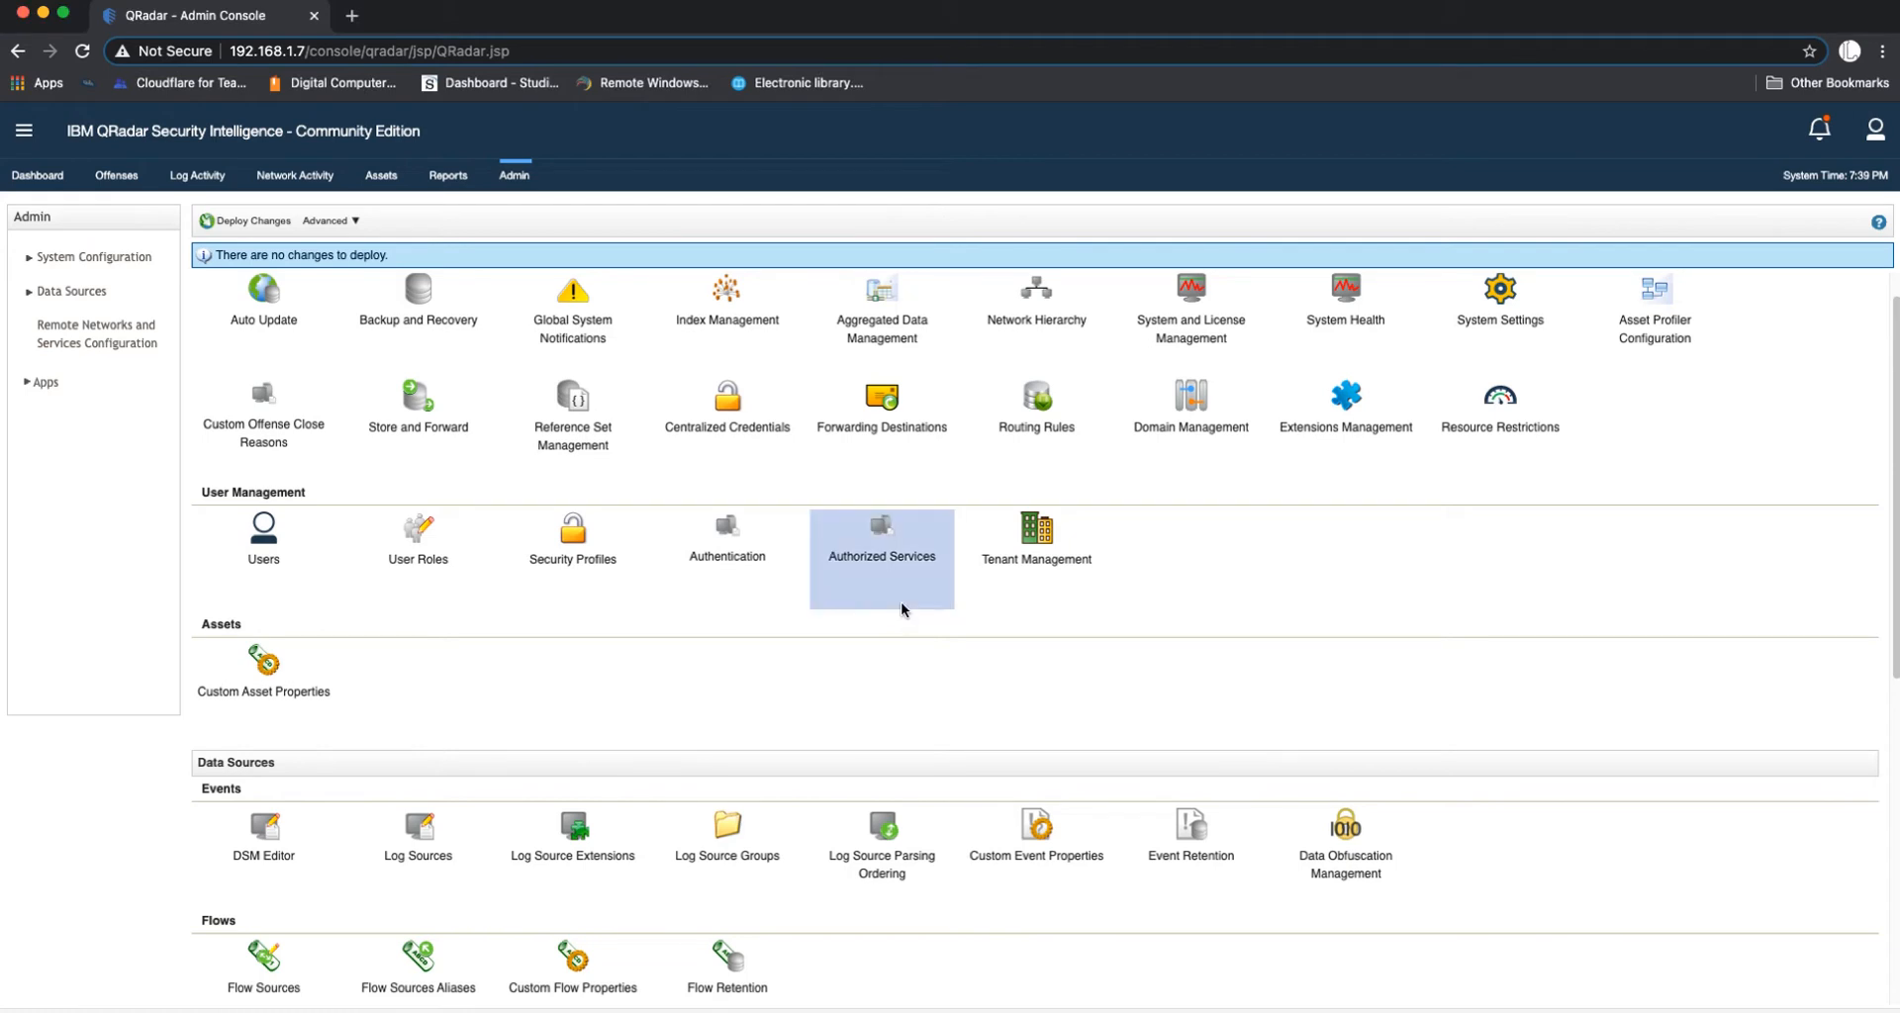
pyautogui.moveTo(727, 557)
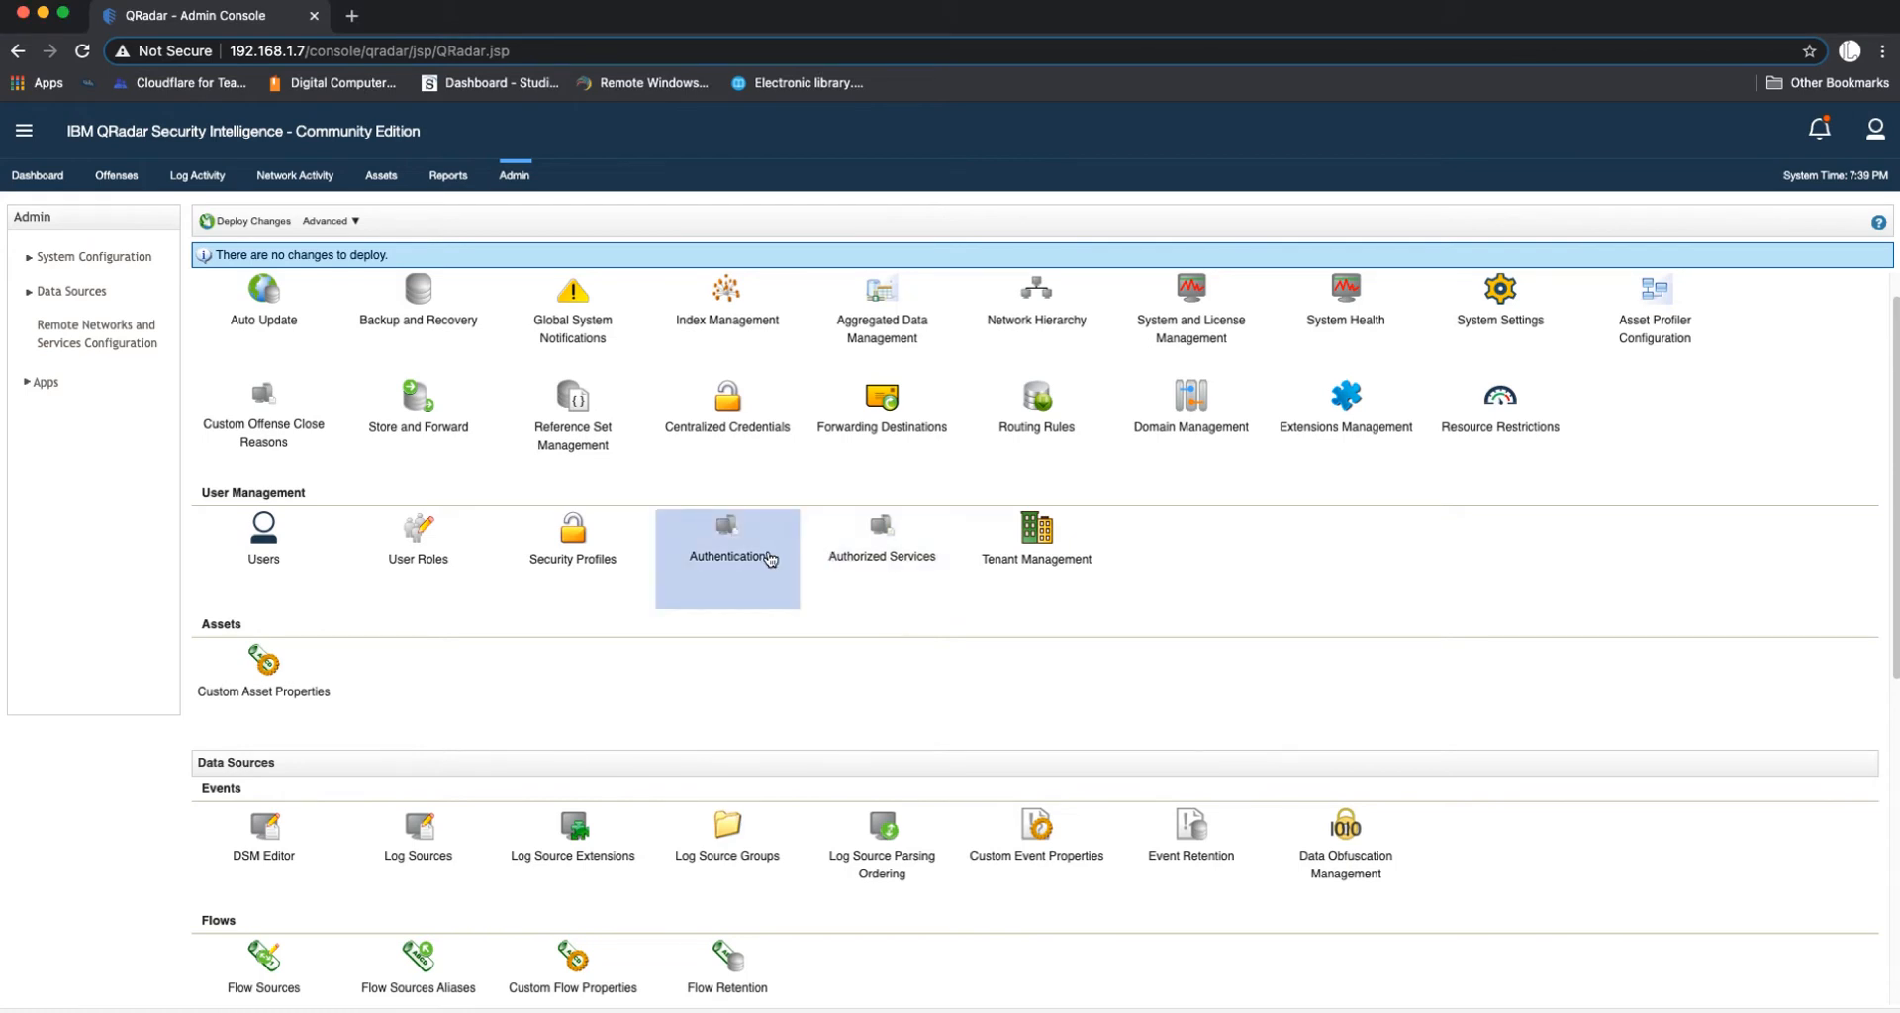
pyautogui.moveTo(748, 557)
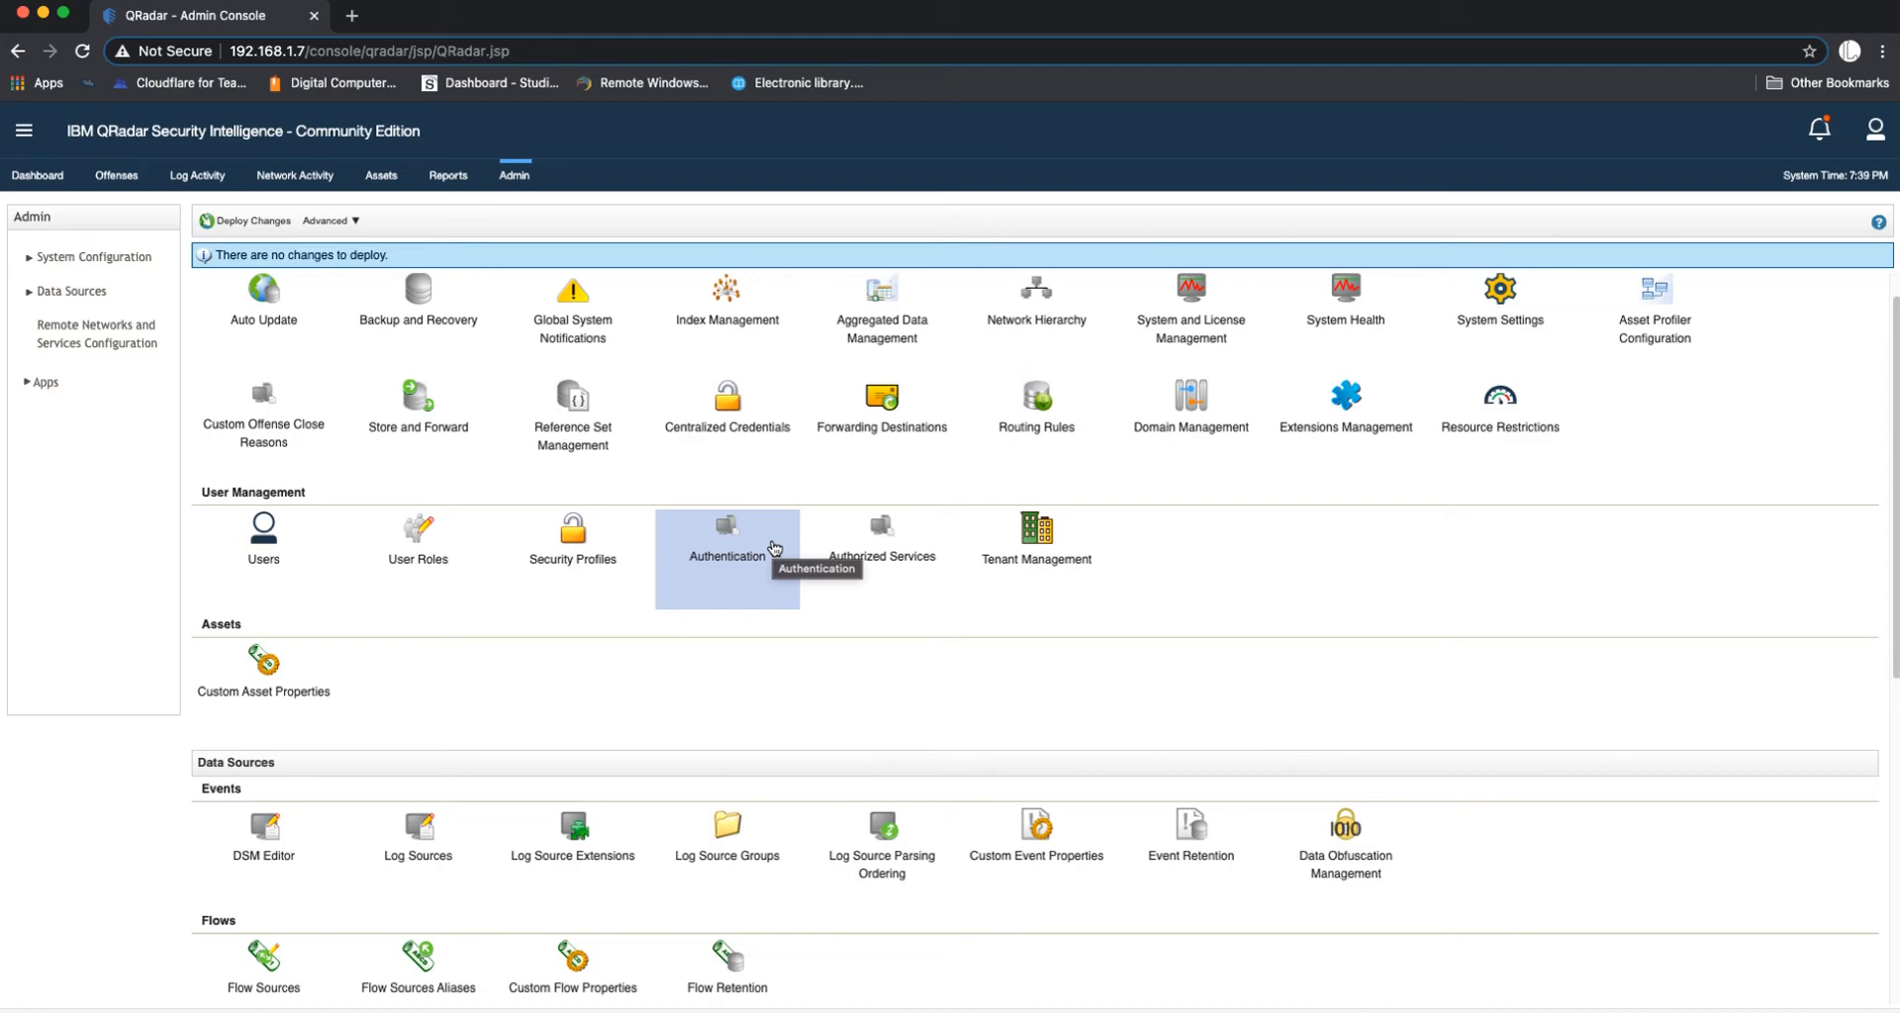
pyautogui.click(728, 539)
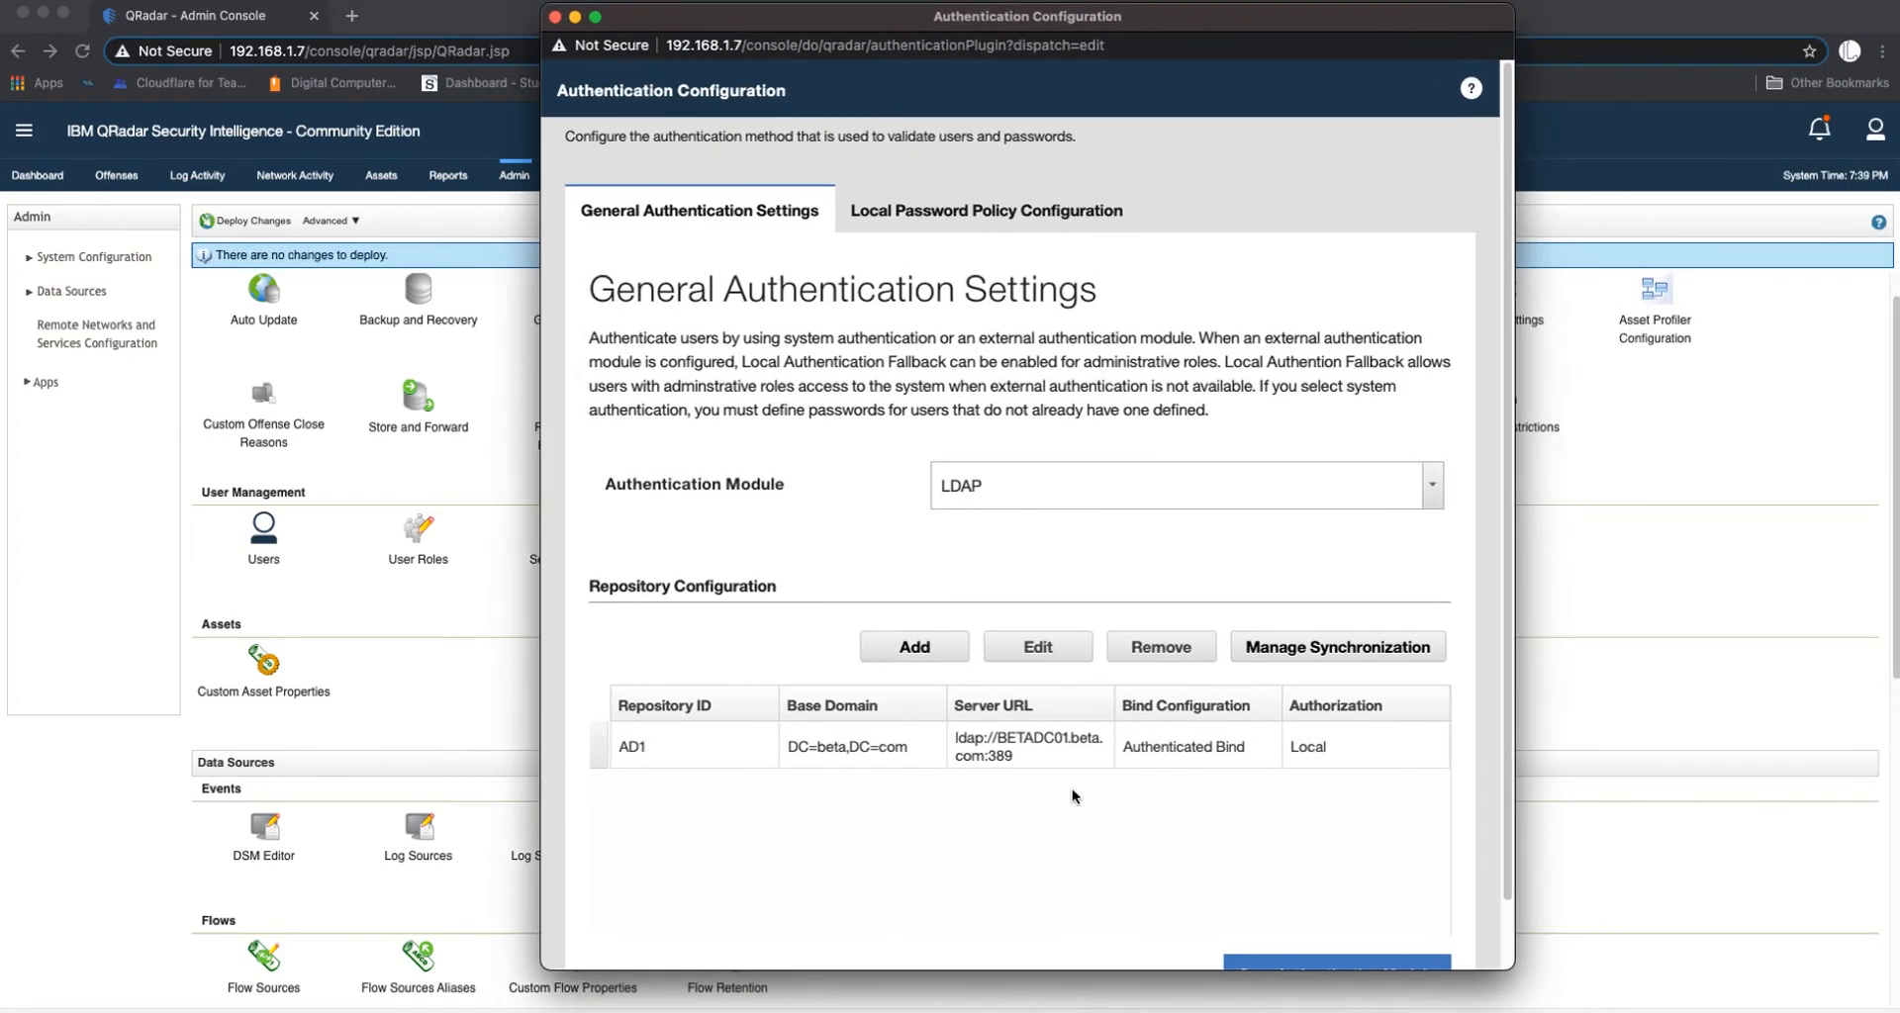
# Step: Open repository AD1 for editing and review its server URL, TLS and bind settings
pyautogui.click(1036, 646)
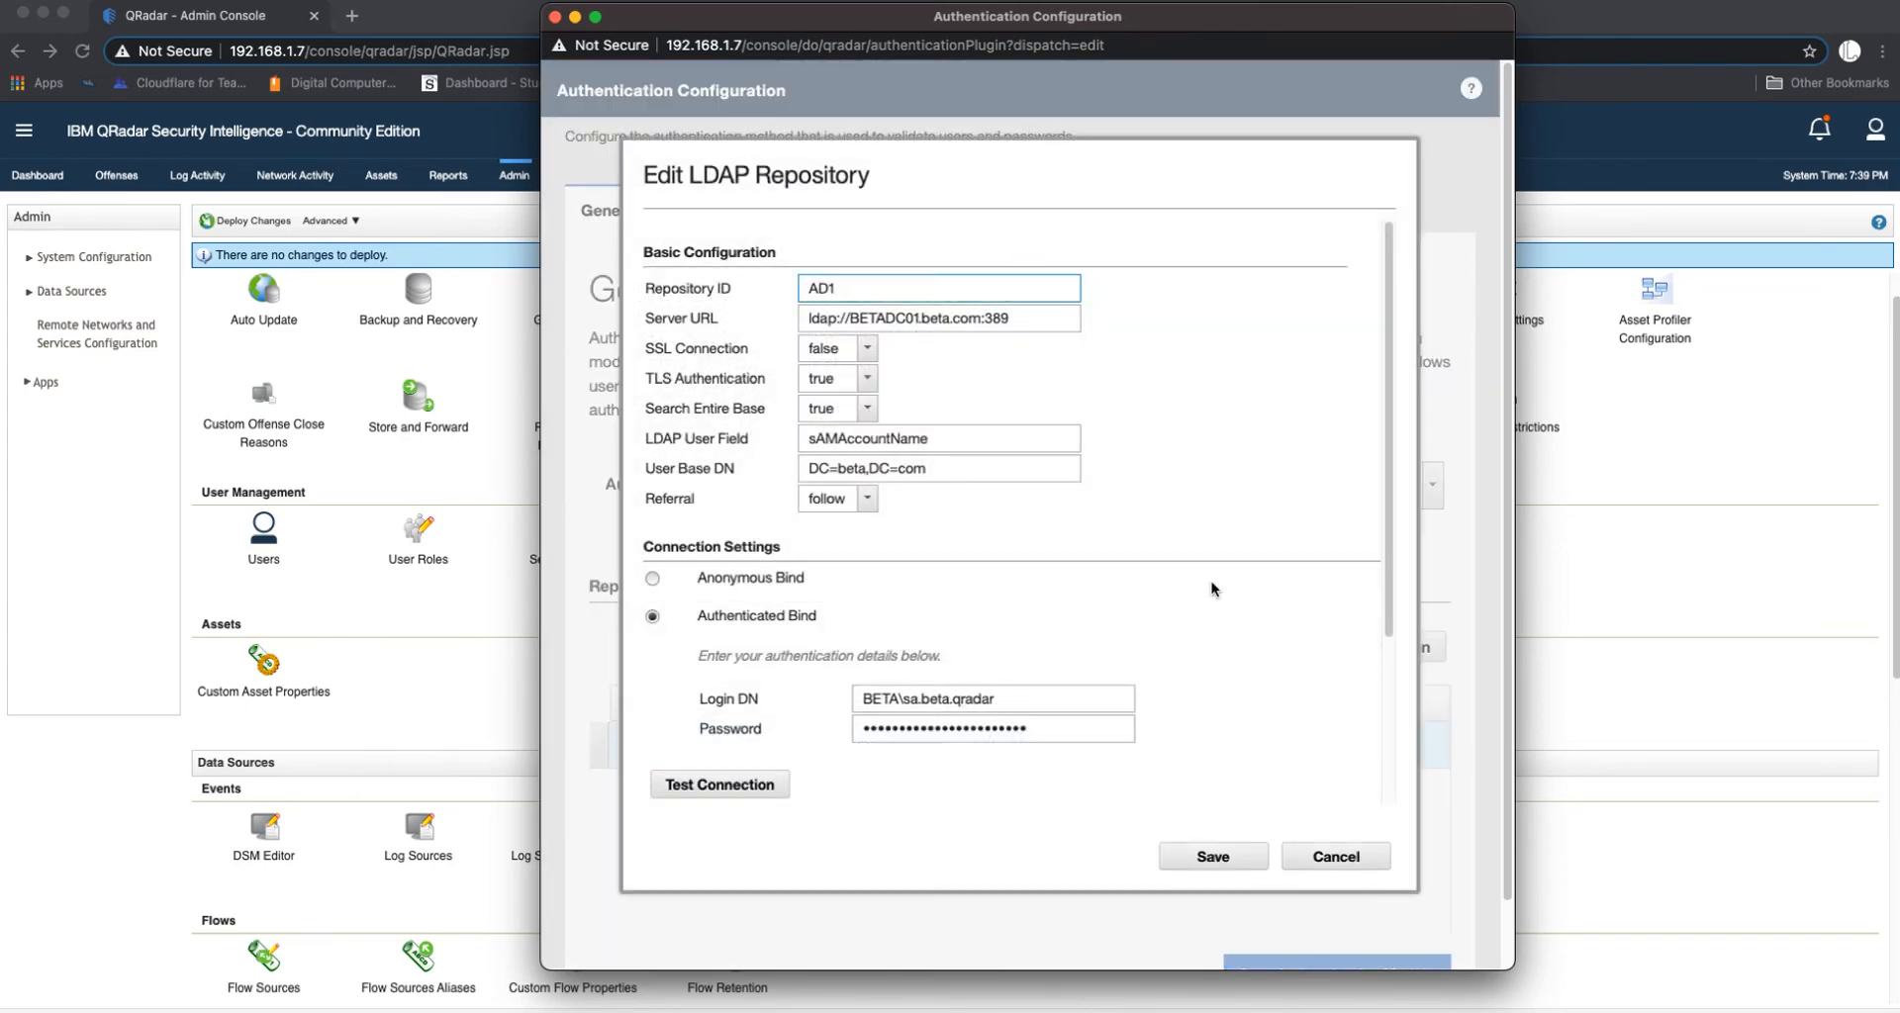
pyautogui.moveTo(1204, 494)
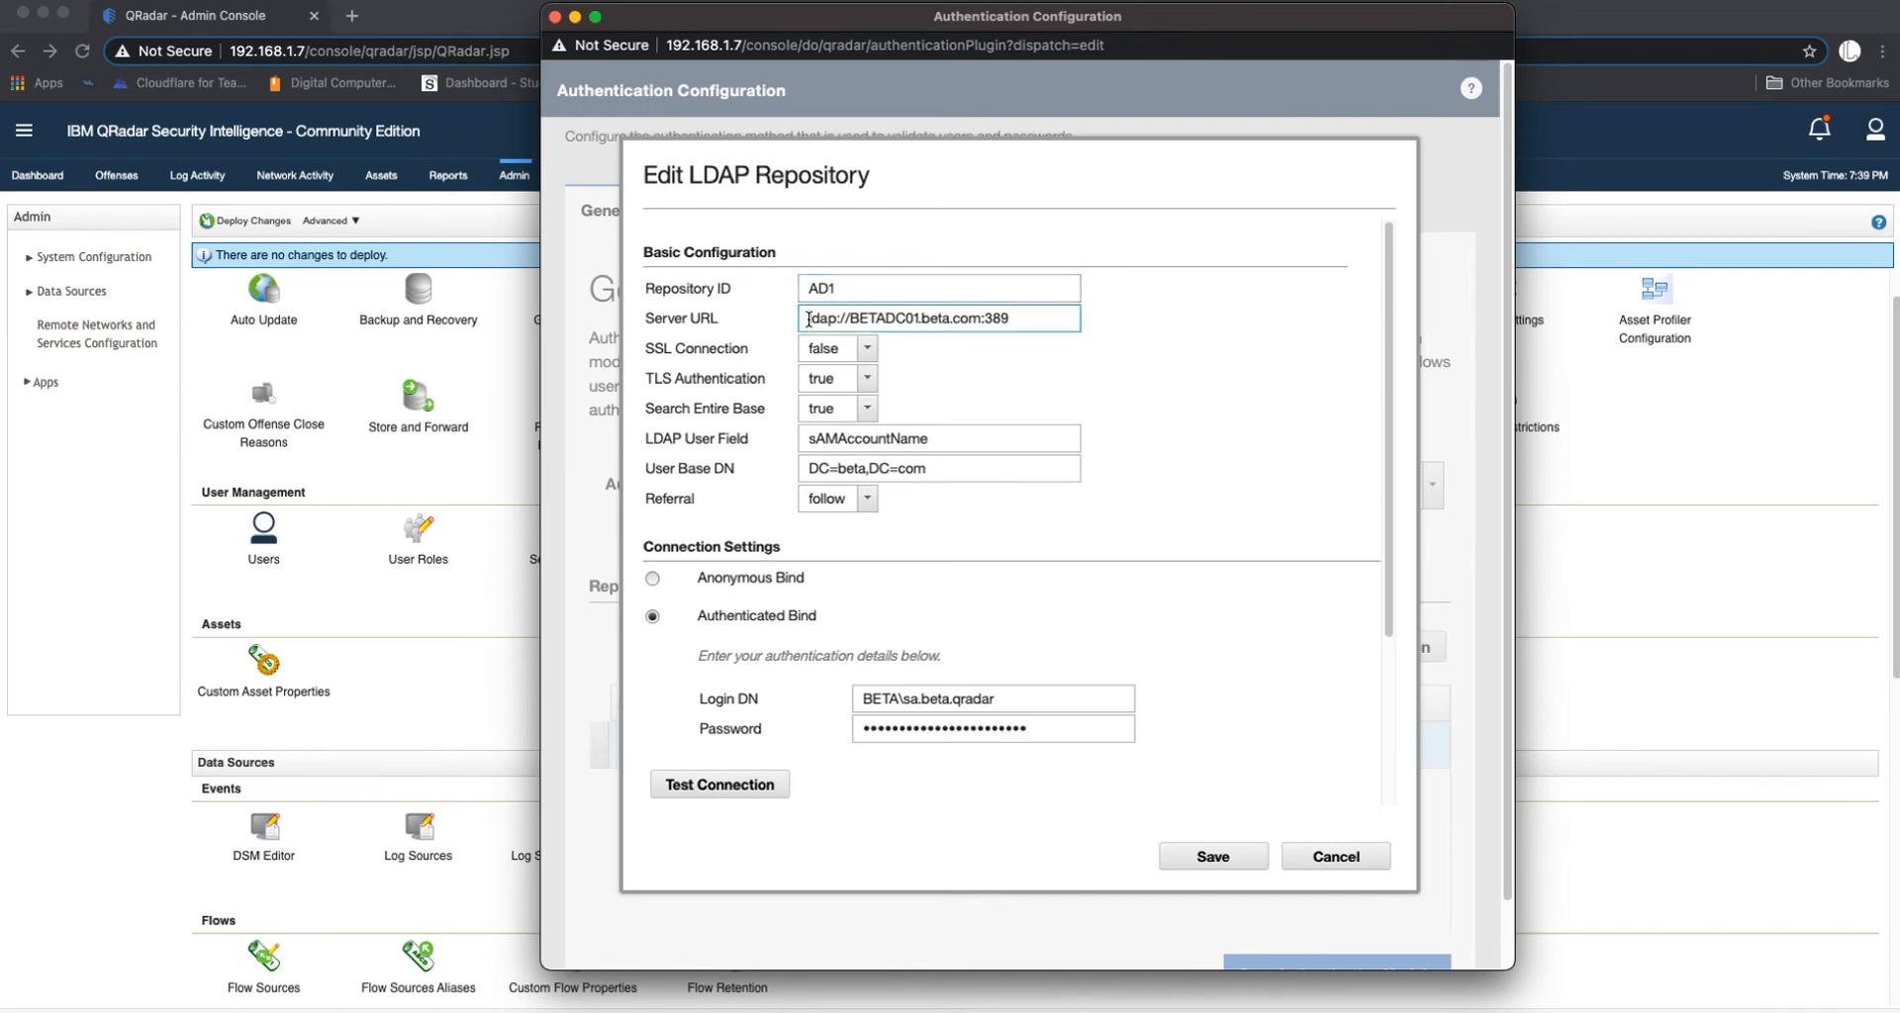
pyautogui.doubleClick(822, 318)
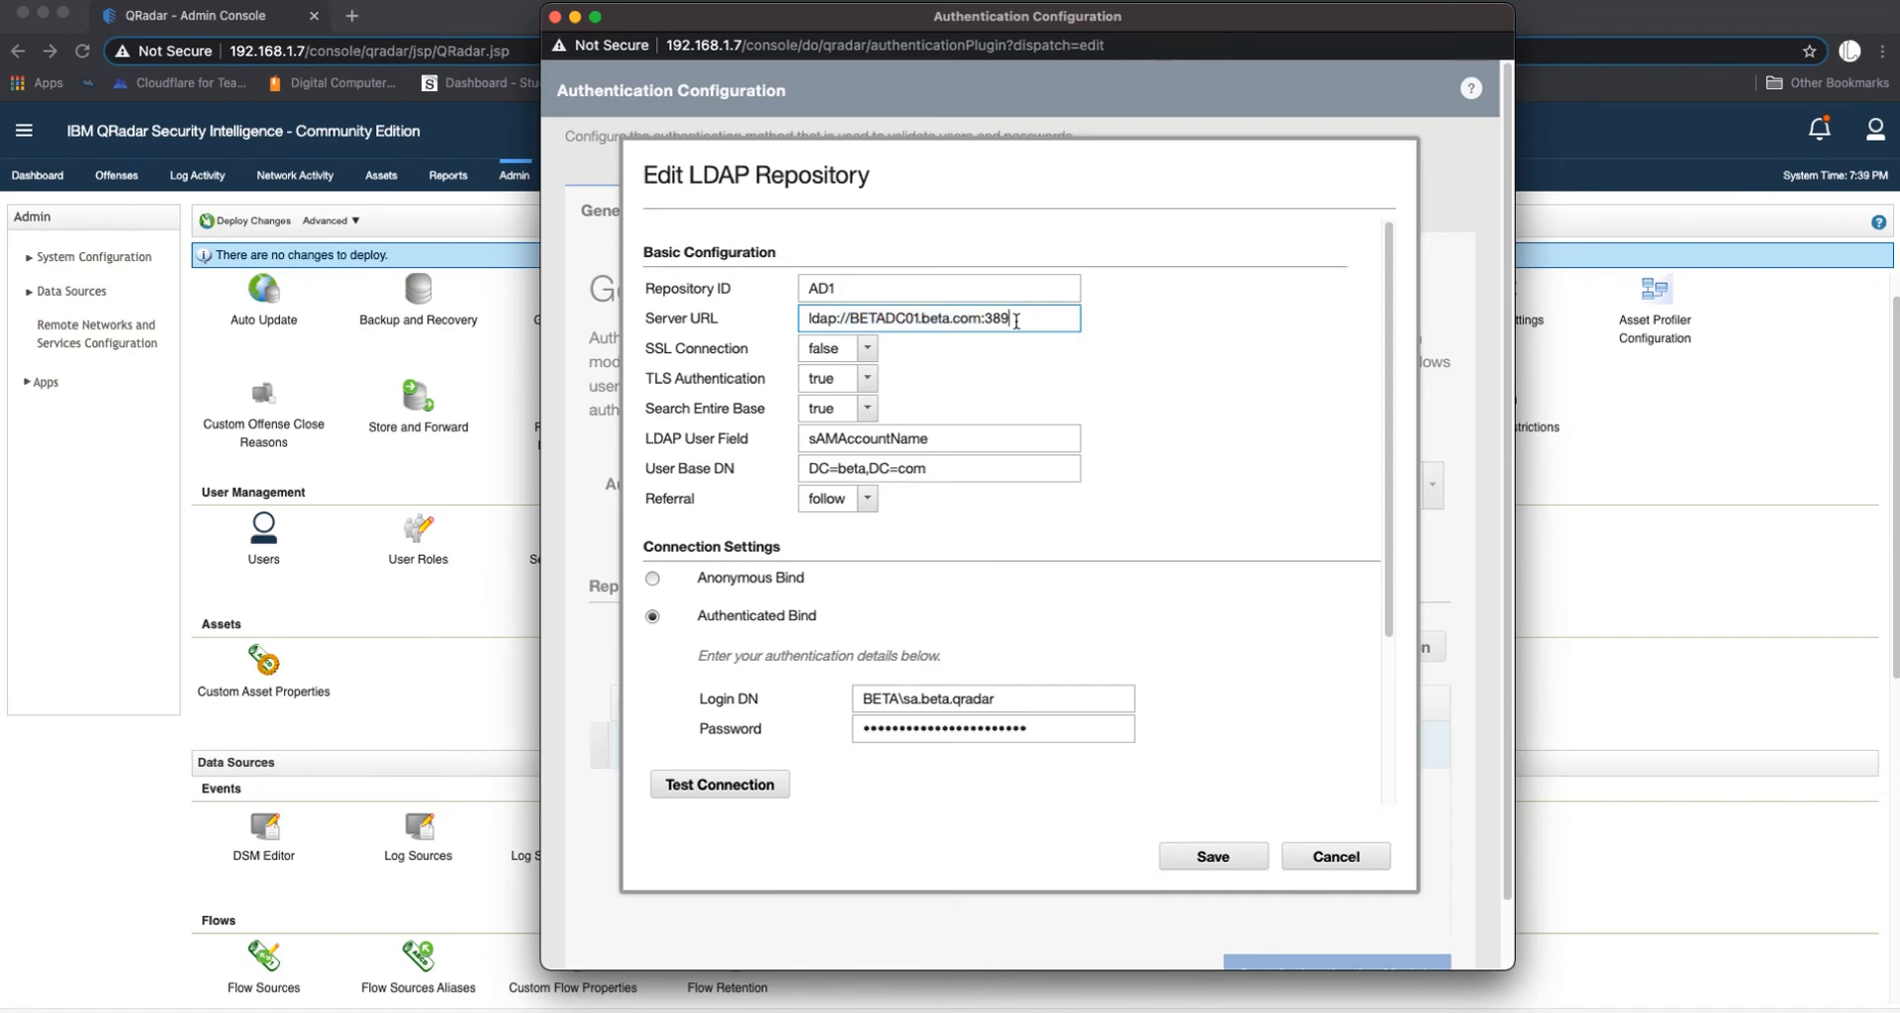
pyautogui.doubleClick(996, 318)
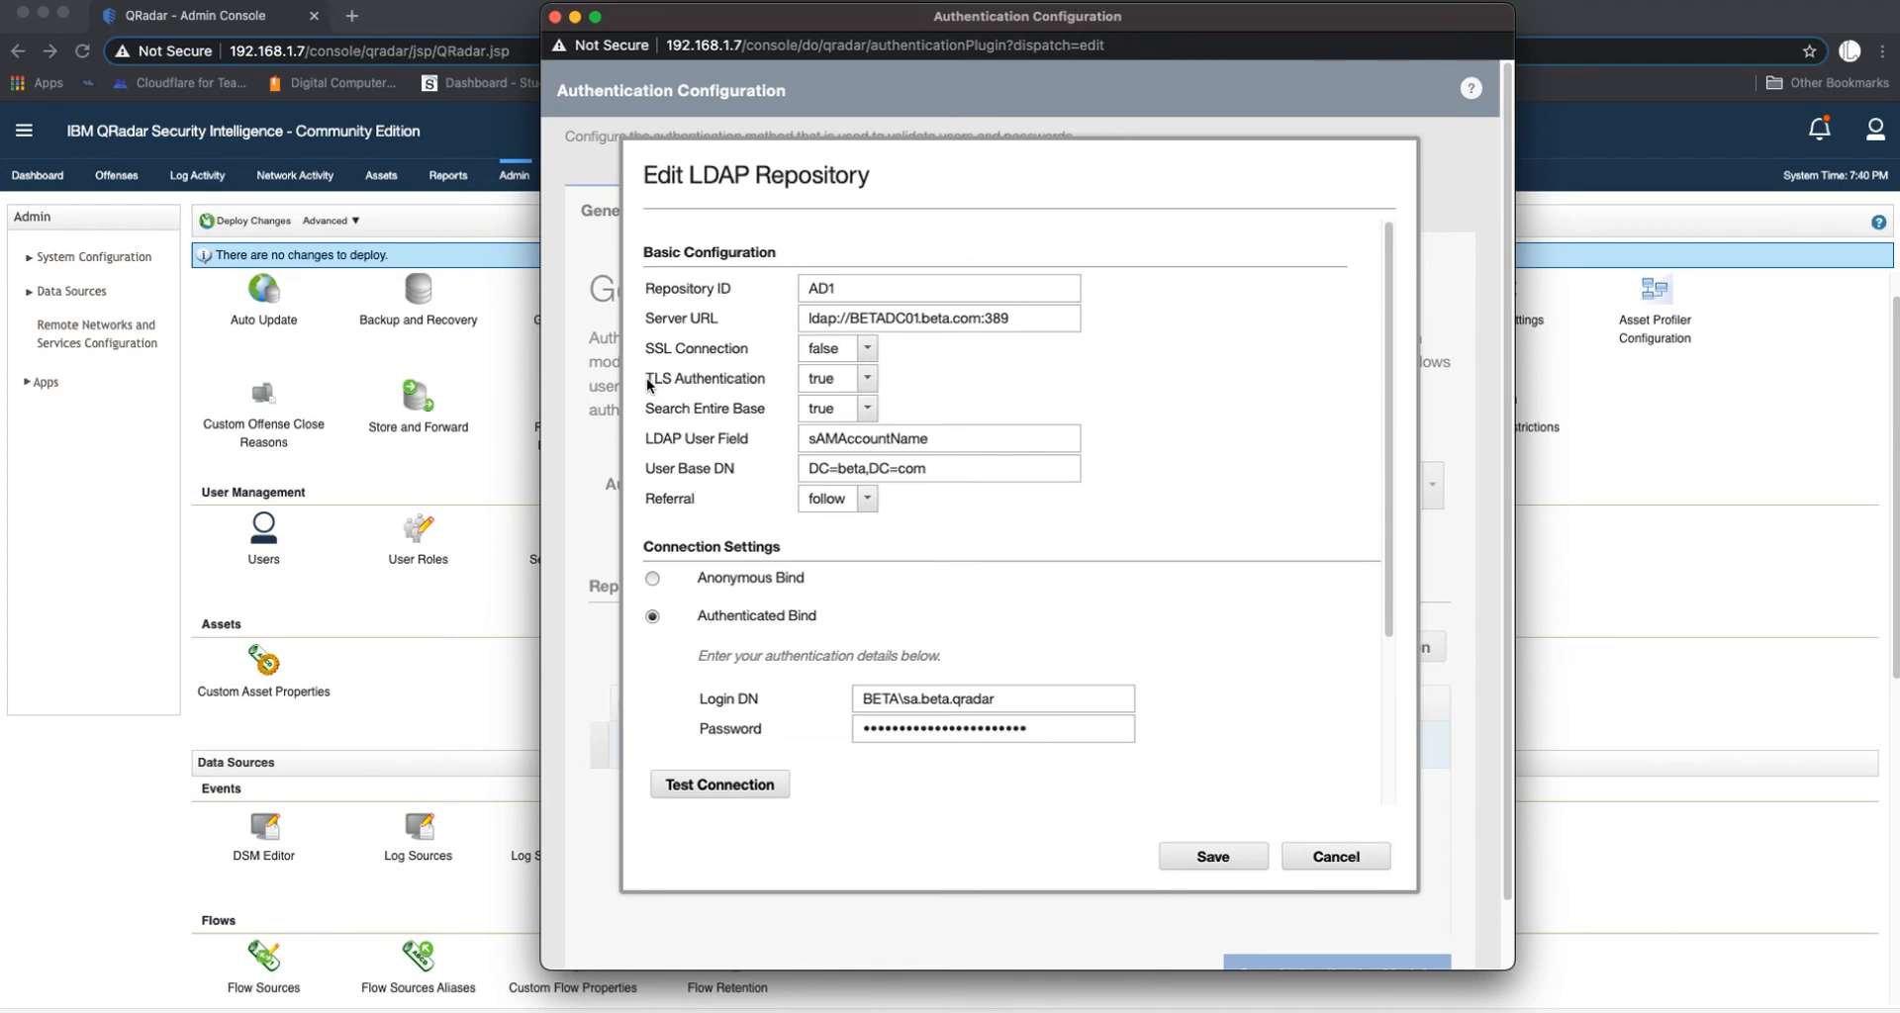
pyautogui.doubleClick(704, 378)
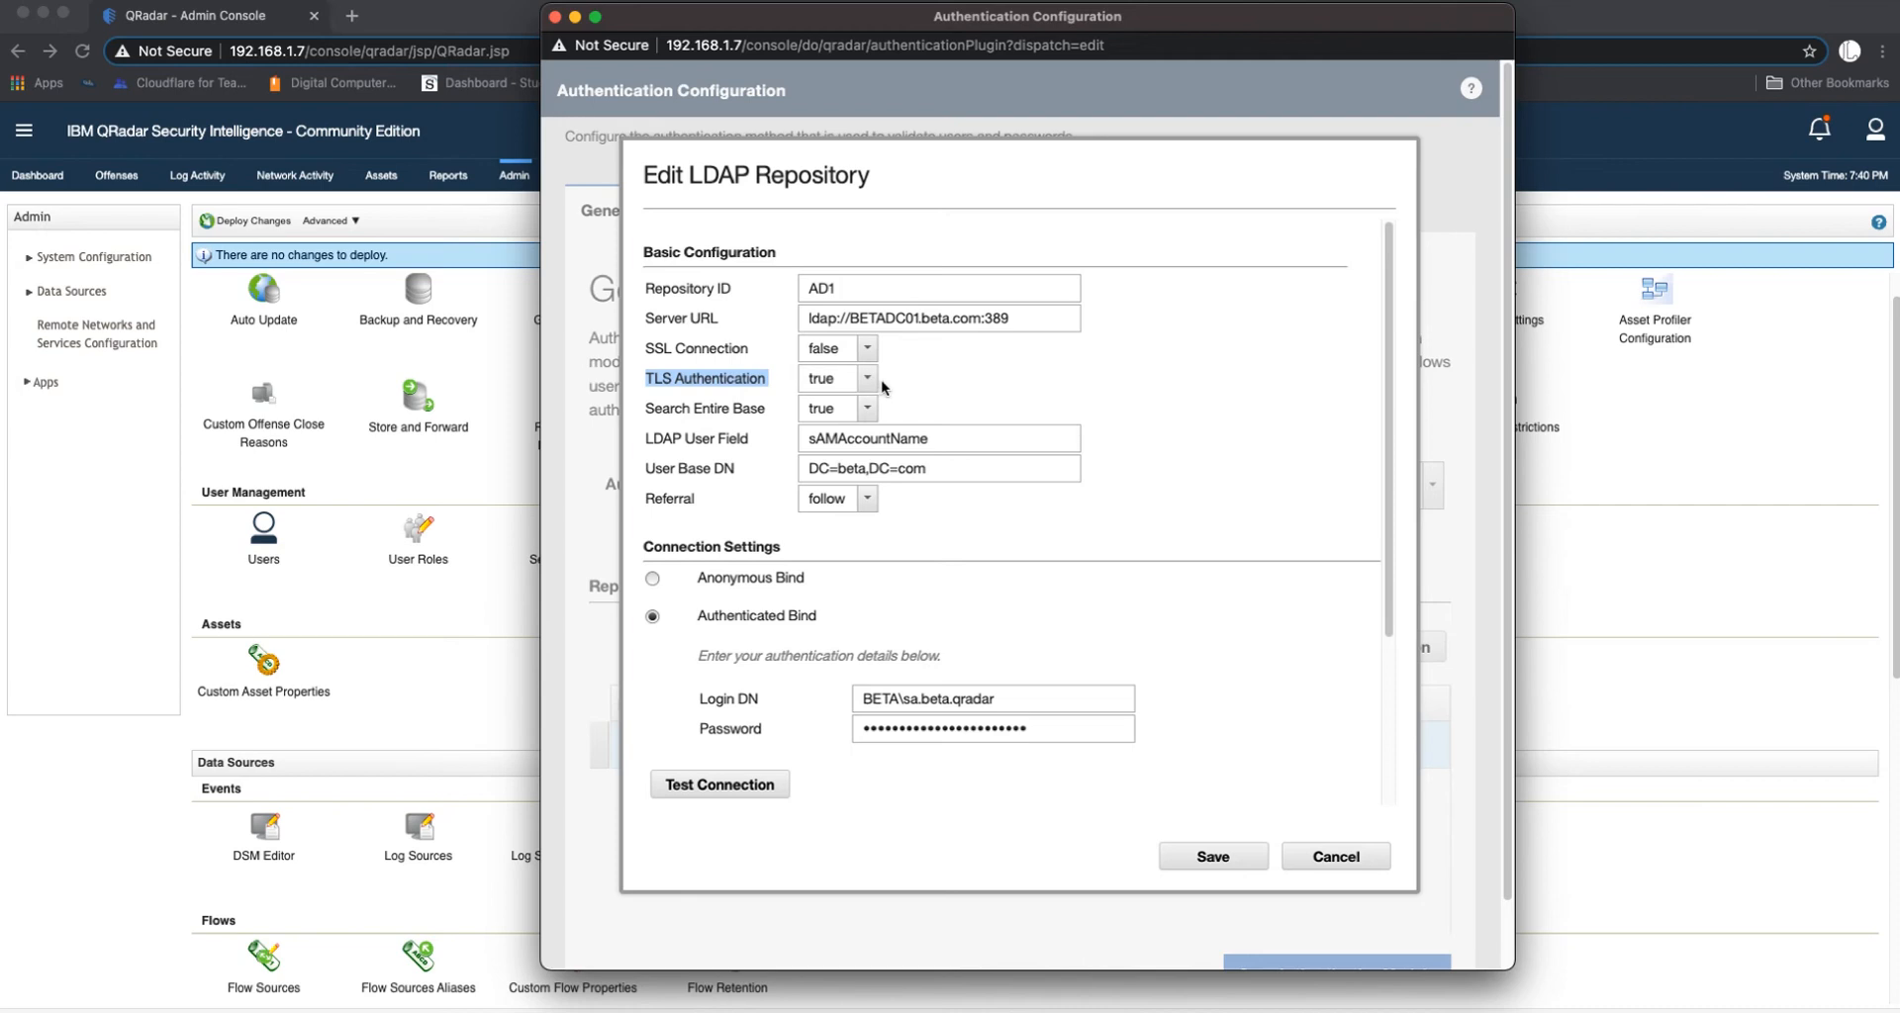
pyautogui.moveTo(1001, 370)
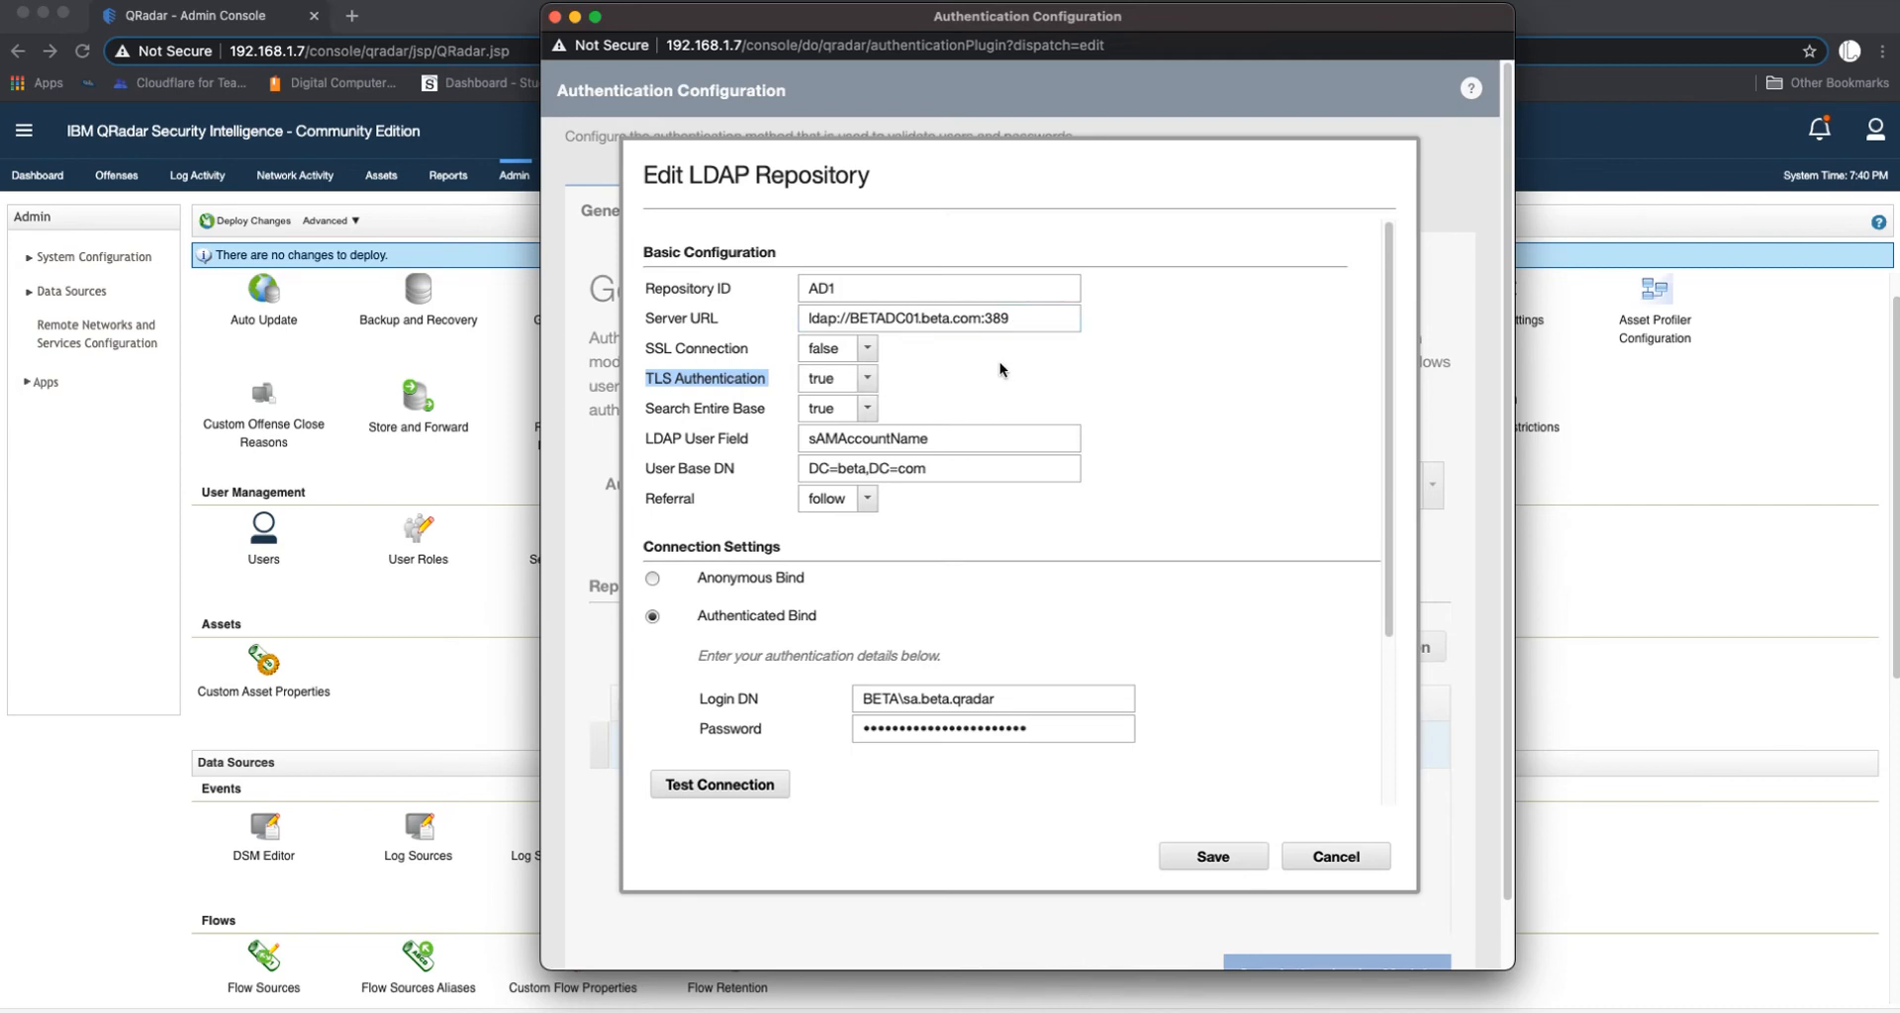
pyautogui.moveTo(1026, 339)
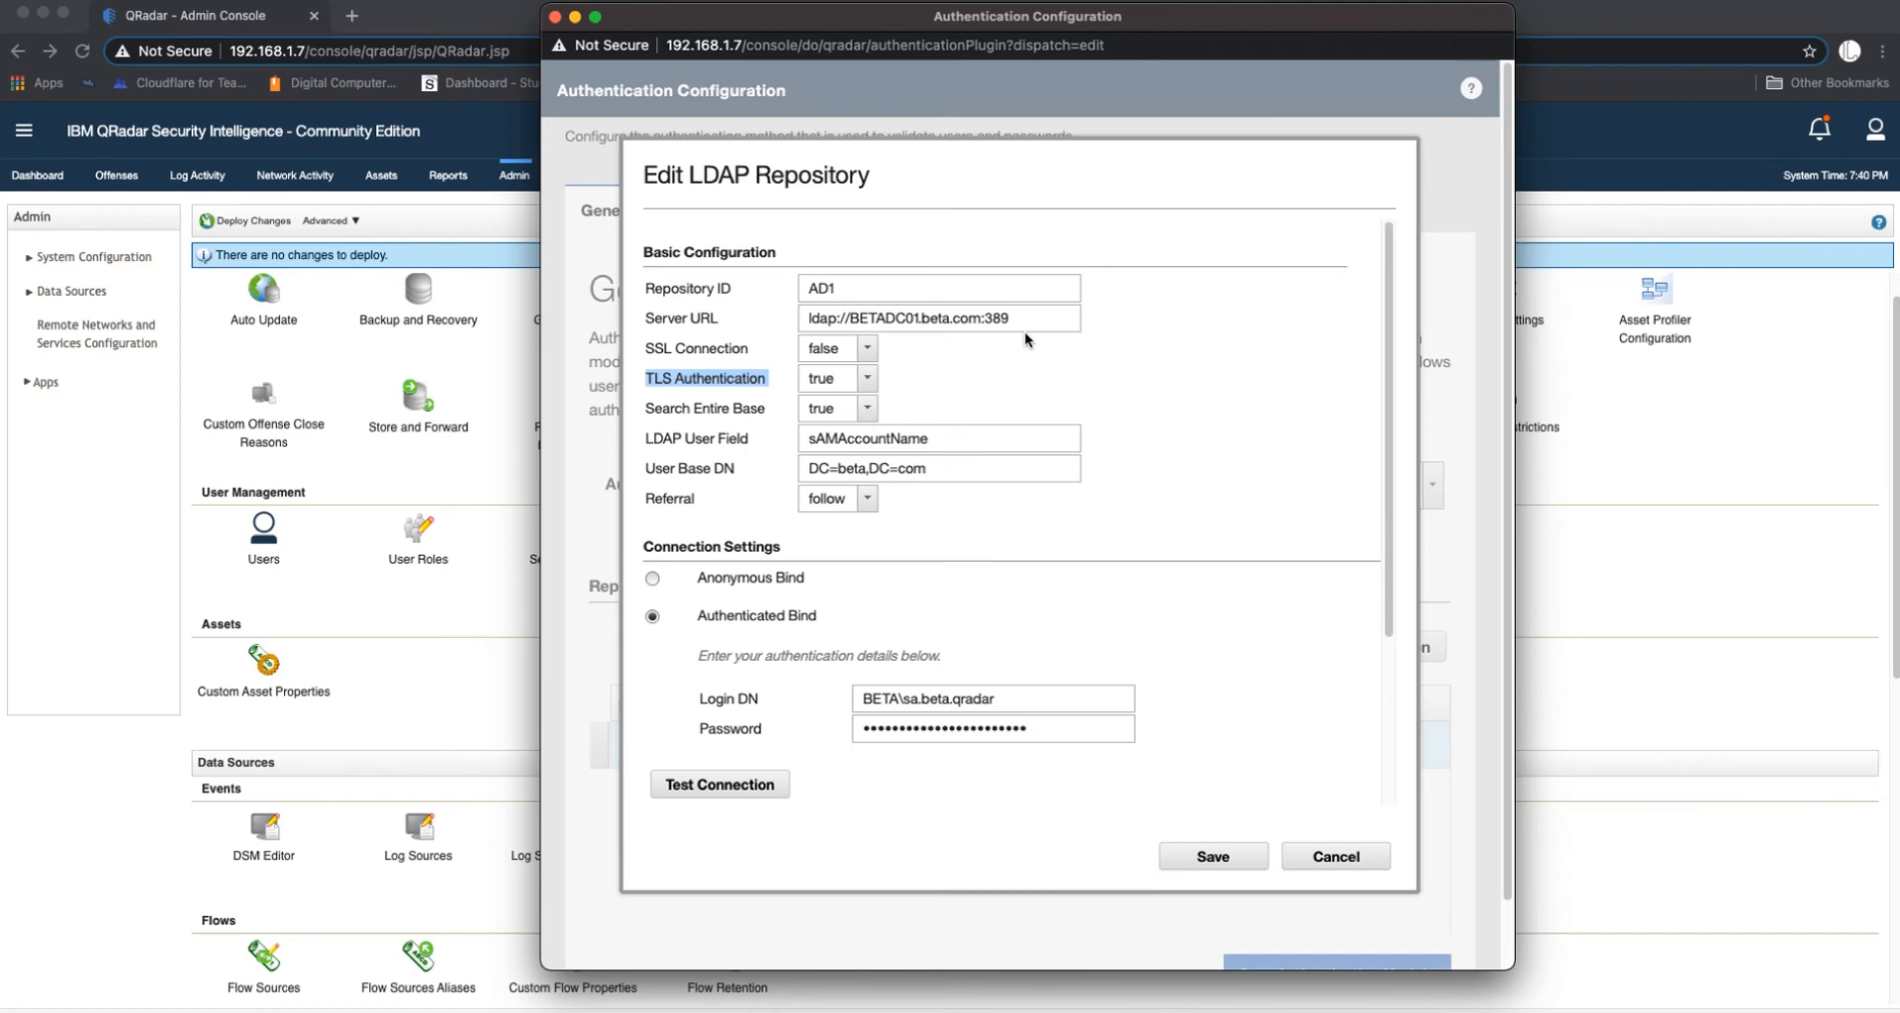
pyautogui.click(987, 317)
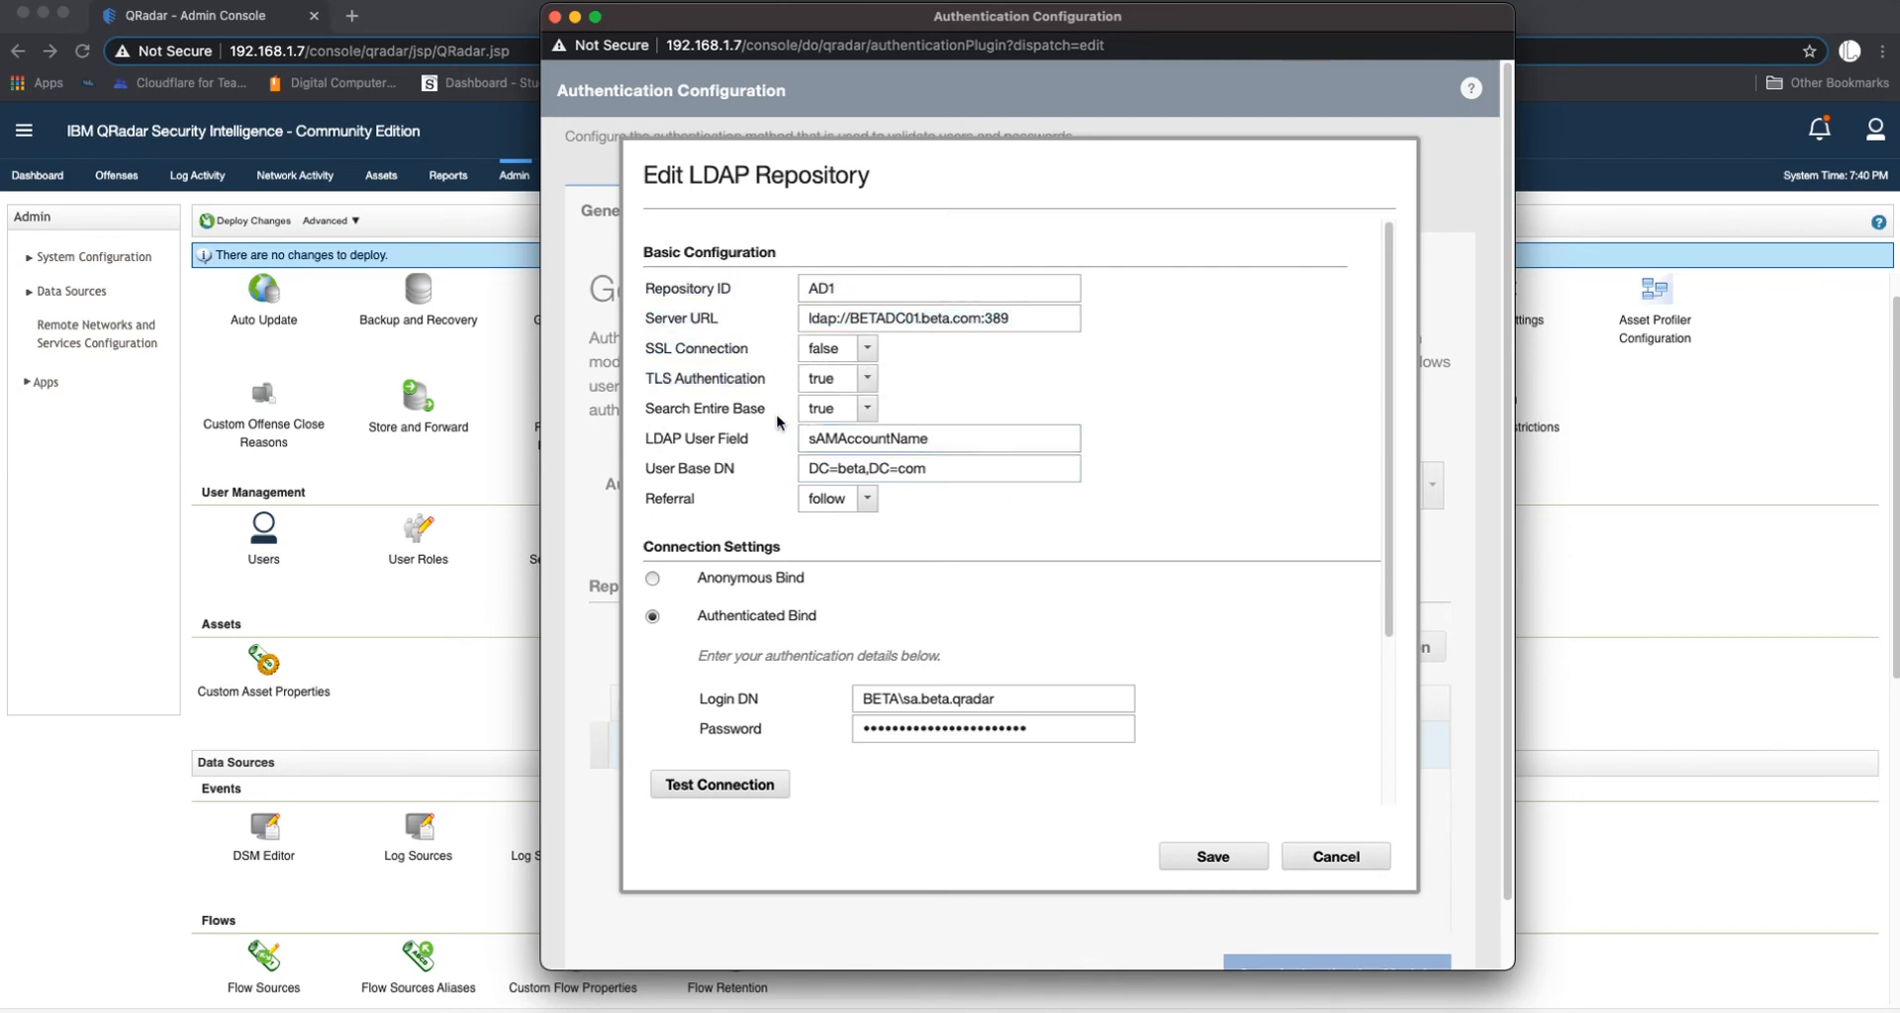
# Step: Retype the LDAP User Field as sAMAccountName and check User Base DN DC=beta,DC=com
pyautogui.click(939, 438)
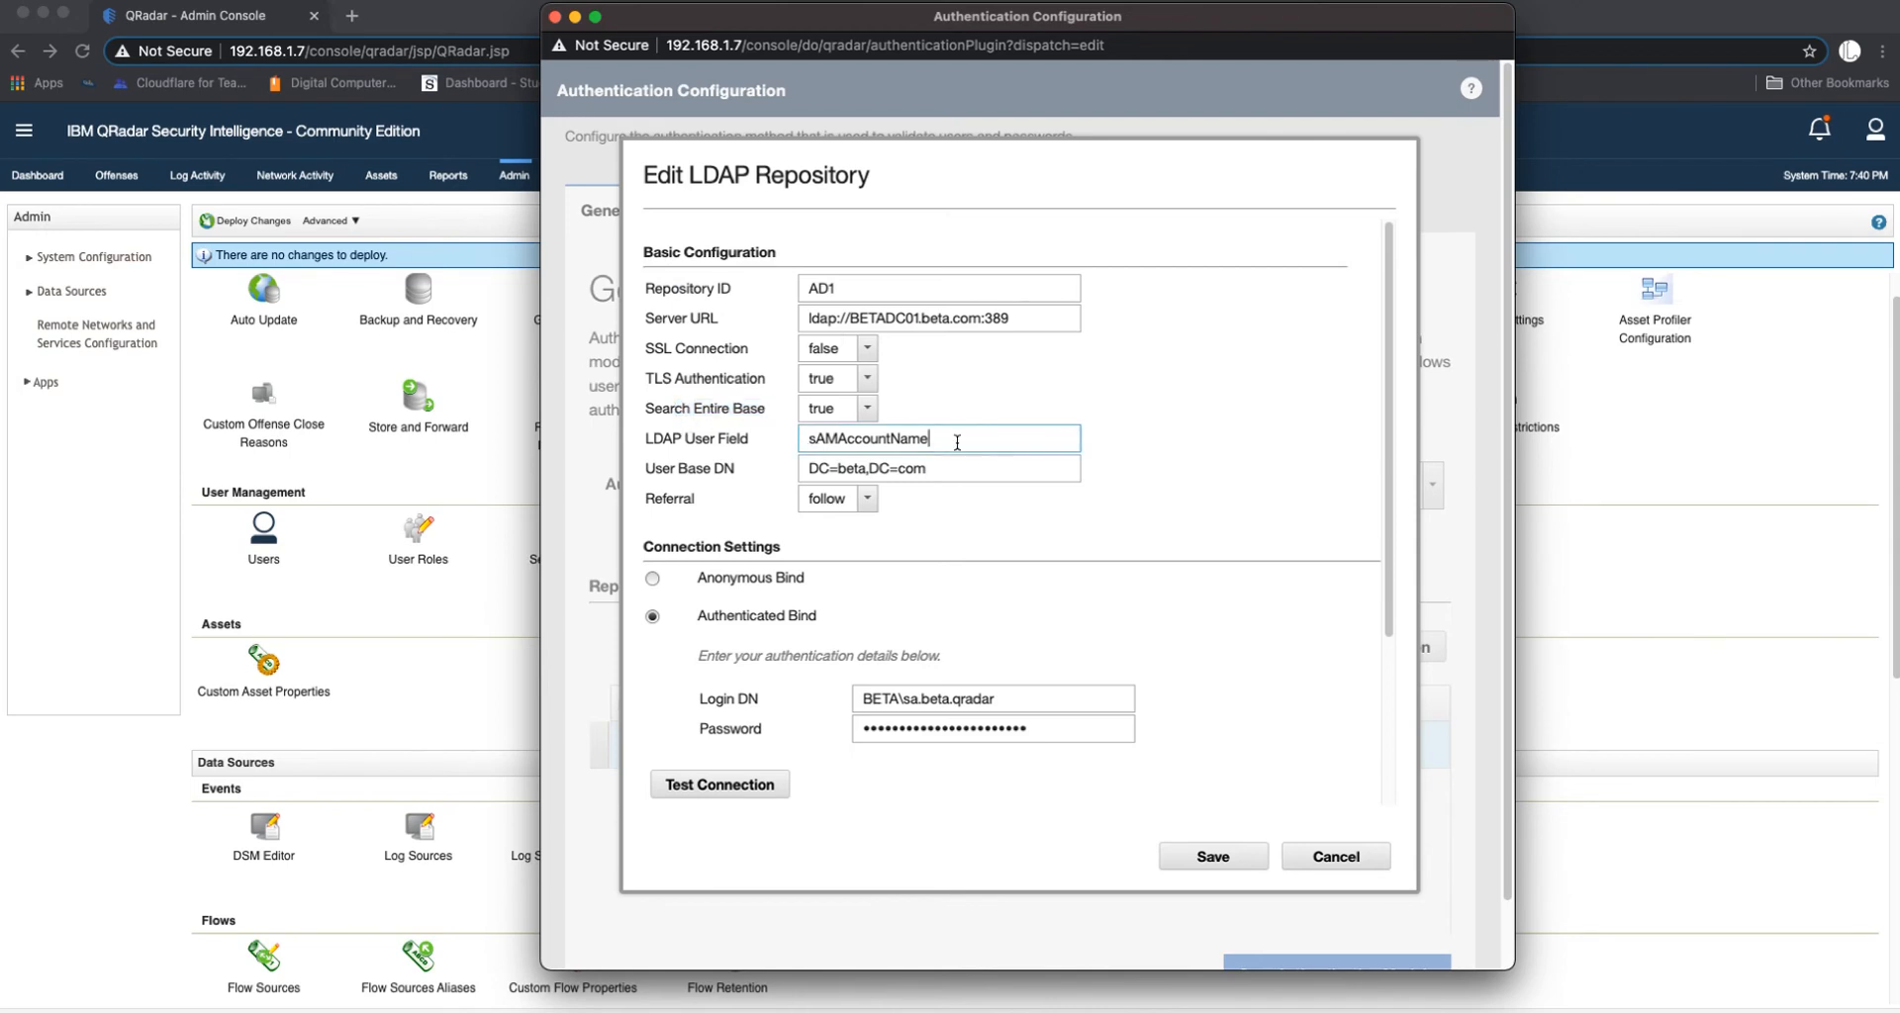
pyautogui.doubleClick(867, 438)
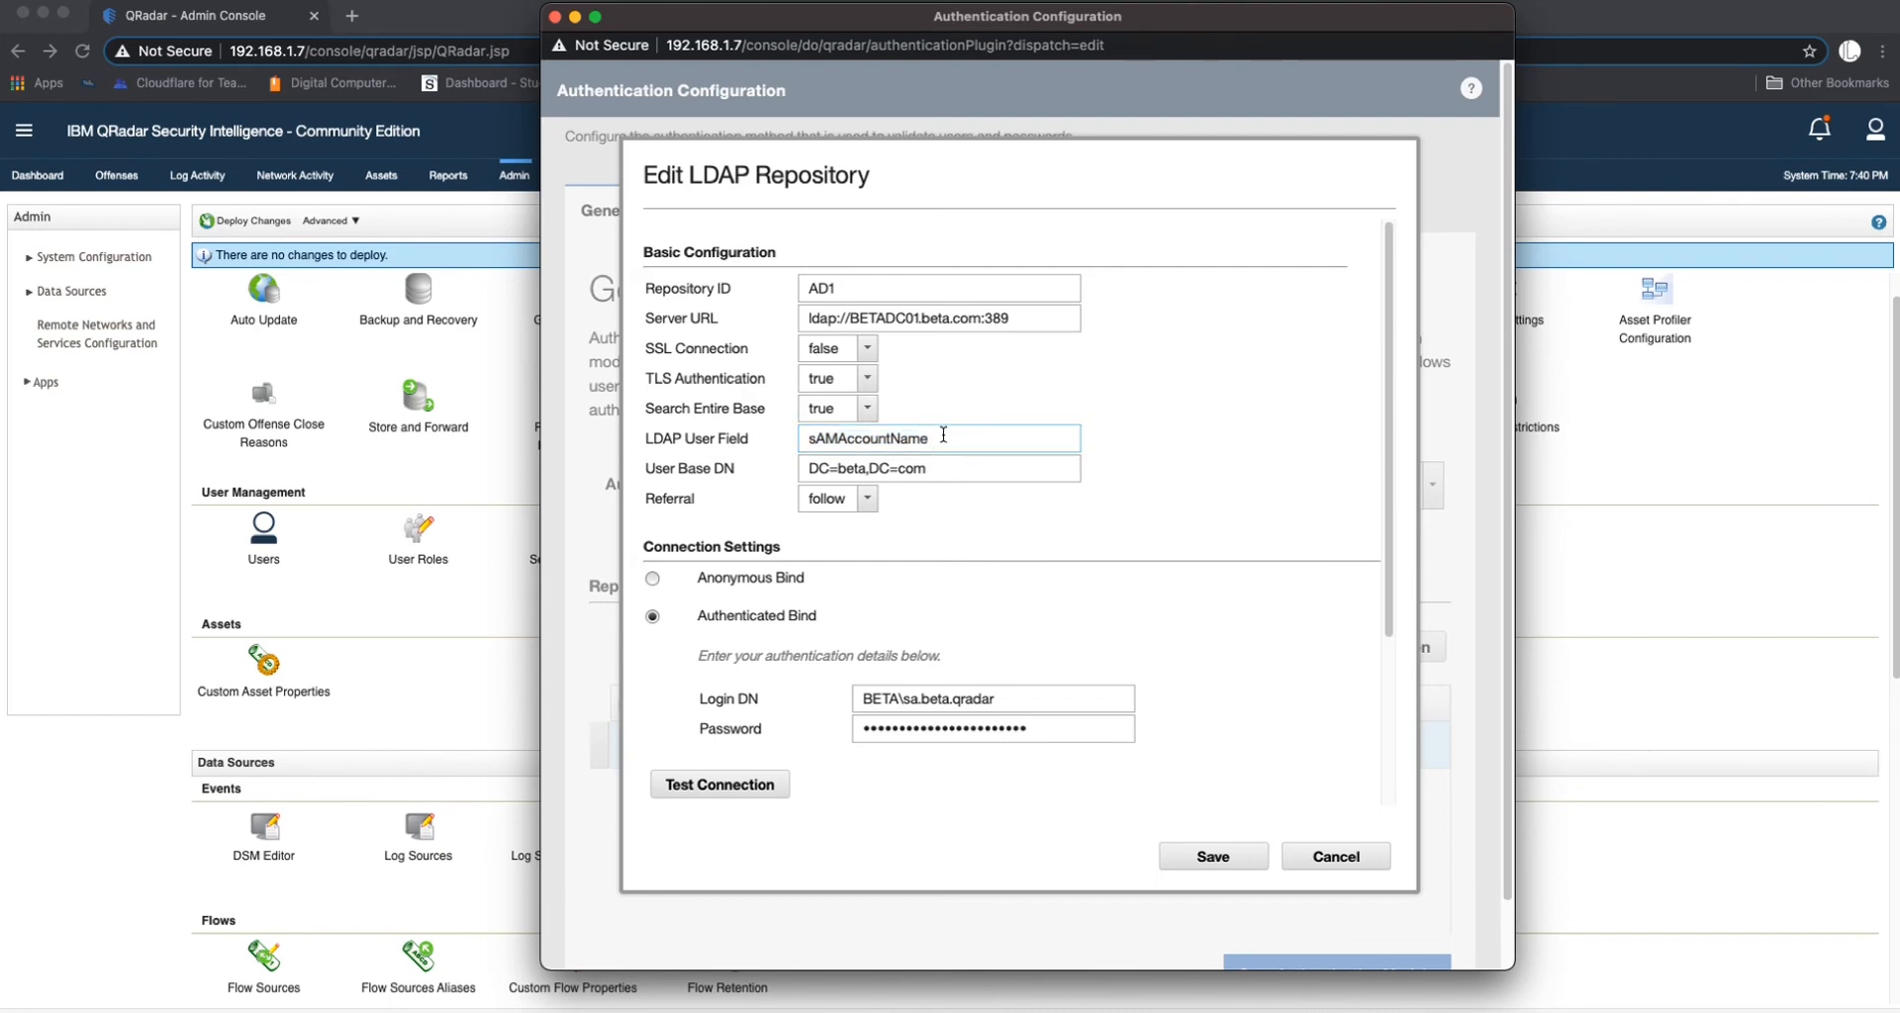
pyautogui.doubleClick(865, 438)
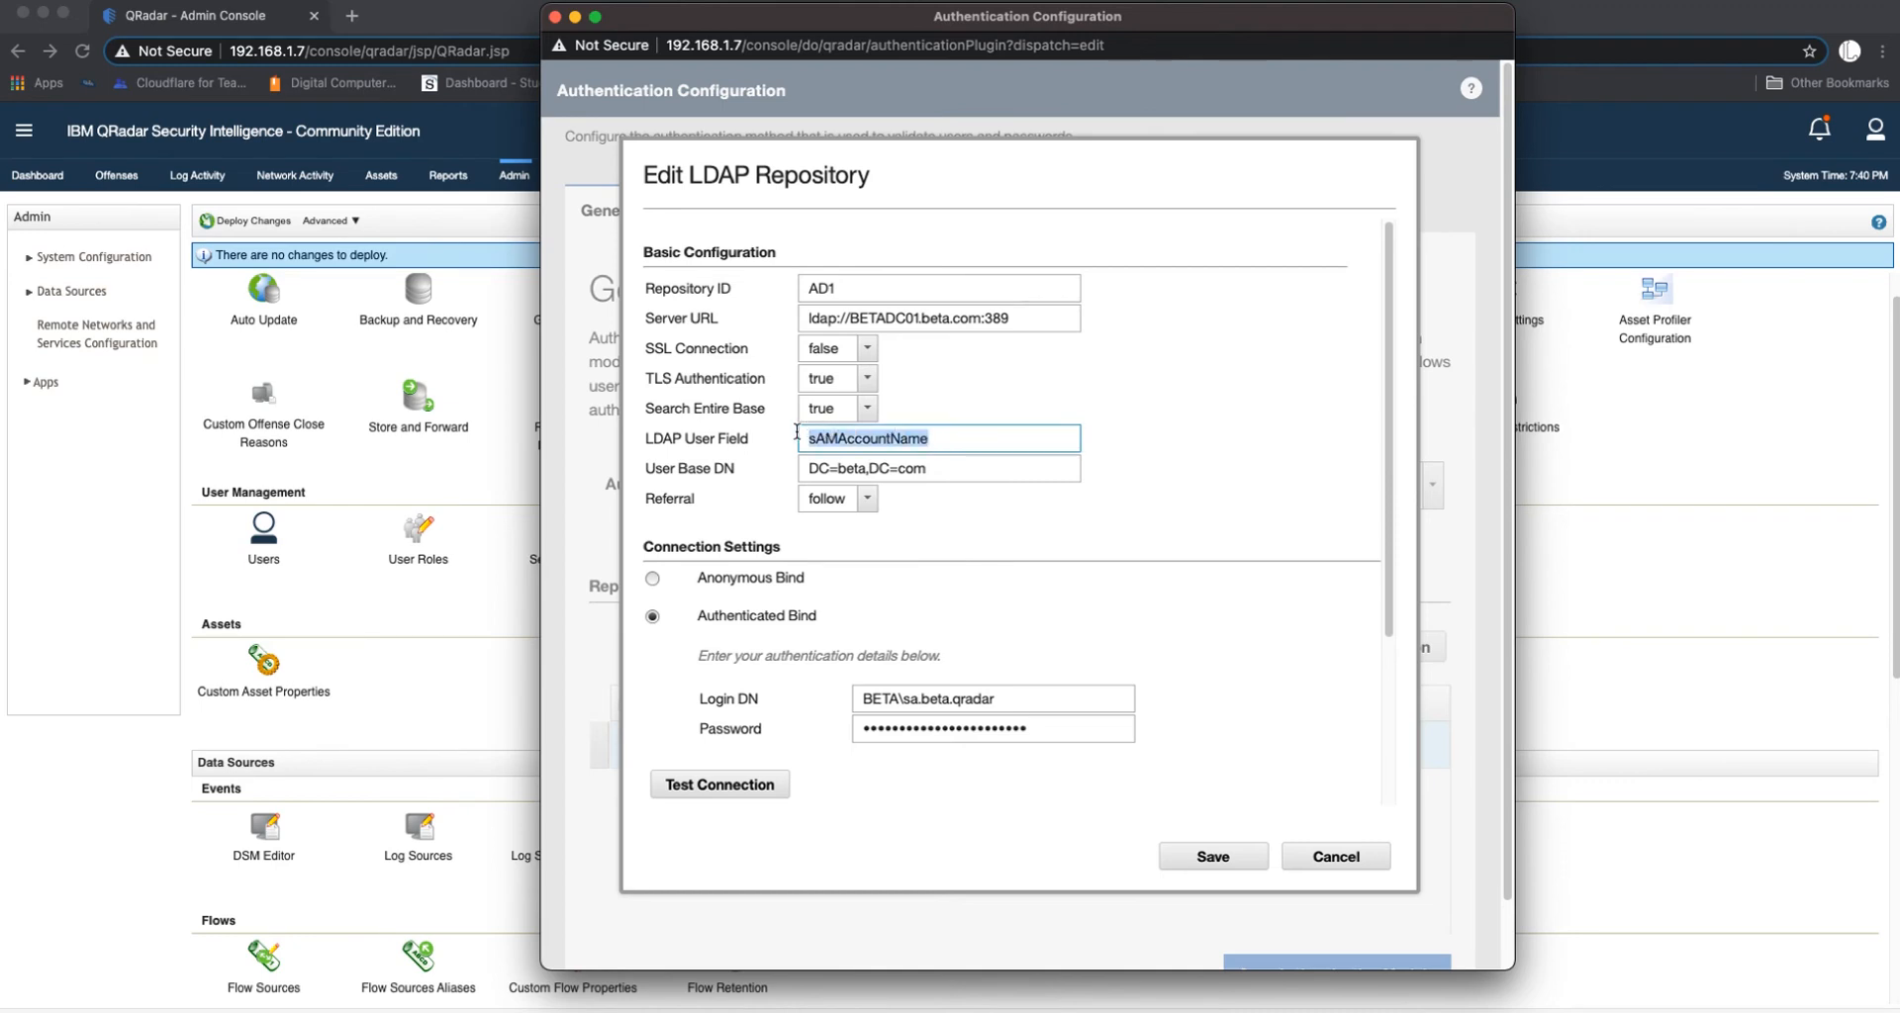
pyautogui.click(957, 437)
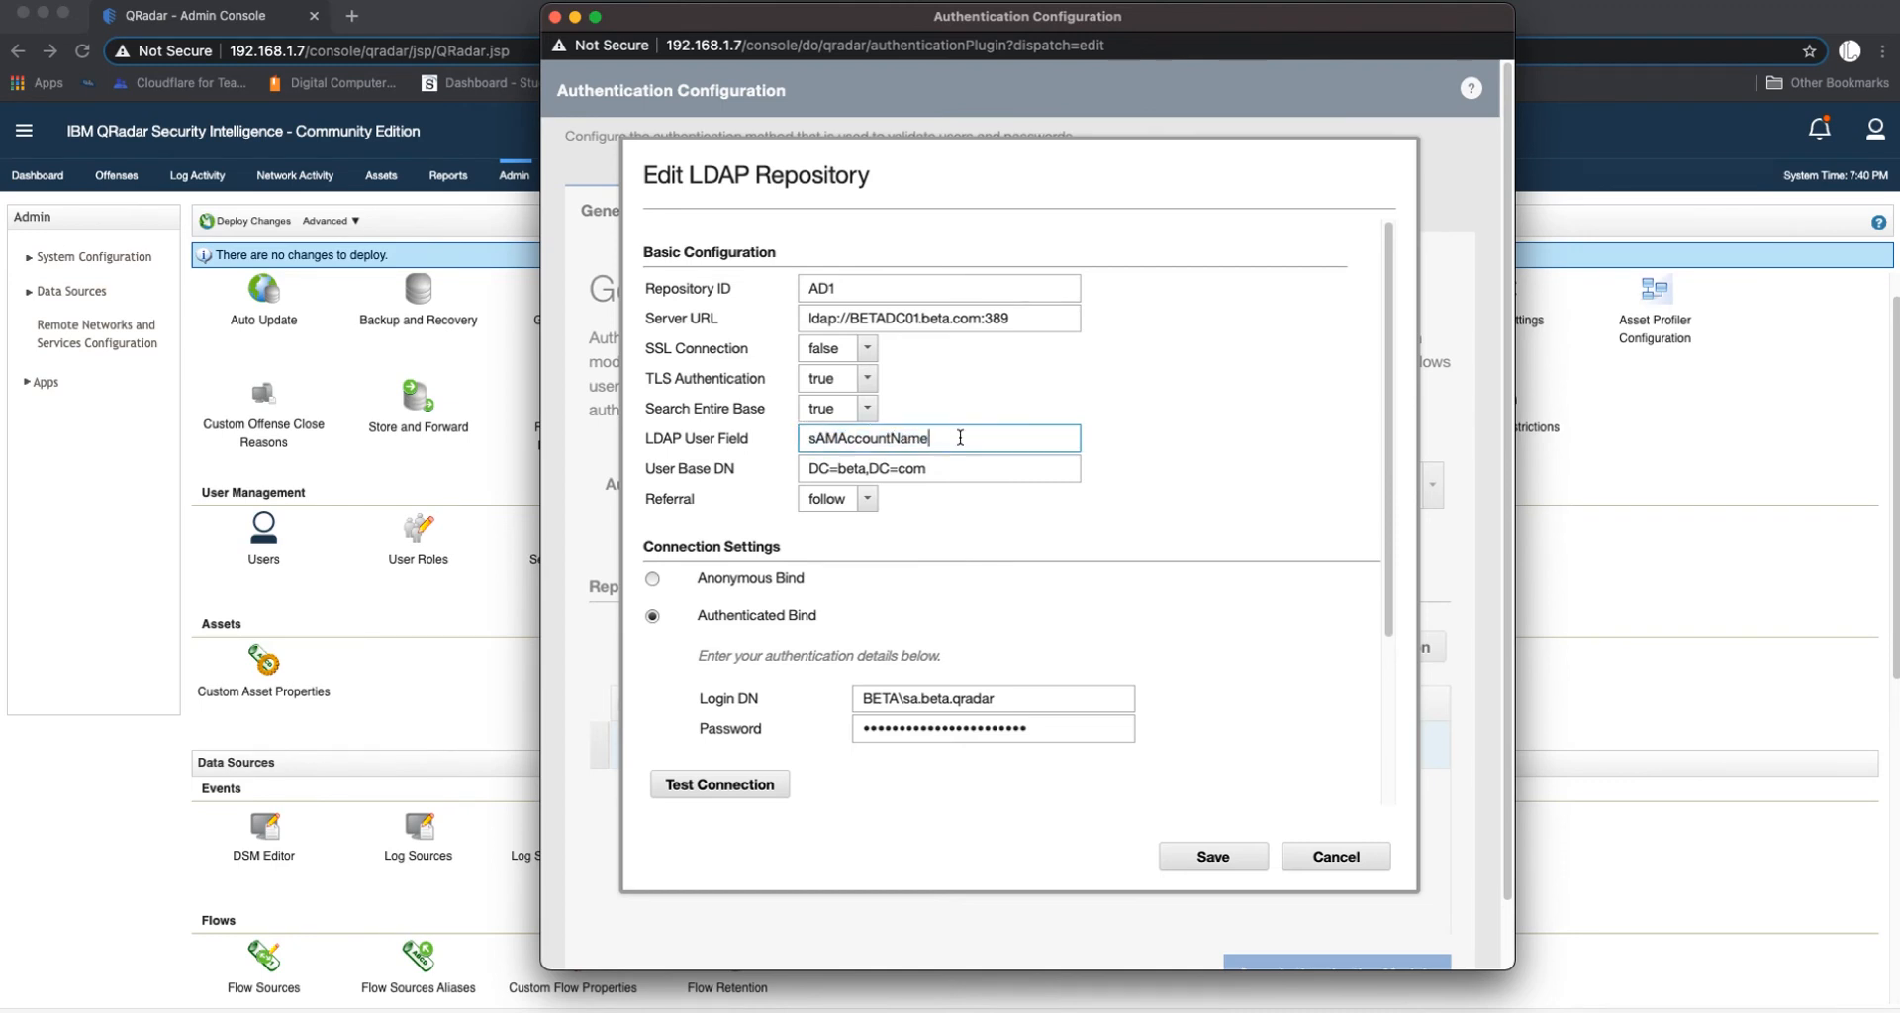
pyautogui.write('ui')
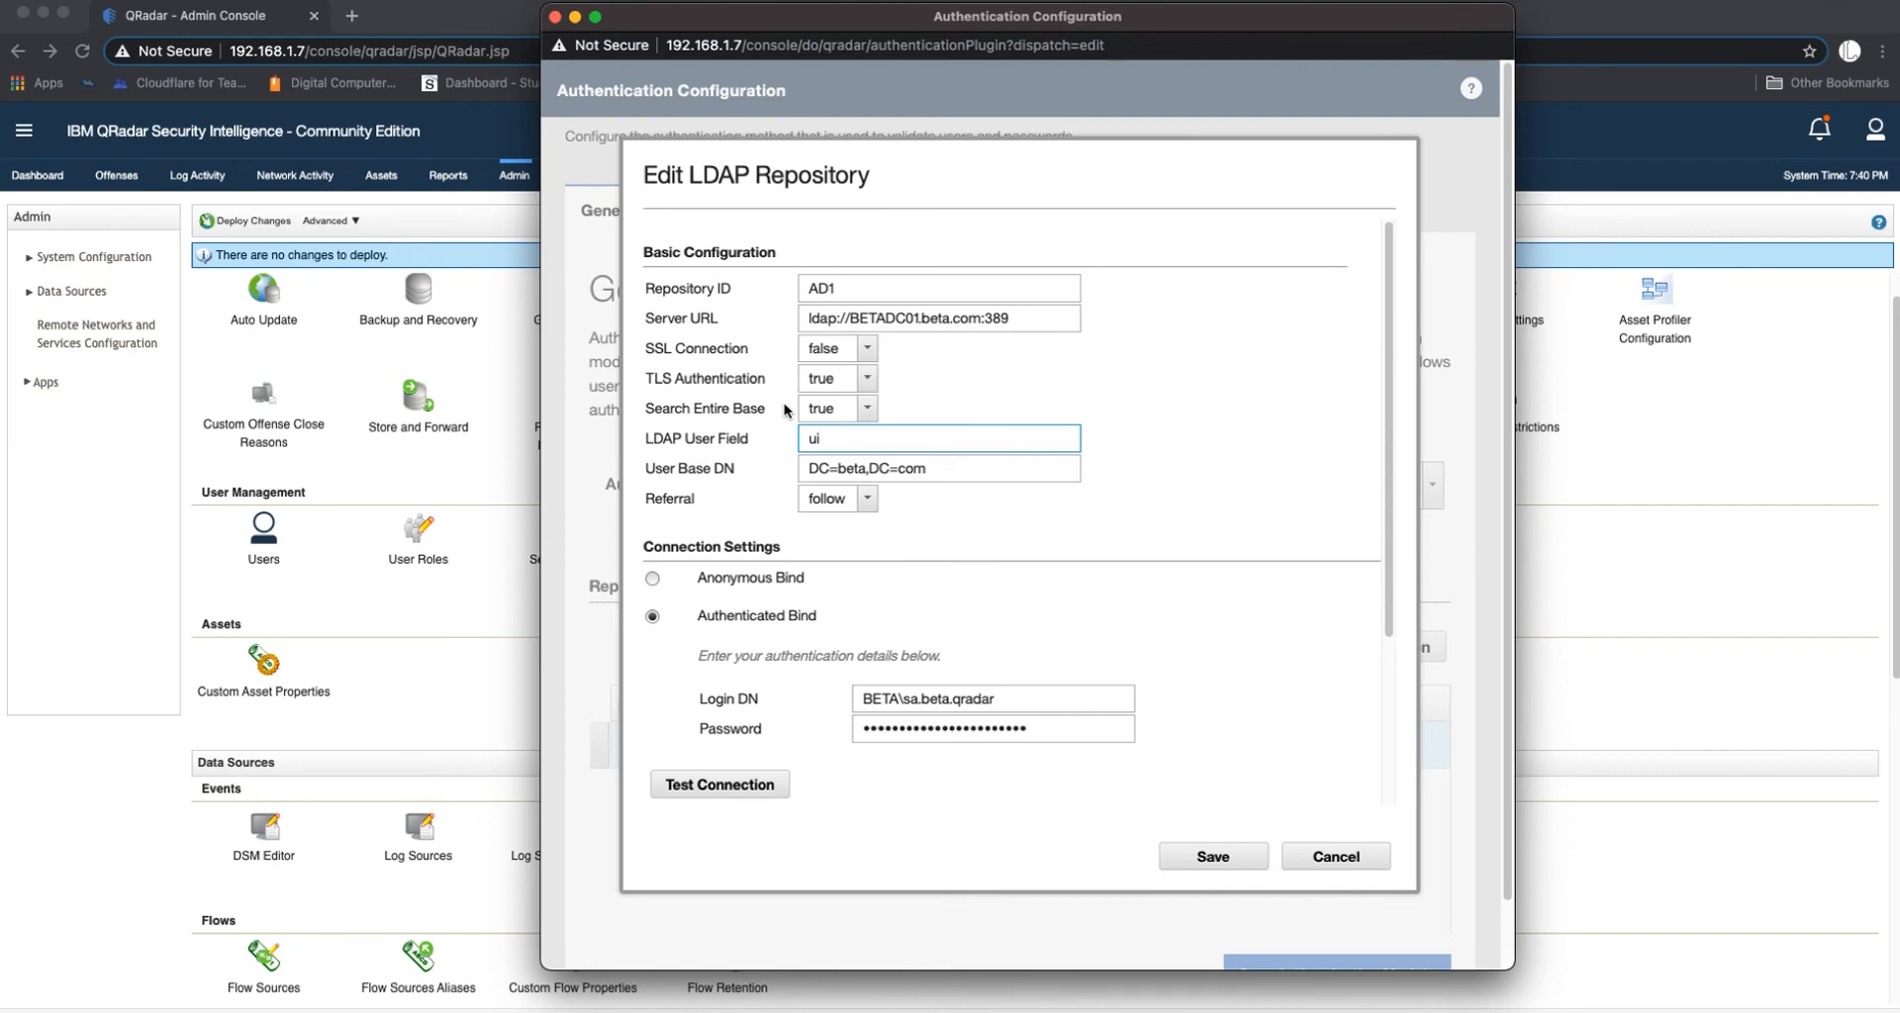
pyautogui.write('sAM')
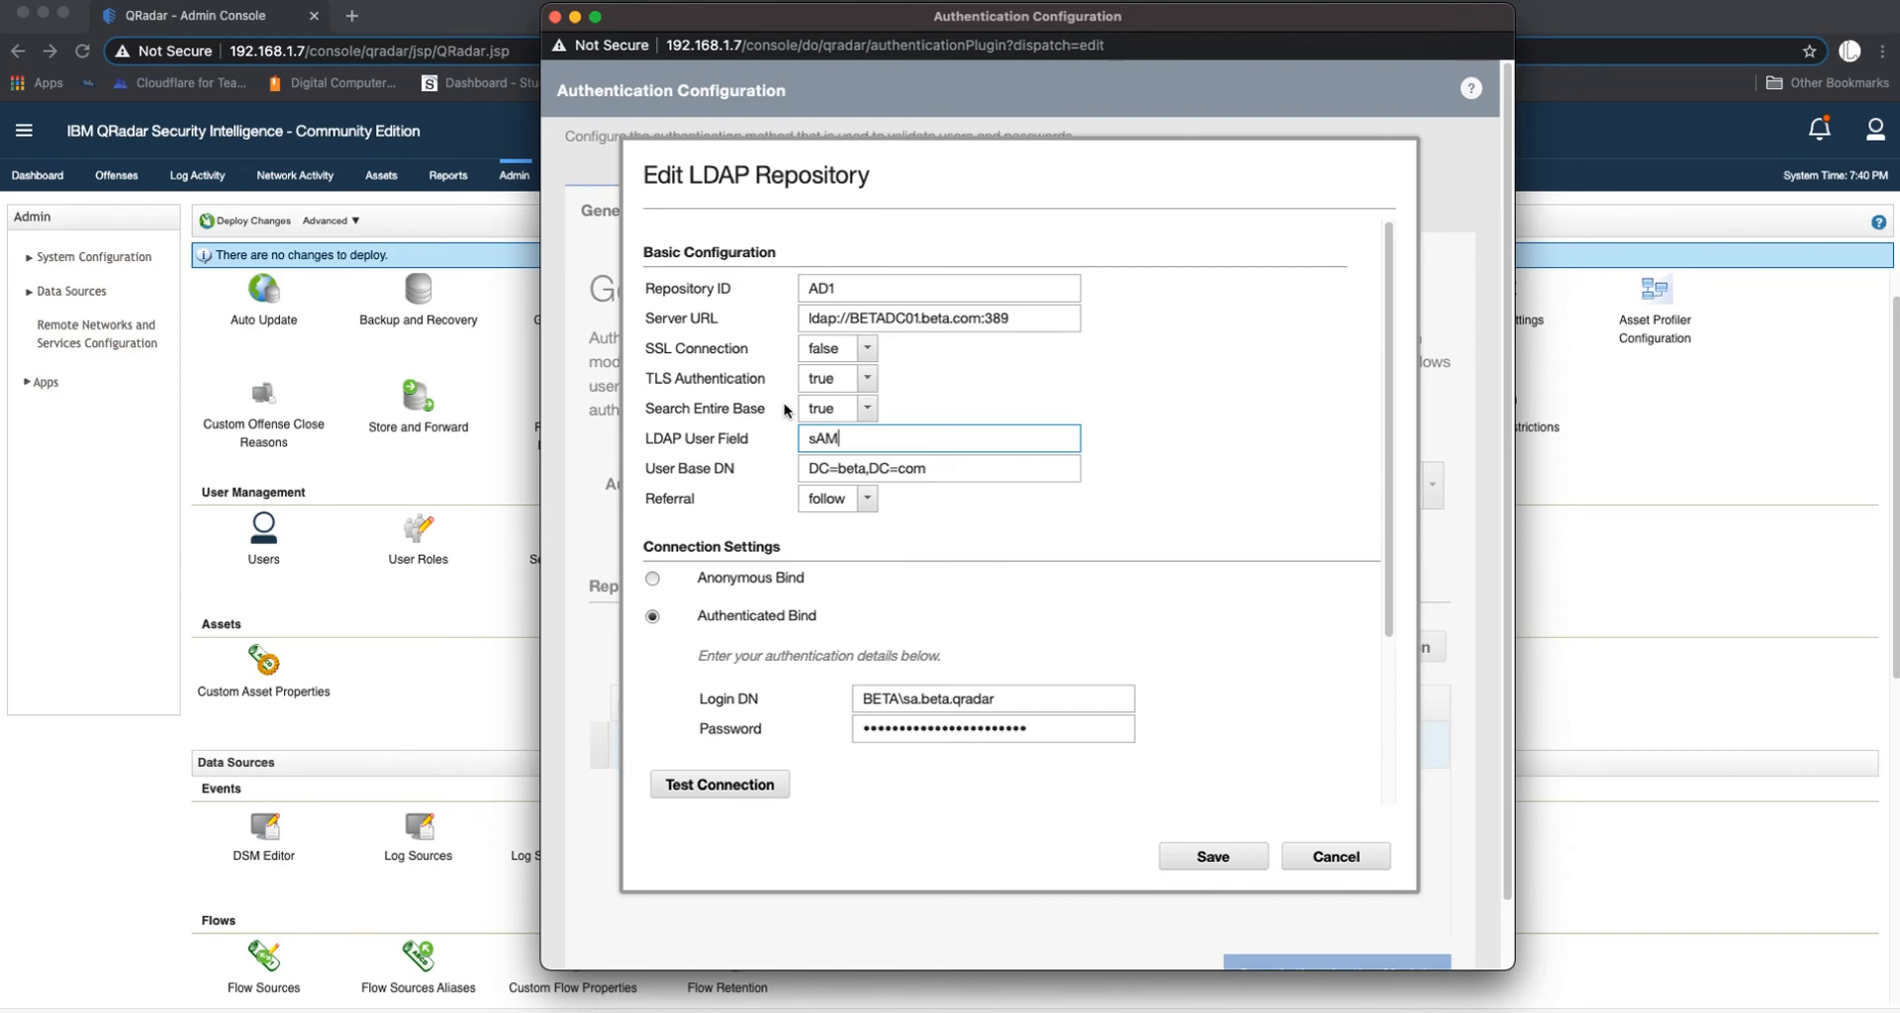
pyautogui.write('Account')
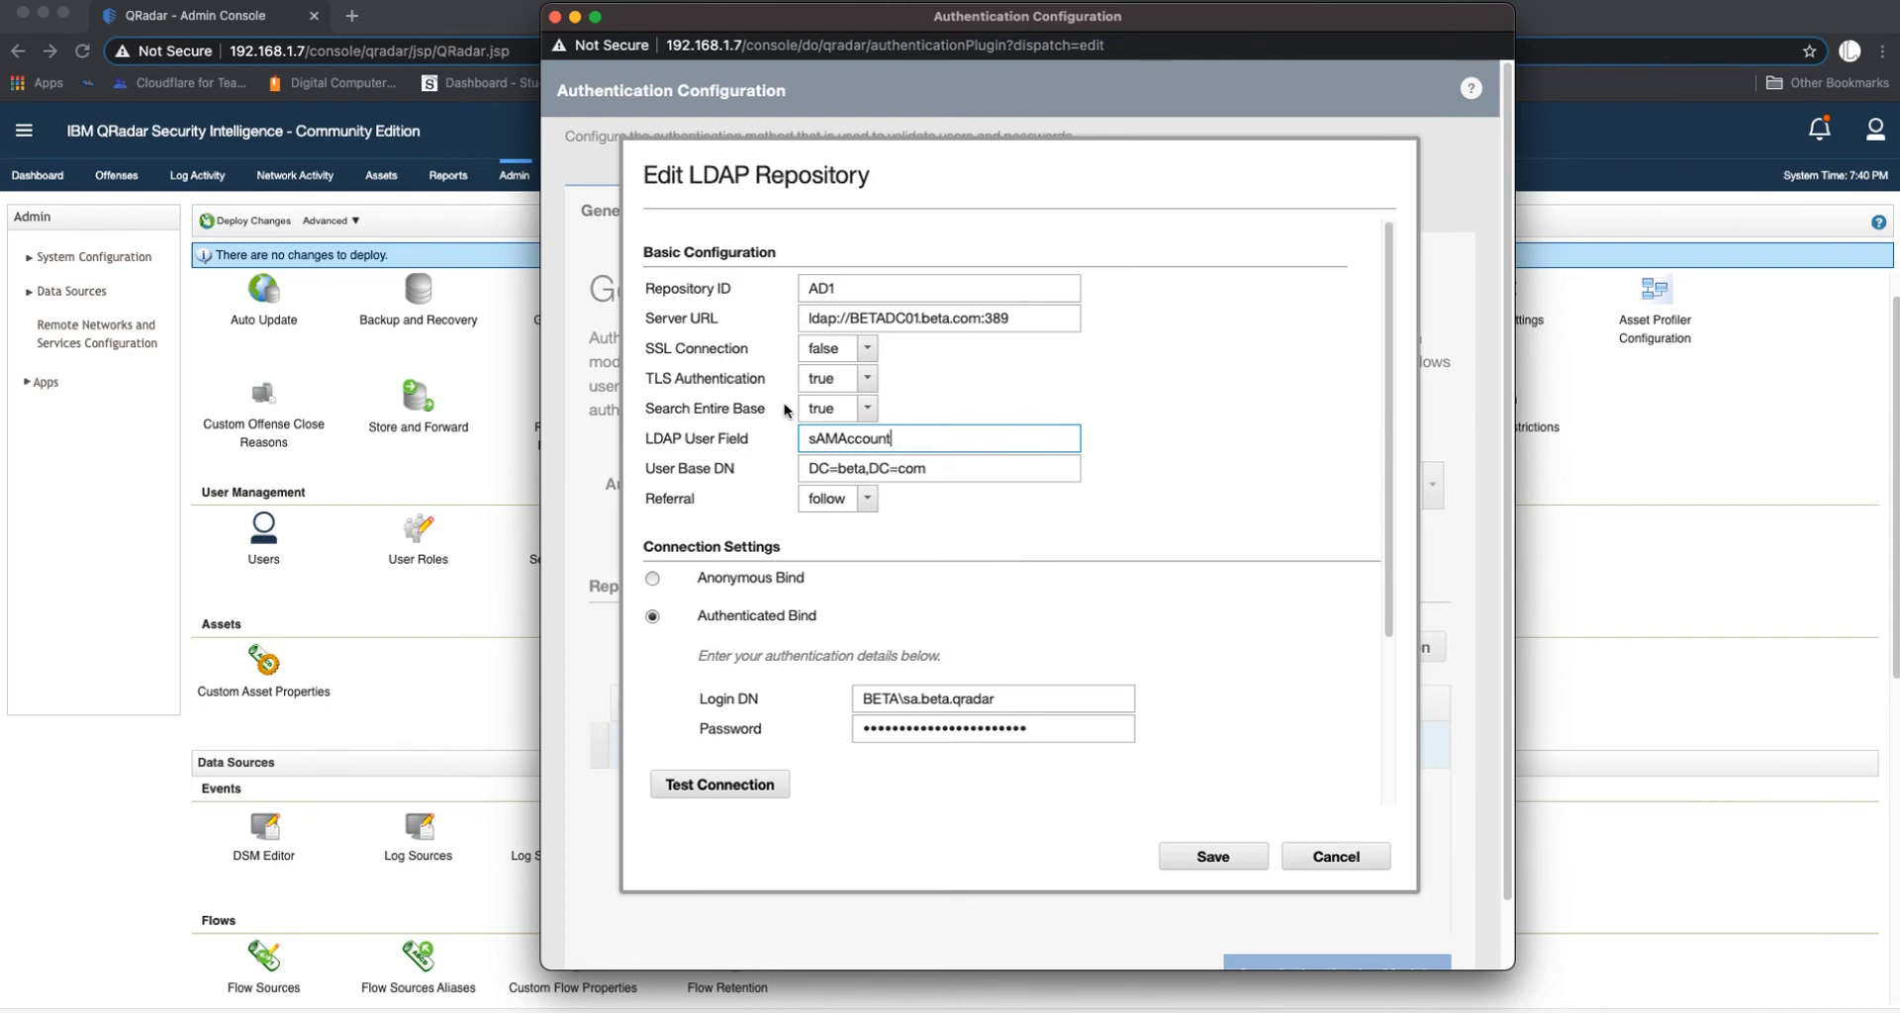
pyautogui.write('Name')
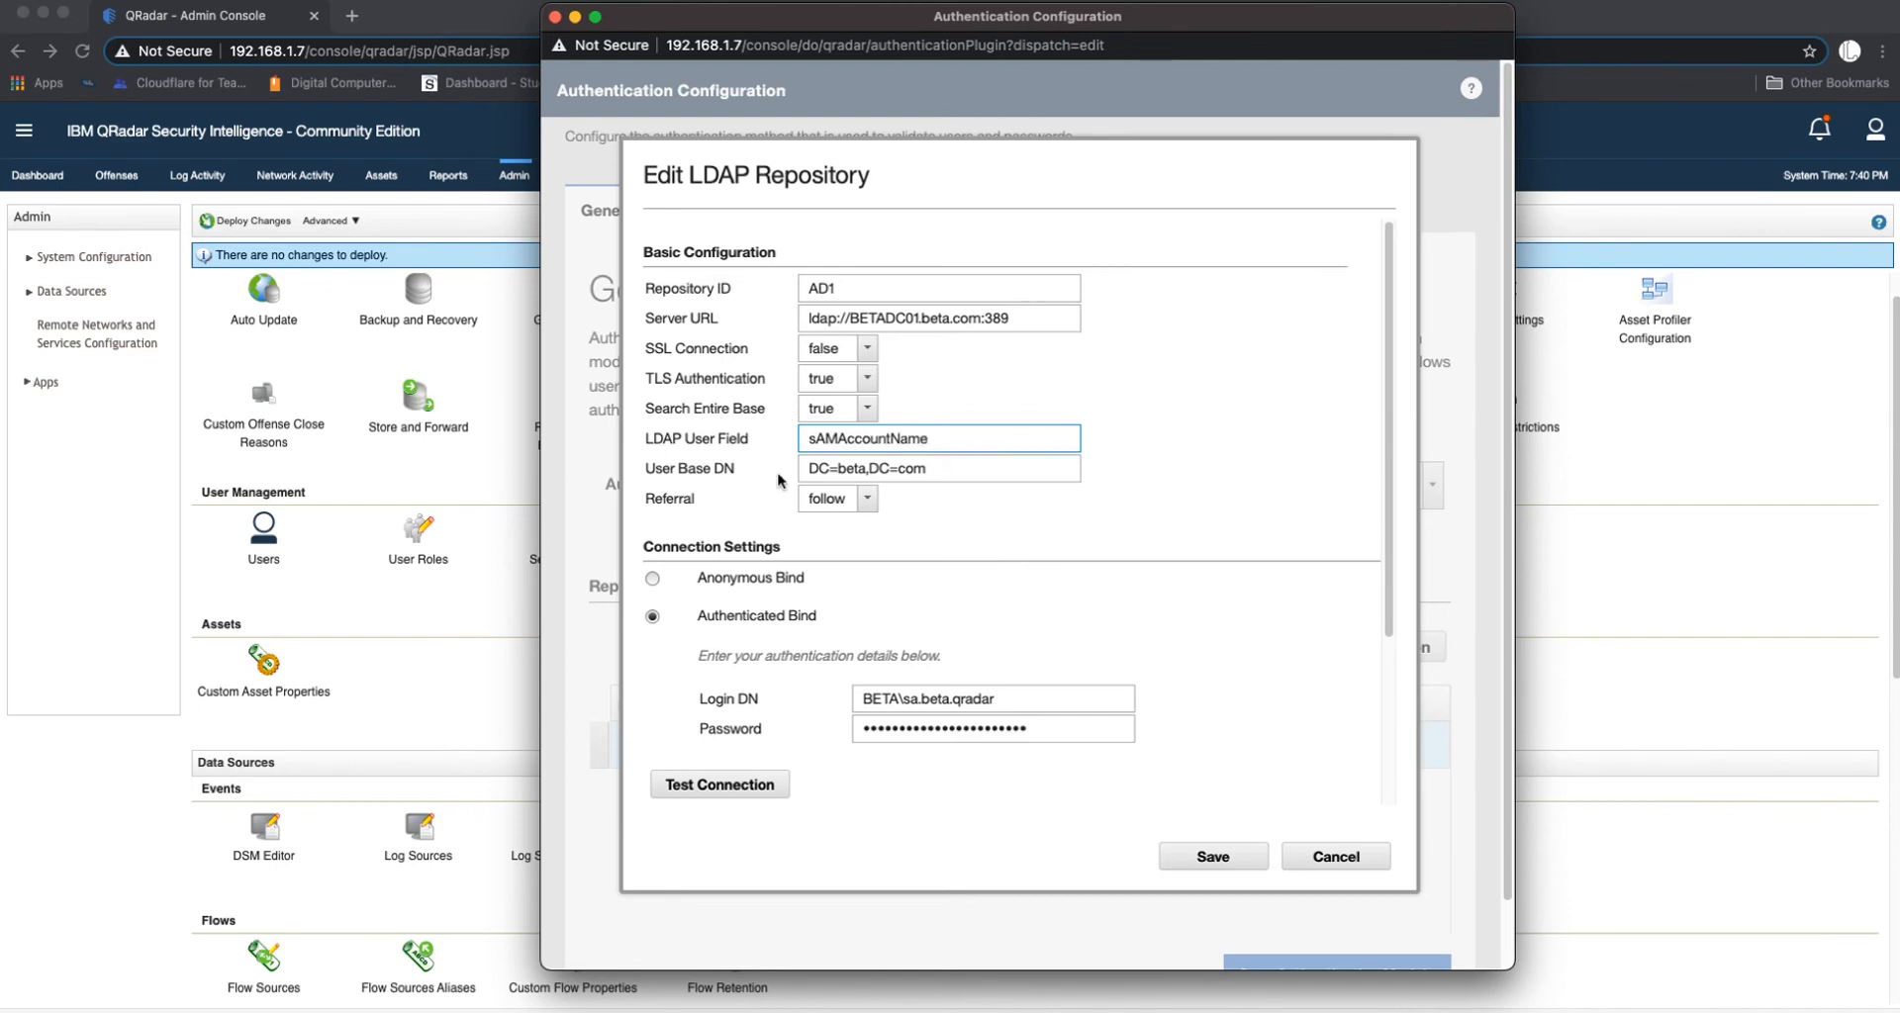
pyautogui.click(939, 469)
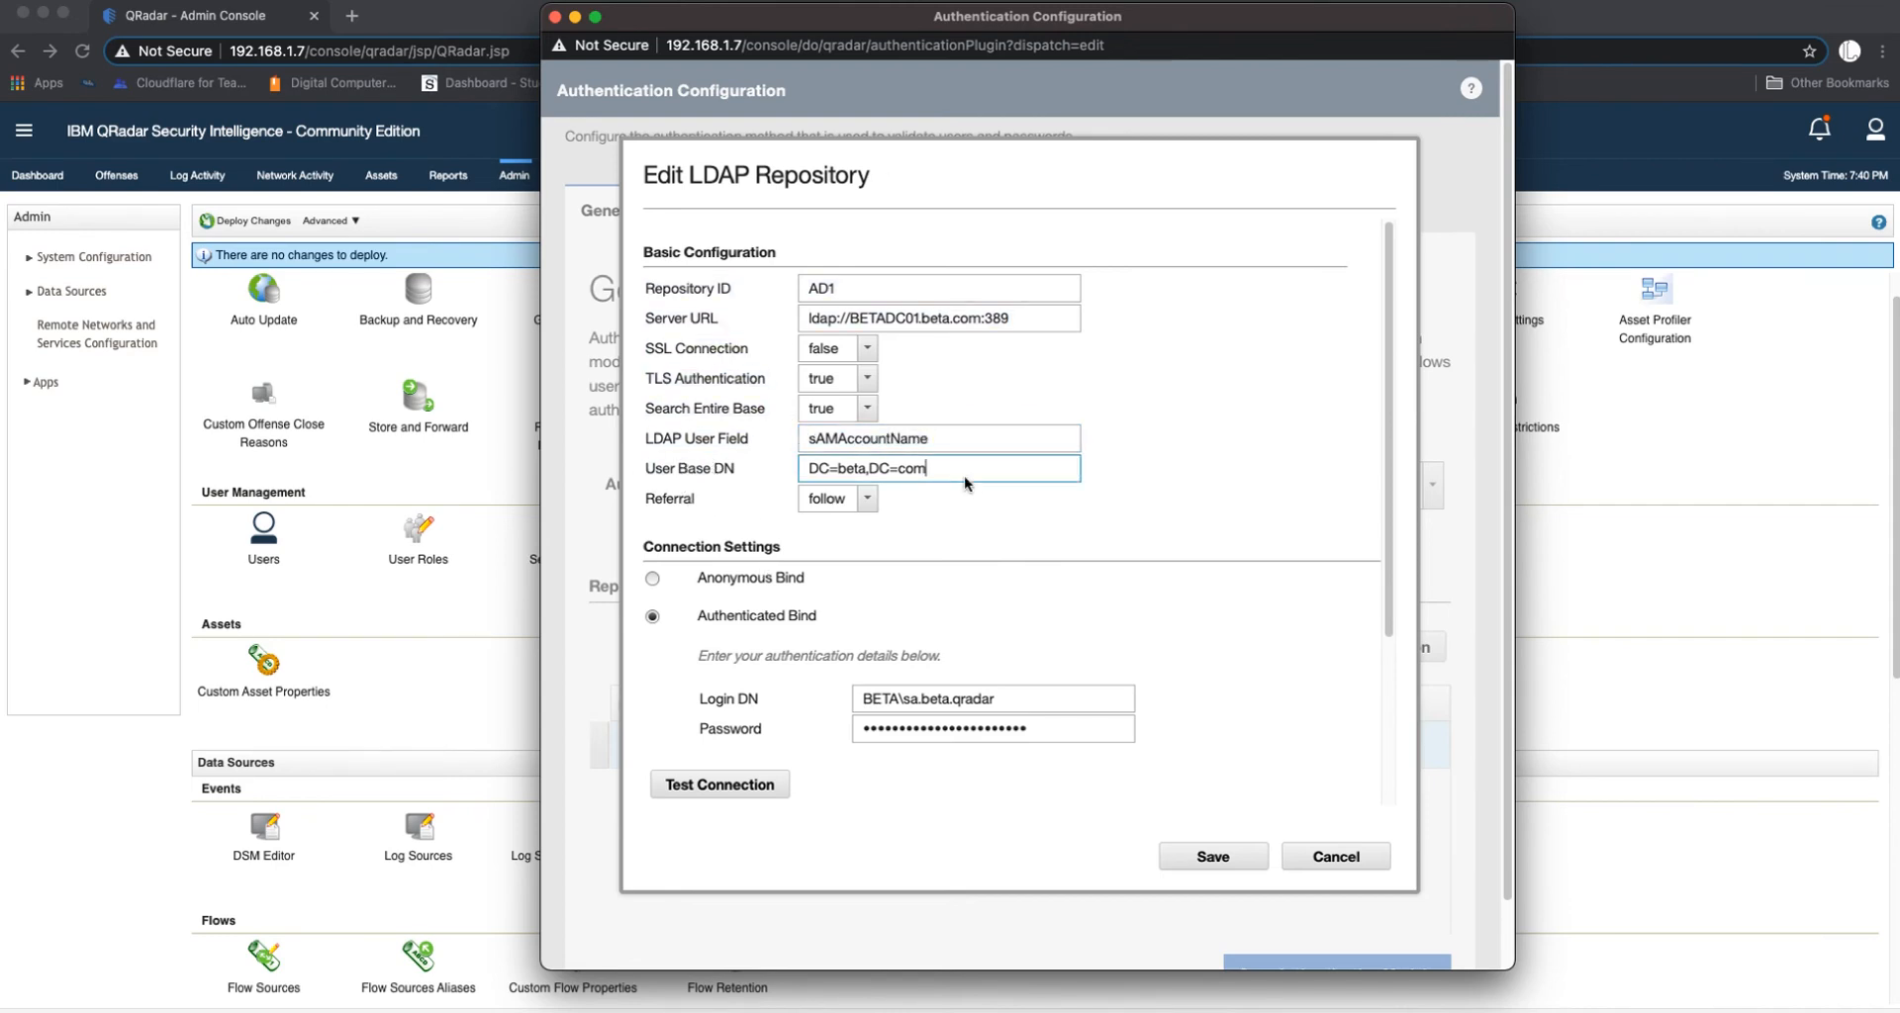
pyautogui.tripleClick(939, 468)
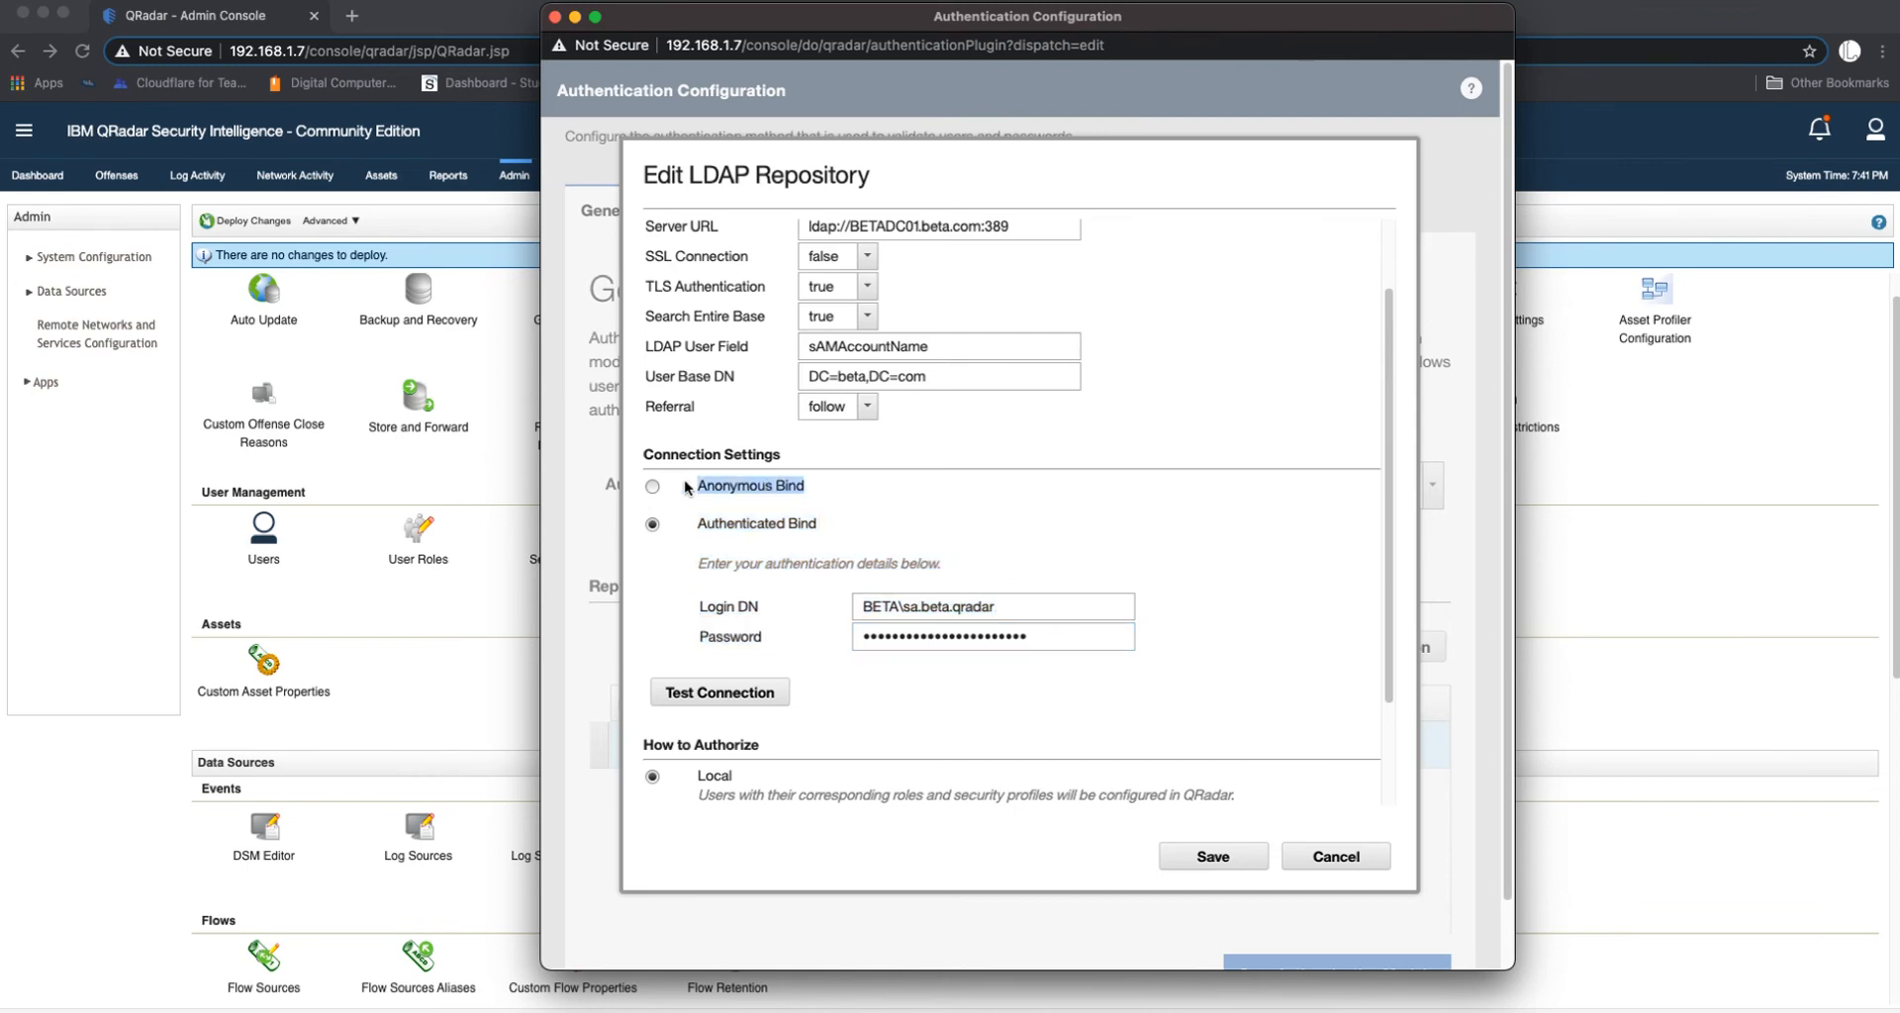
# Step: Scroll the Edit LDAP Repository dialog down to Test Connection
pyautogui.scroll(-3)
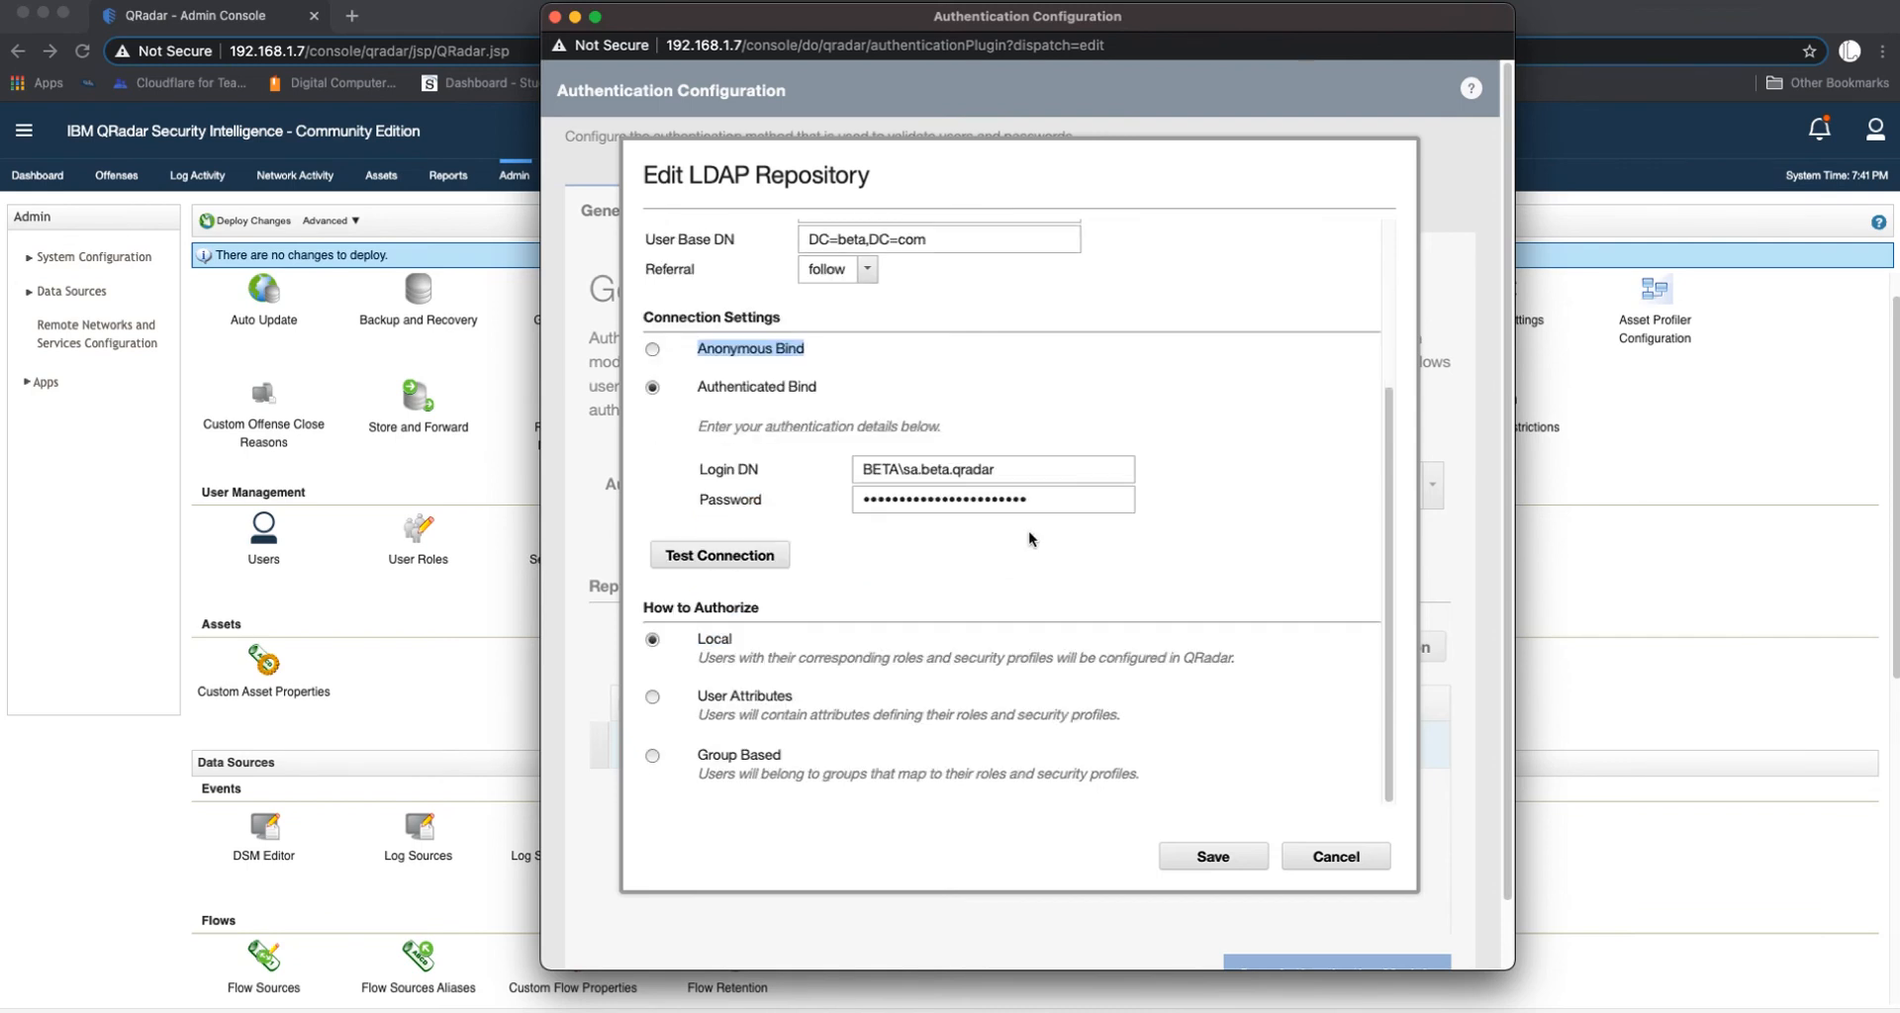
pyautogui.moveTo(874, 613)
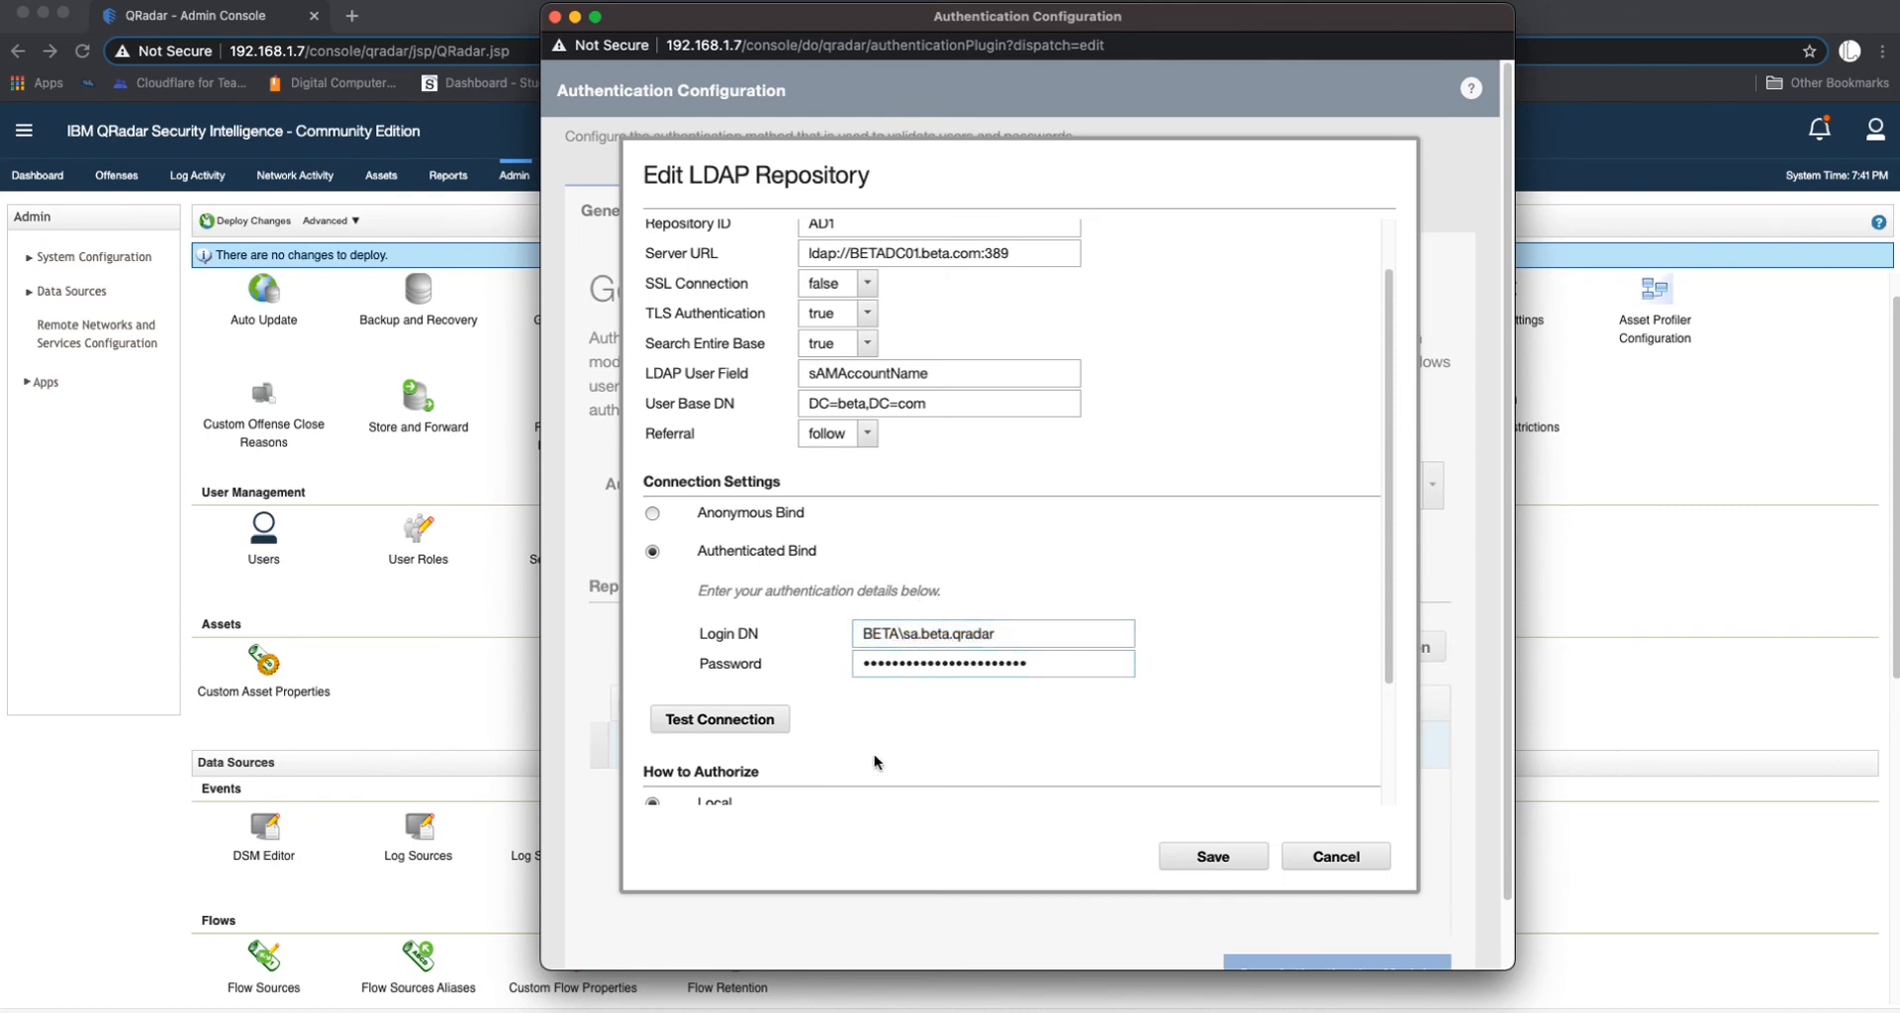
pyautogui.scroll(-3)
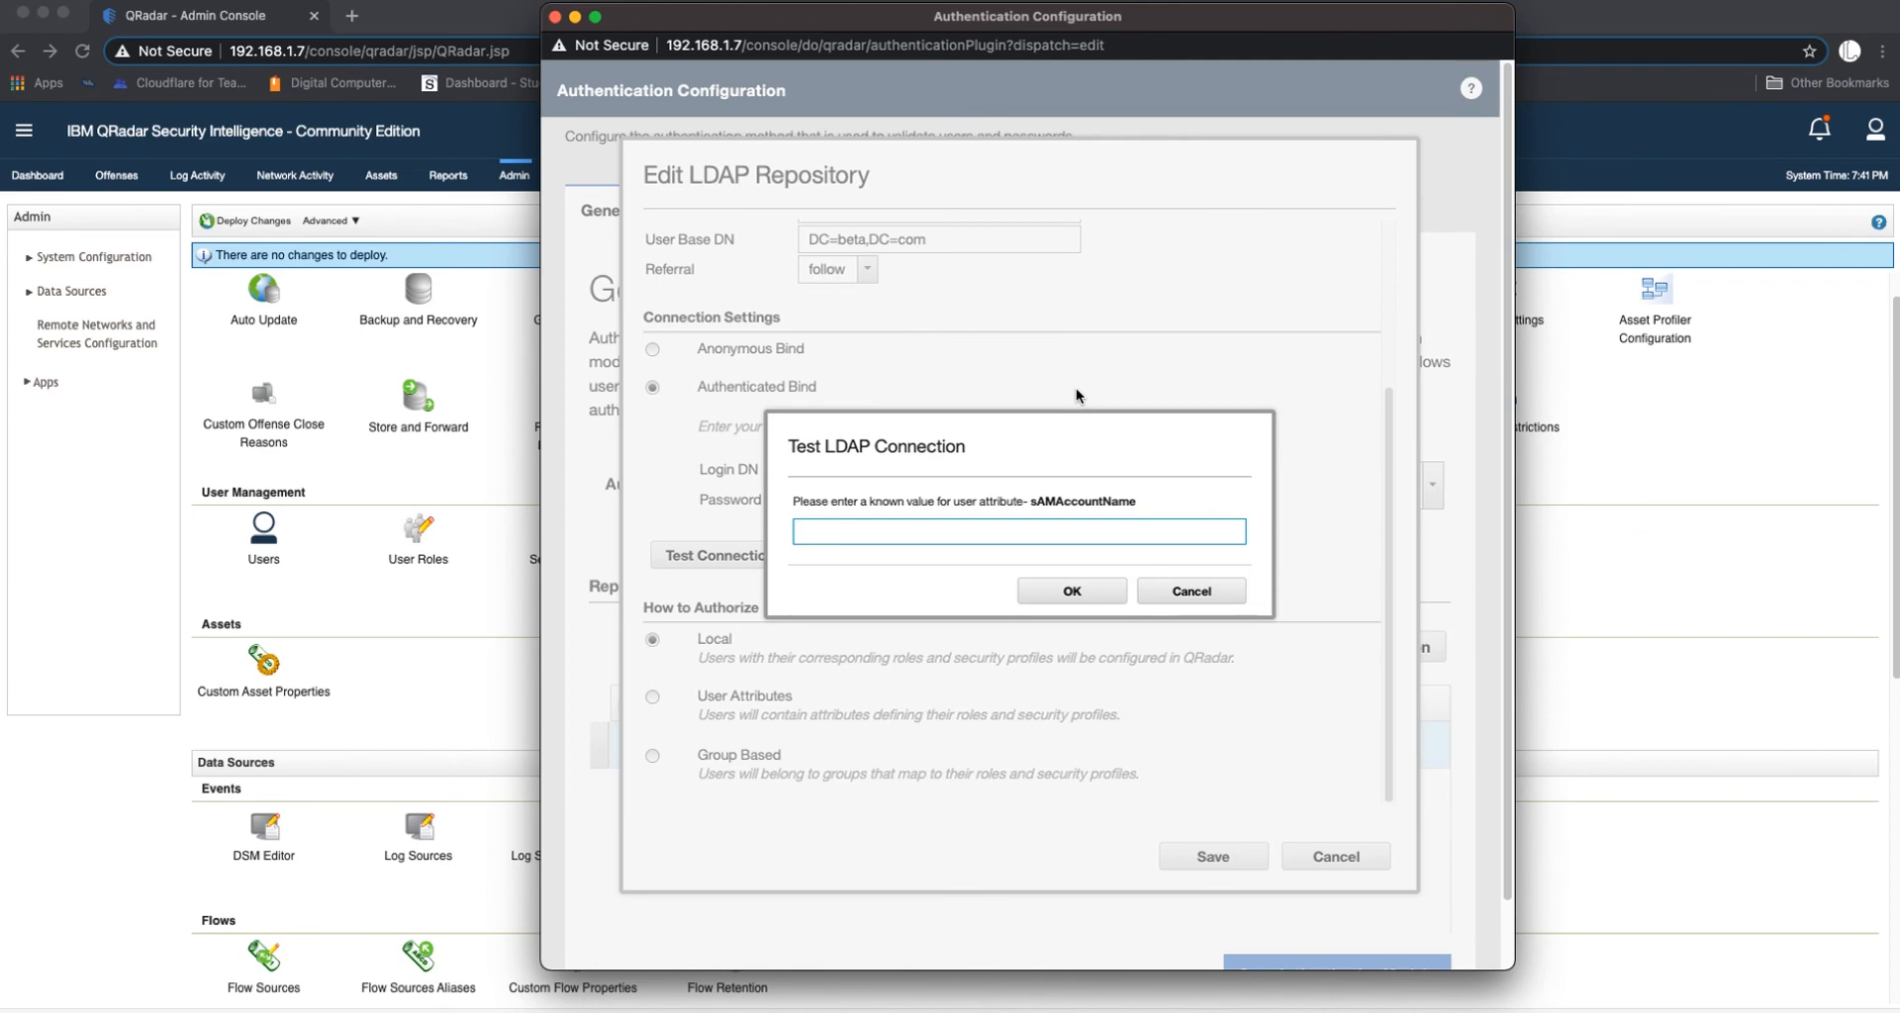
# Step: Test the LDAP connection using the known account name 'john'
pyautogui.write('john')
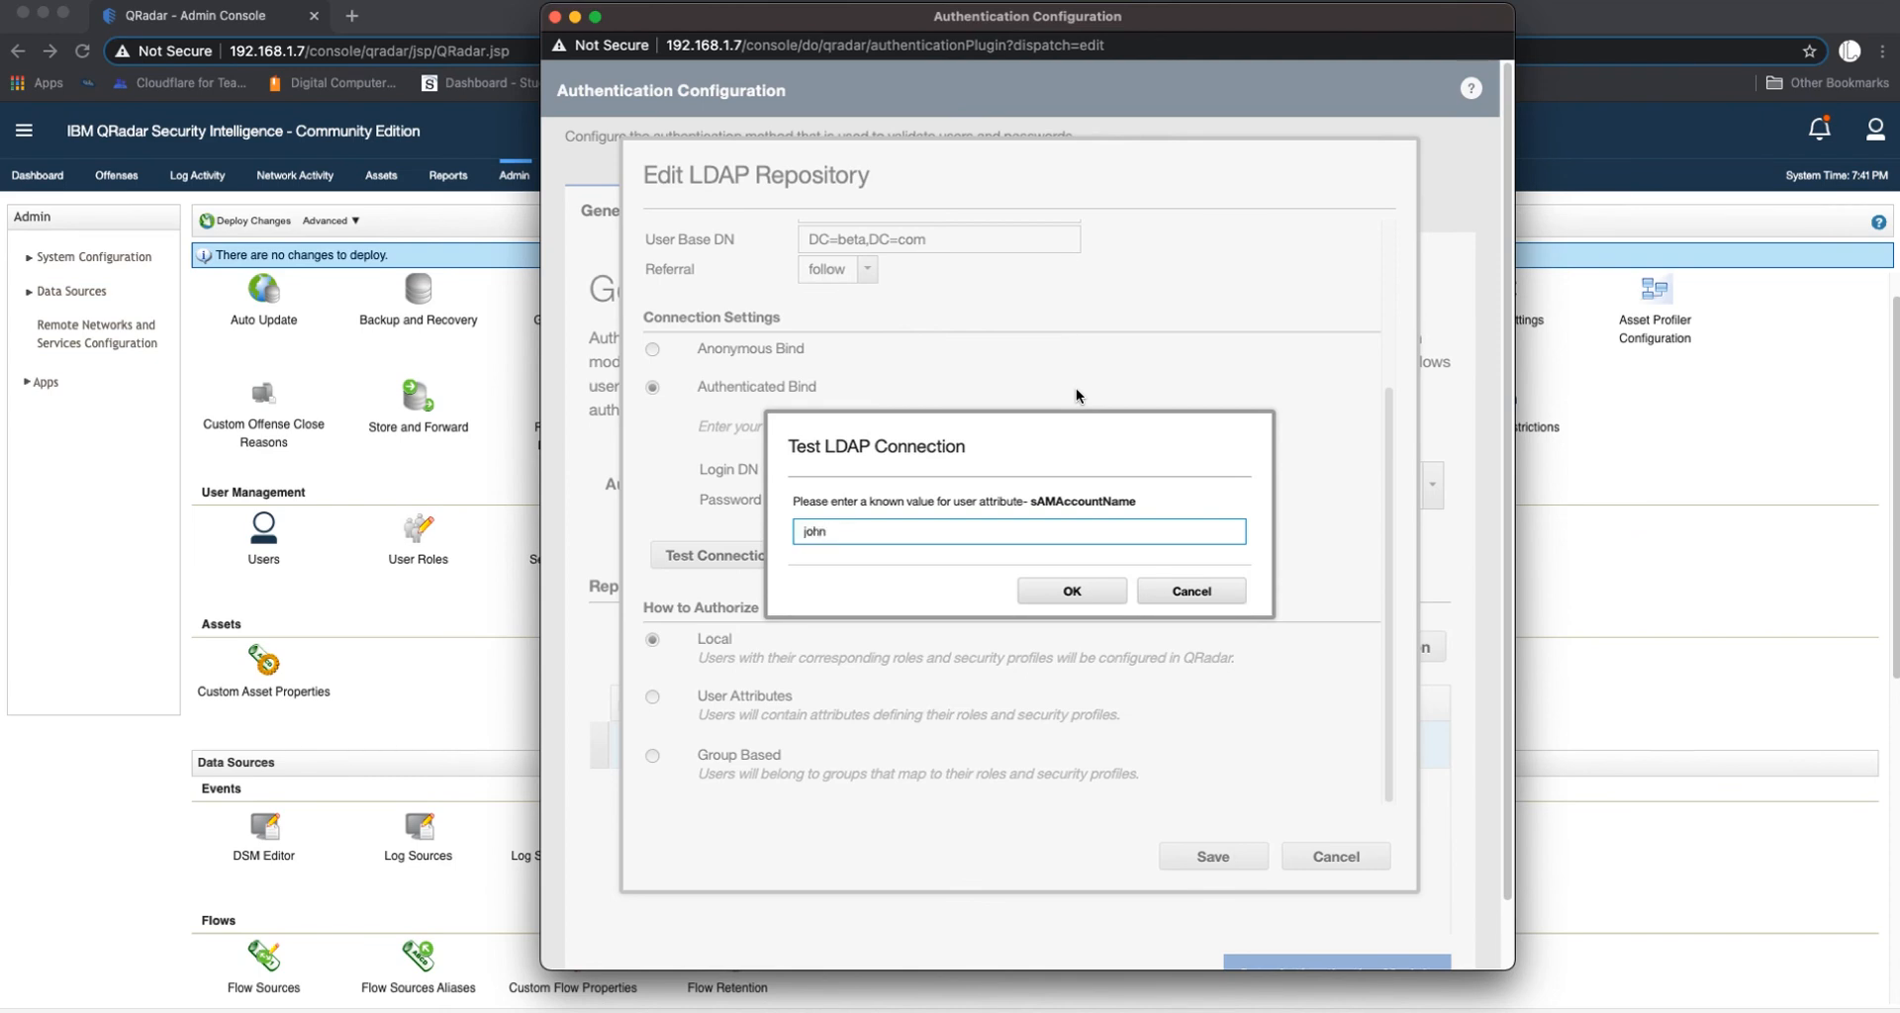
pyautogui.click(1070, 591)
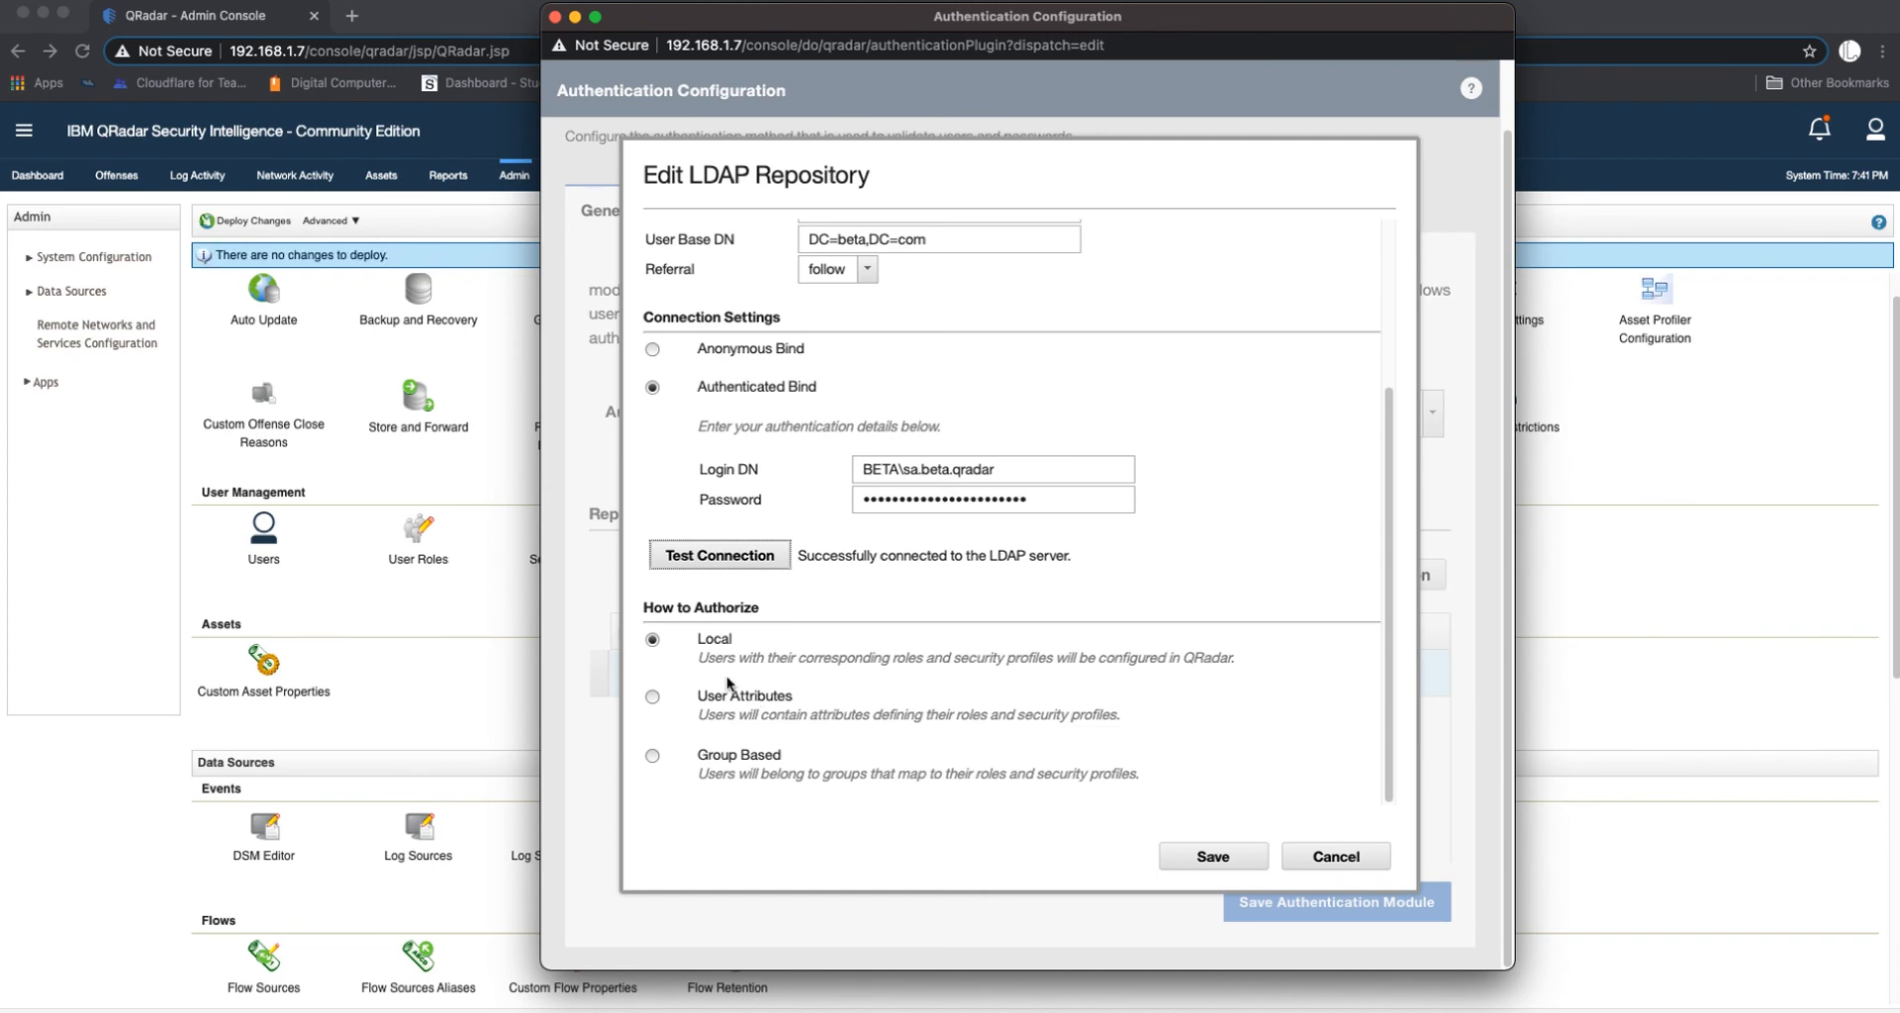
pyautogui.moveTo(729, 670)
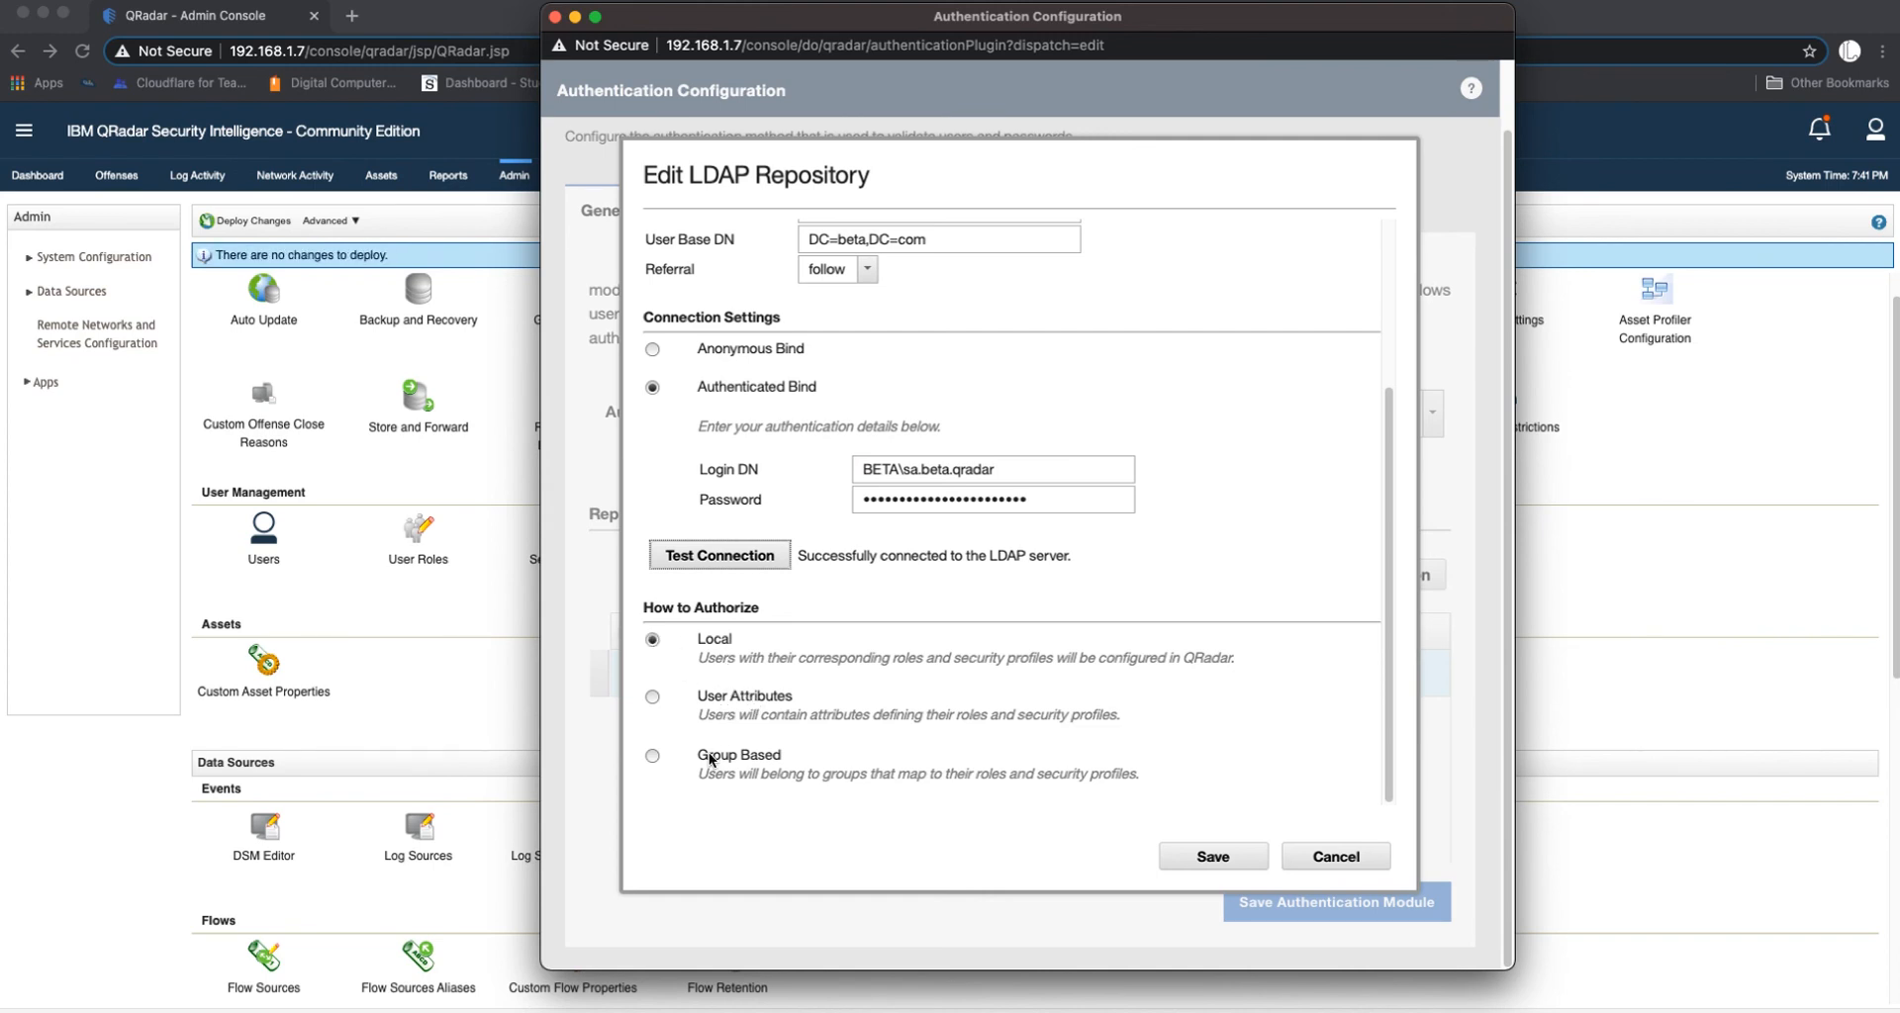
# Step: Switch authorization to Group Based and review Group Base DN, query limit and member options
pyautogui.click(653, 753)
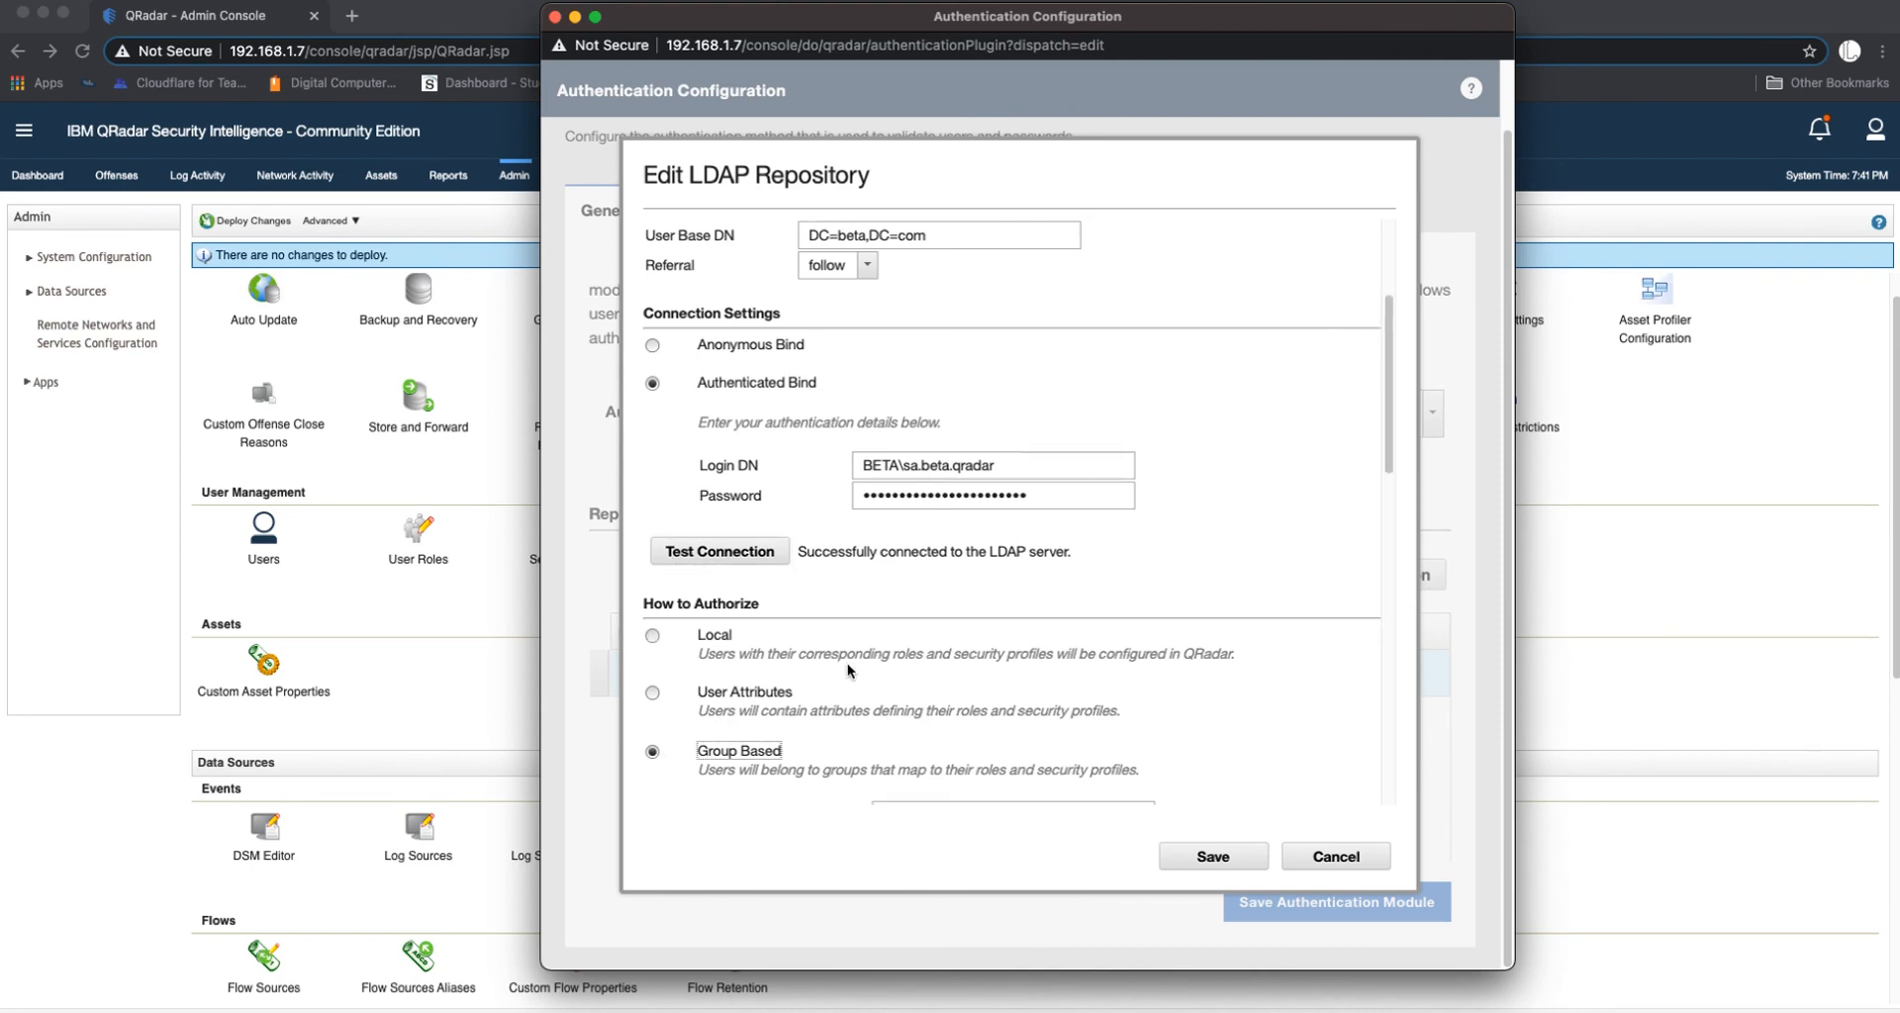
pyautogui.scroll(-3)
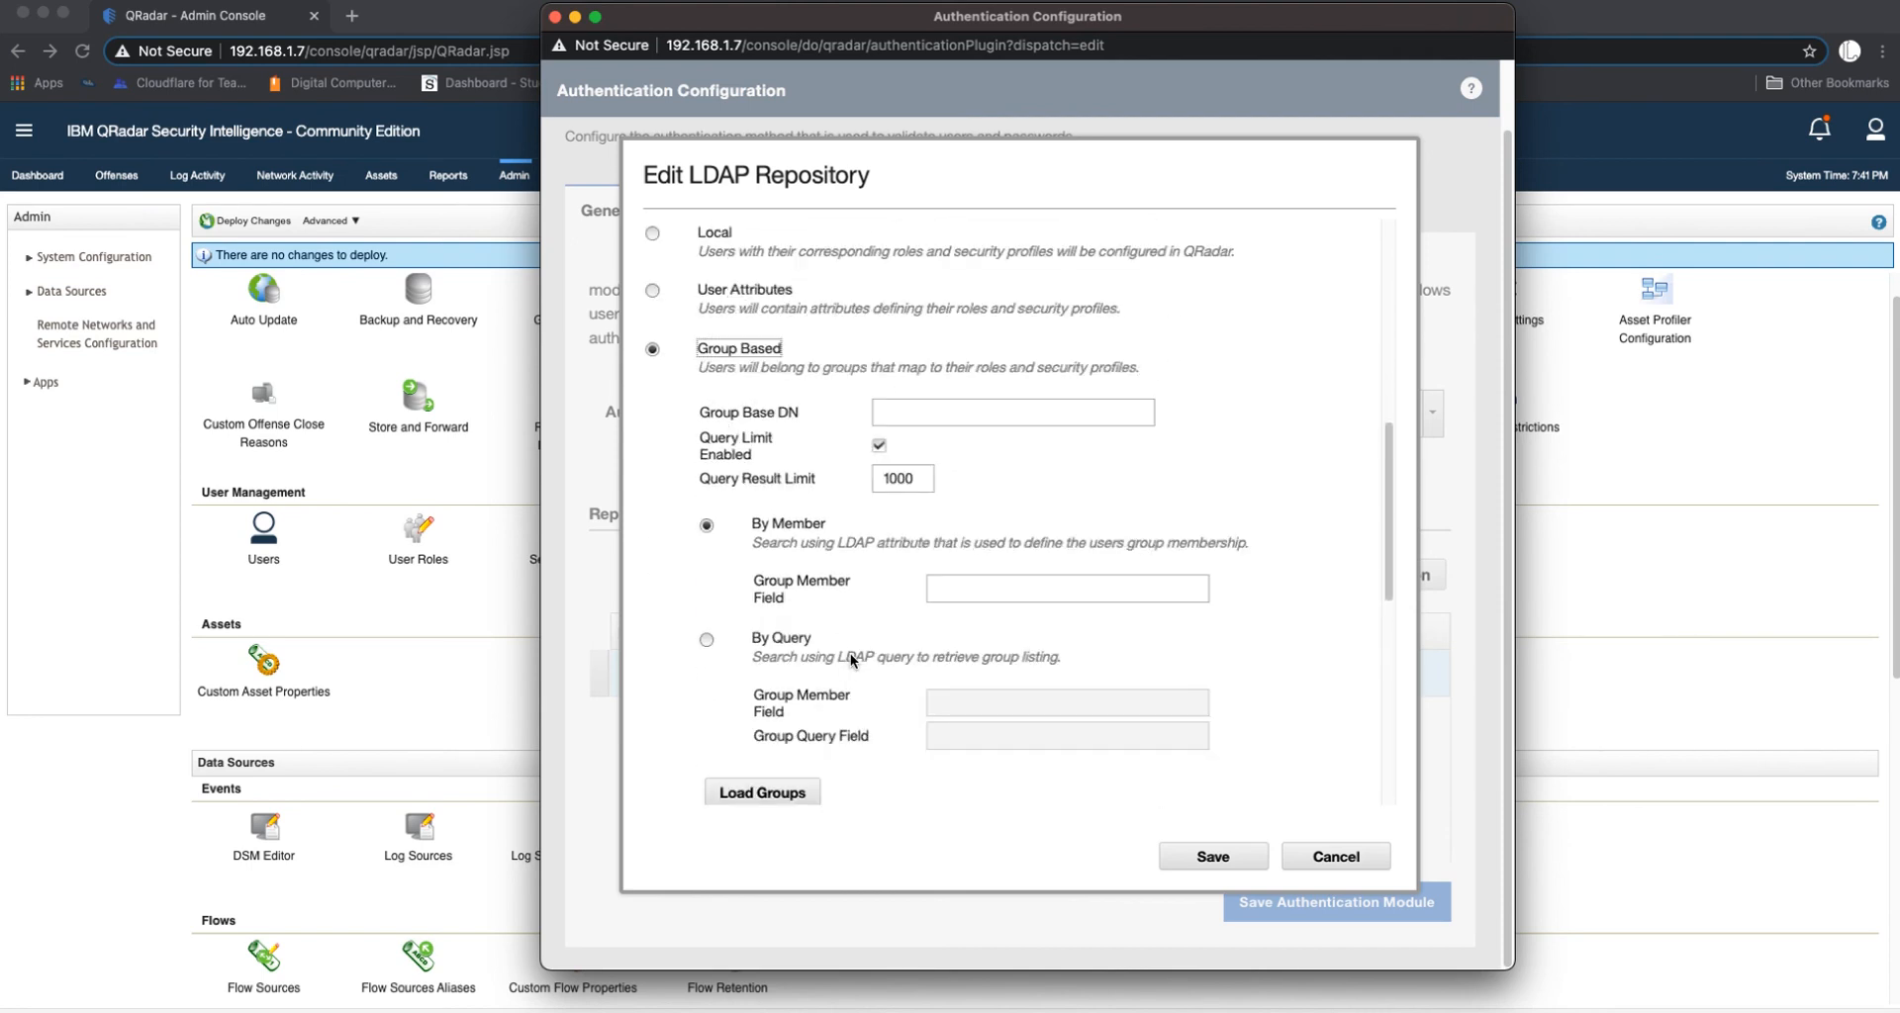
pyautogui.click(1011, 411)
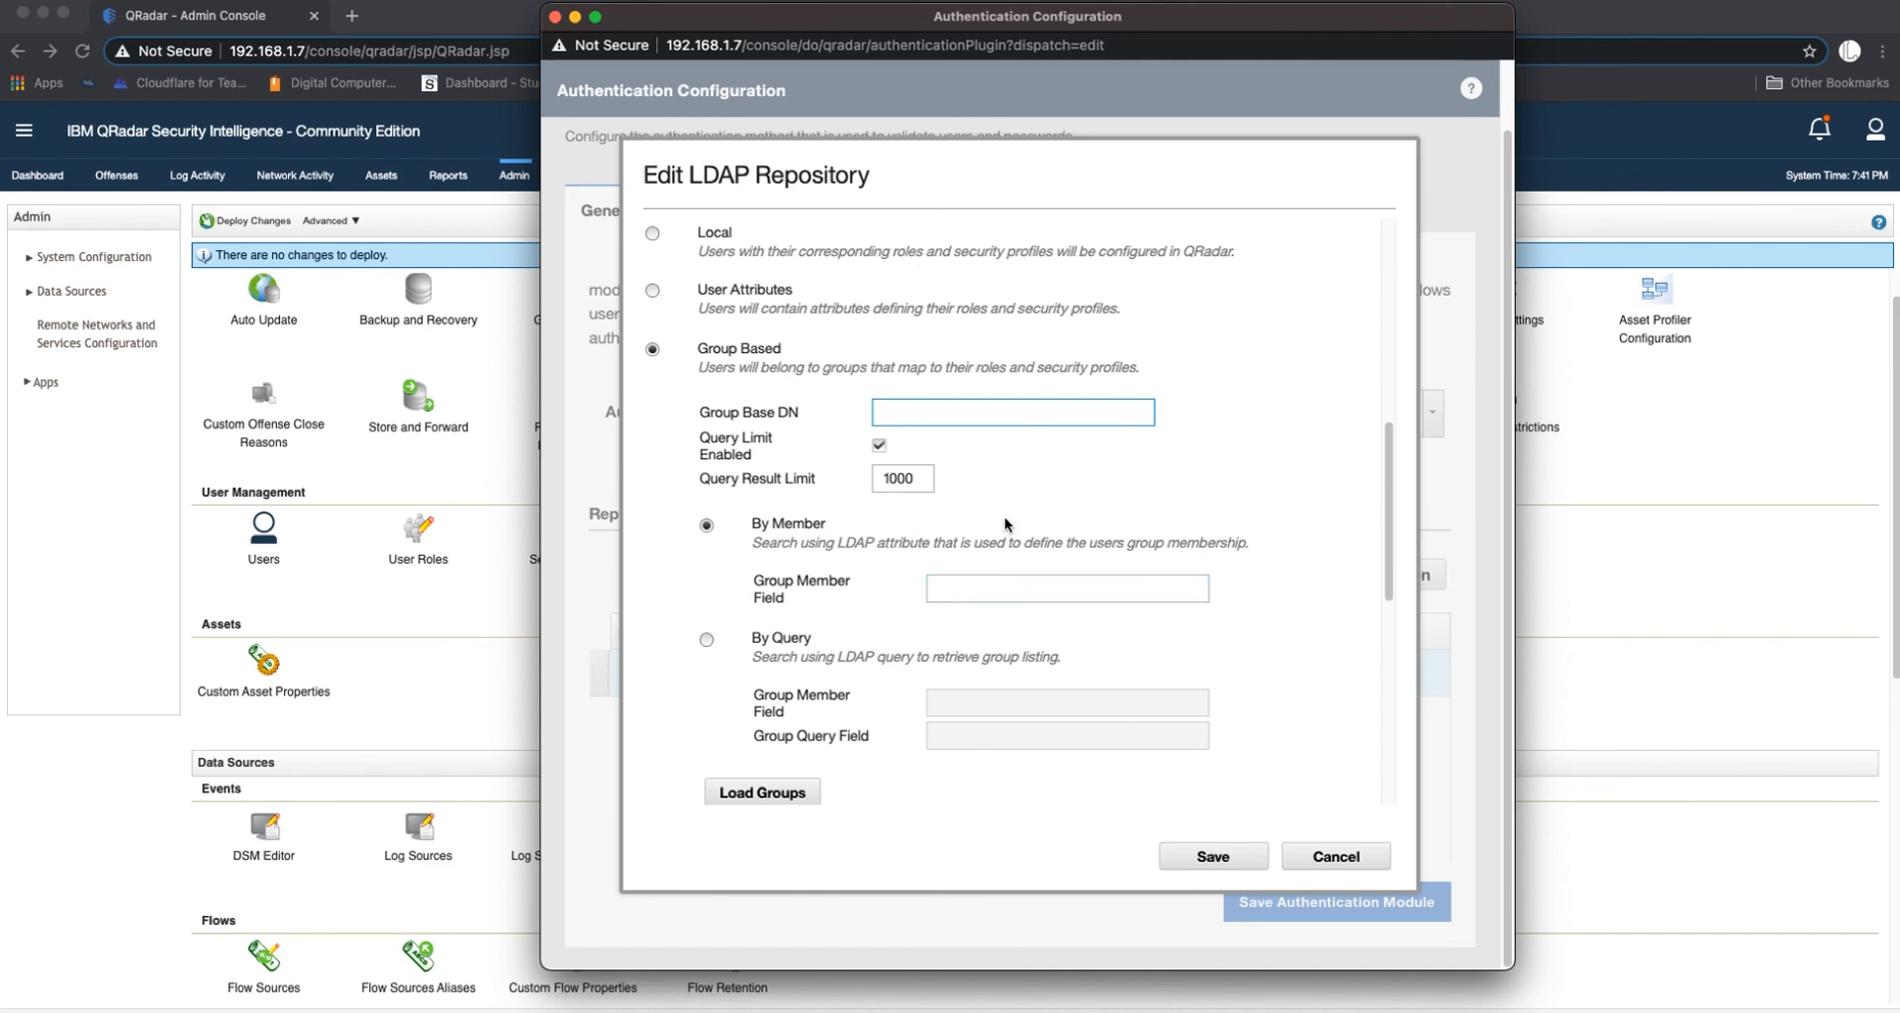
pyautogui.moveTo(912, 624)
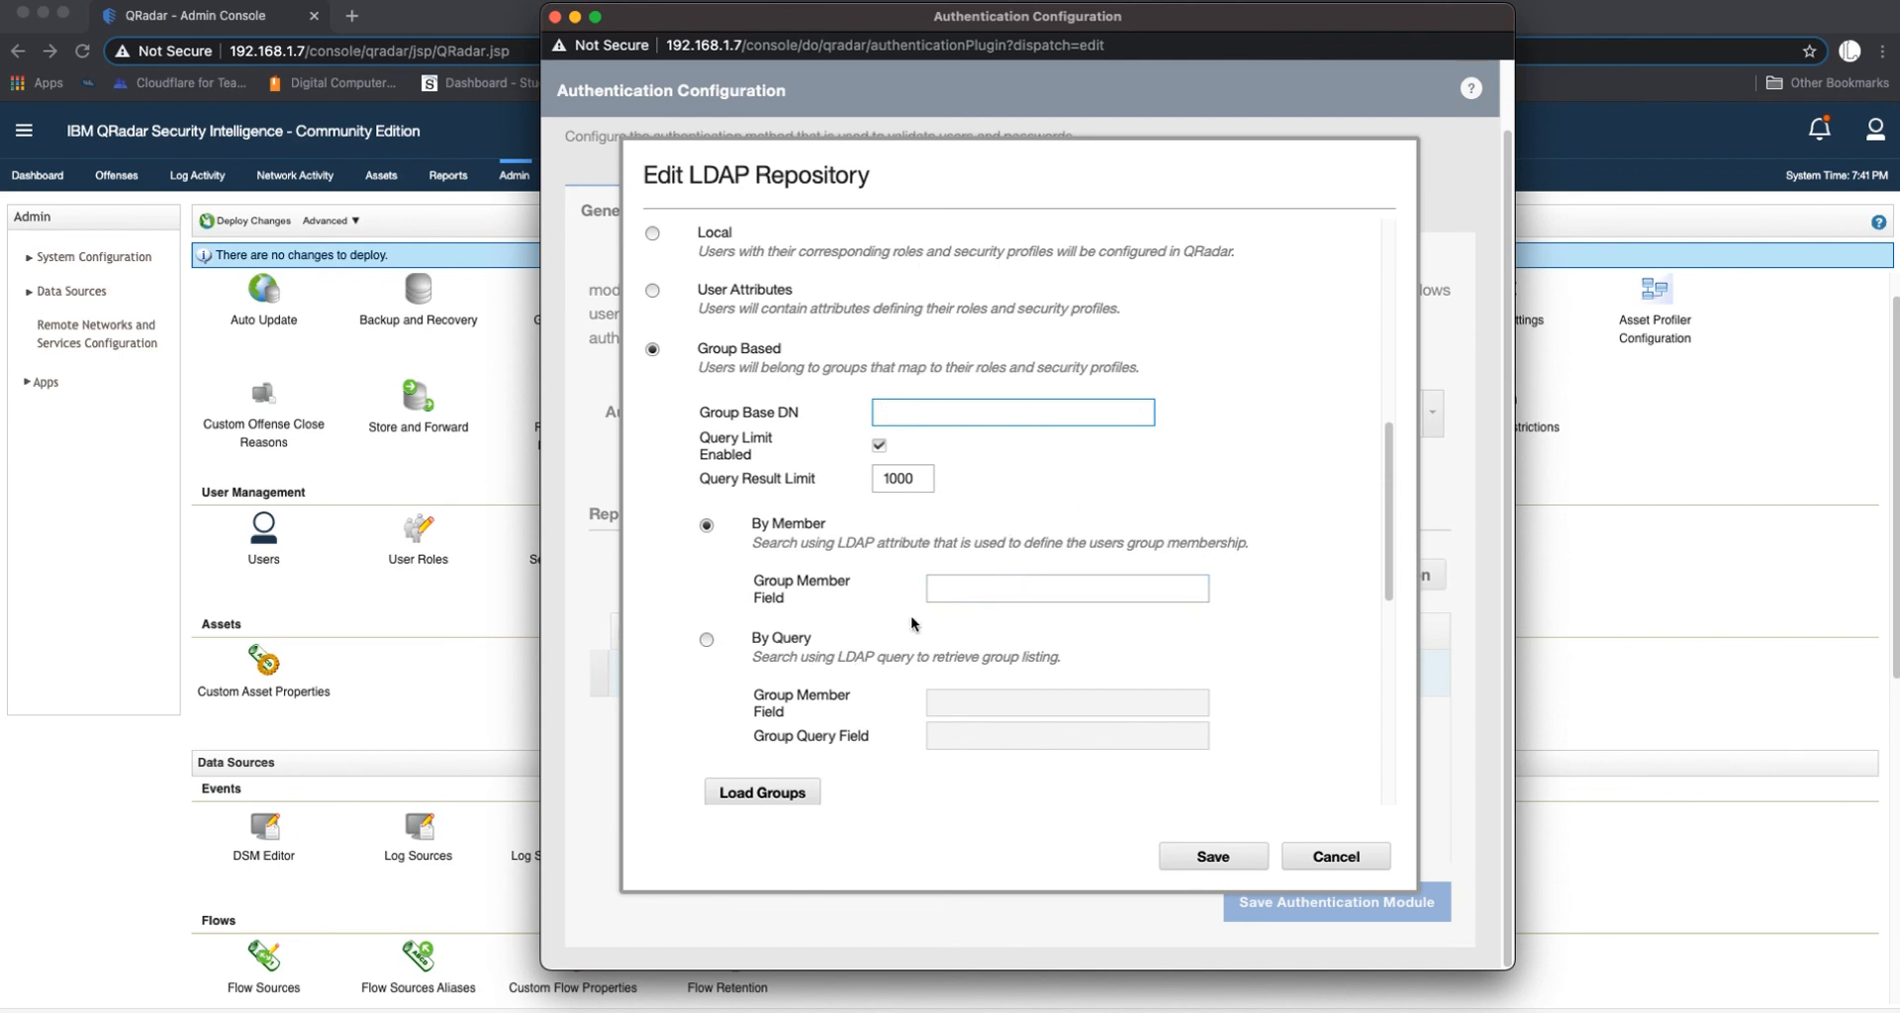
pyautogui.click(761, 791)
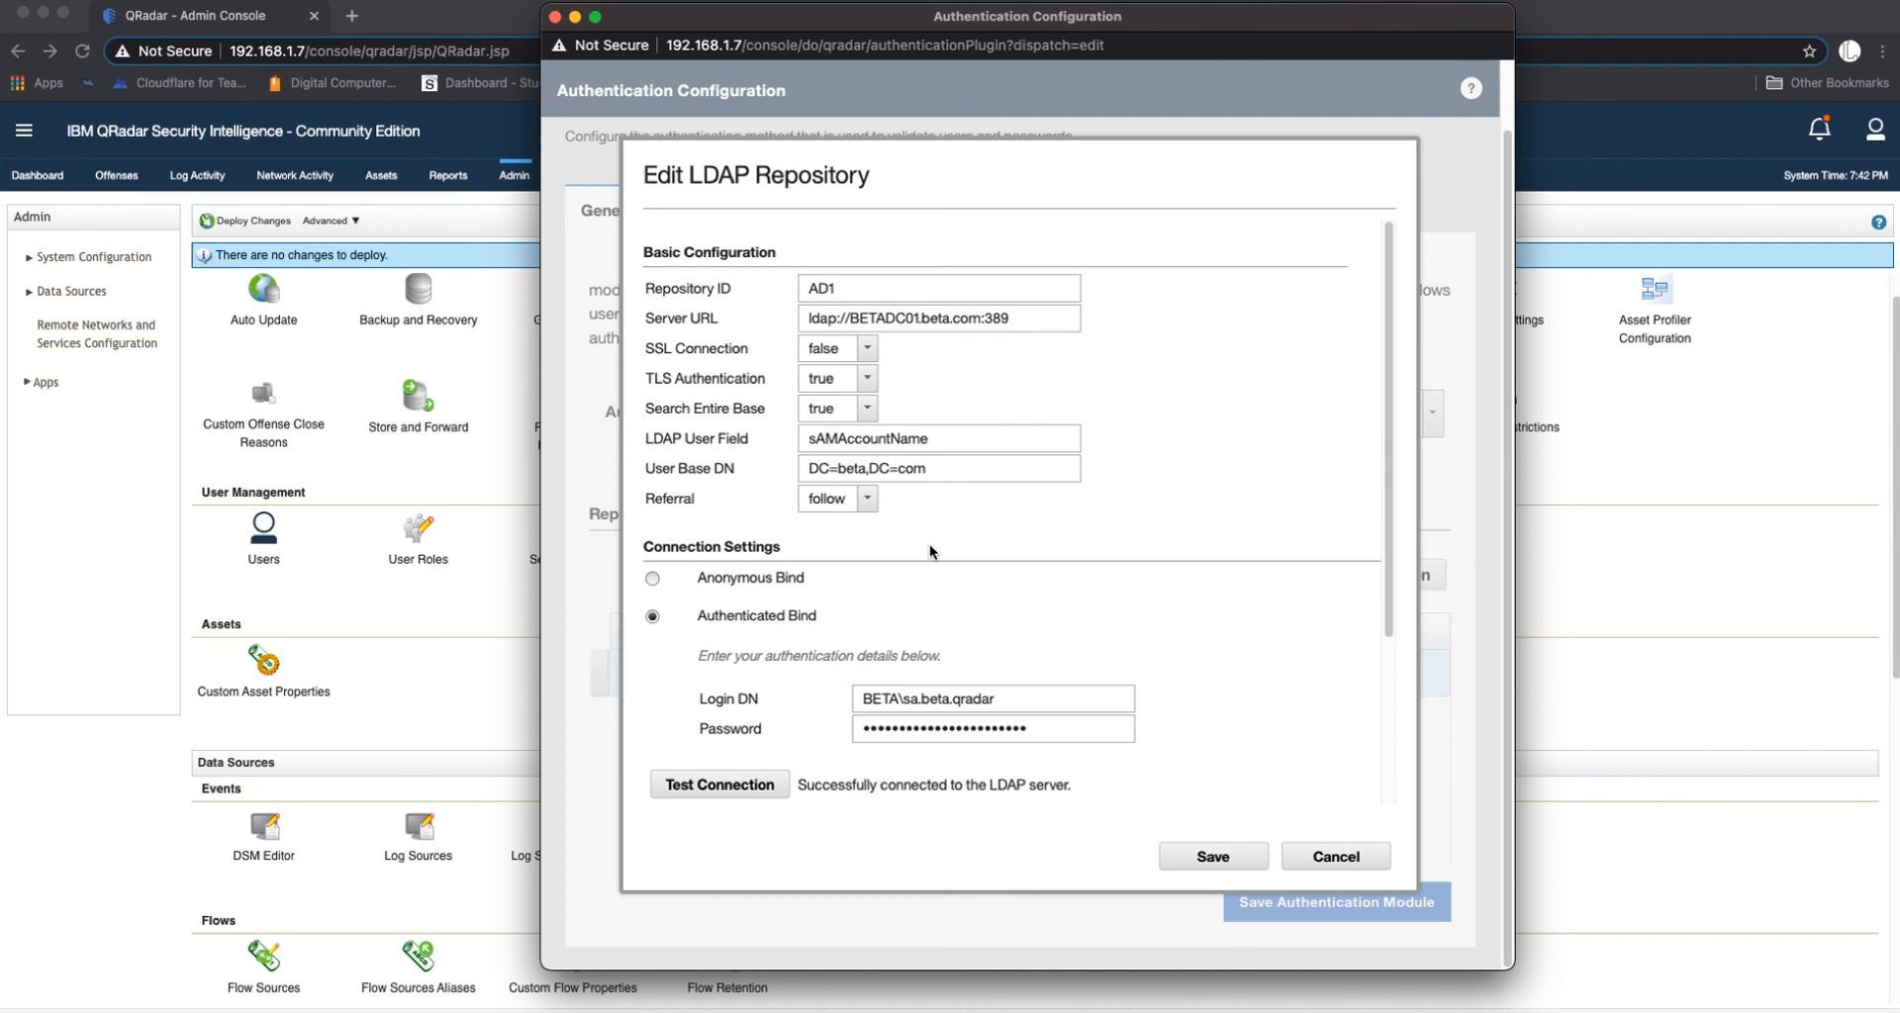
pyautogui.moveTo(1092, 559)
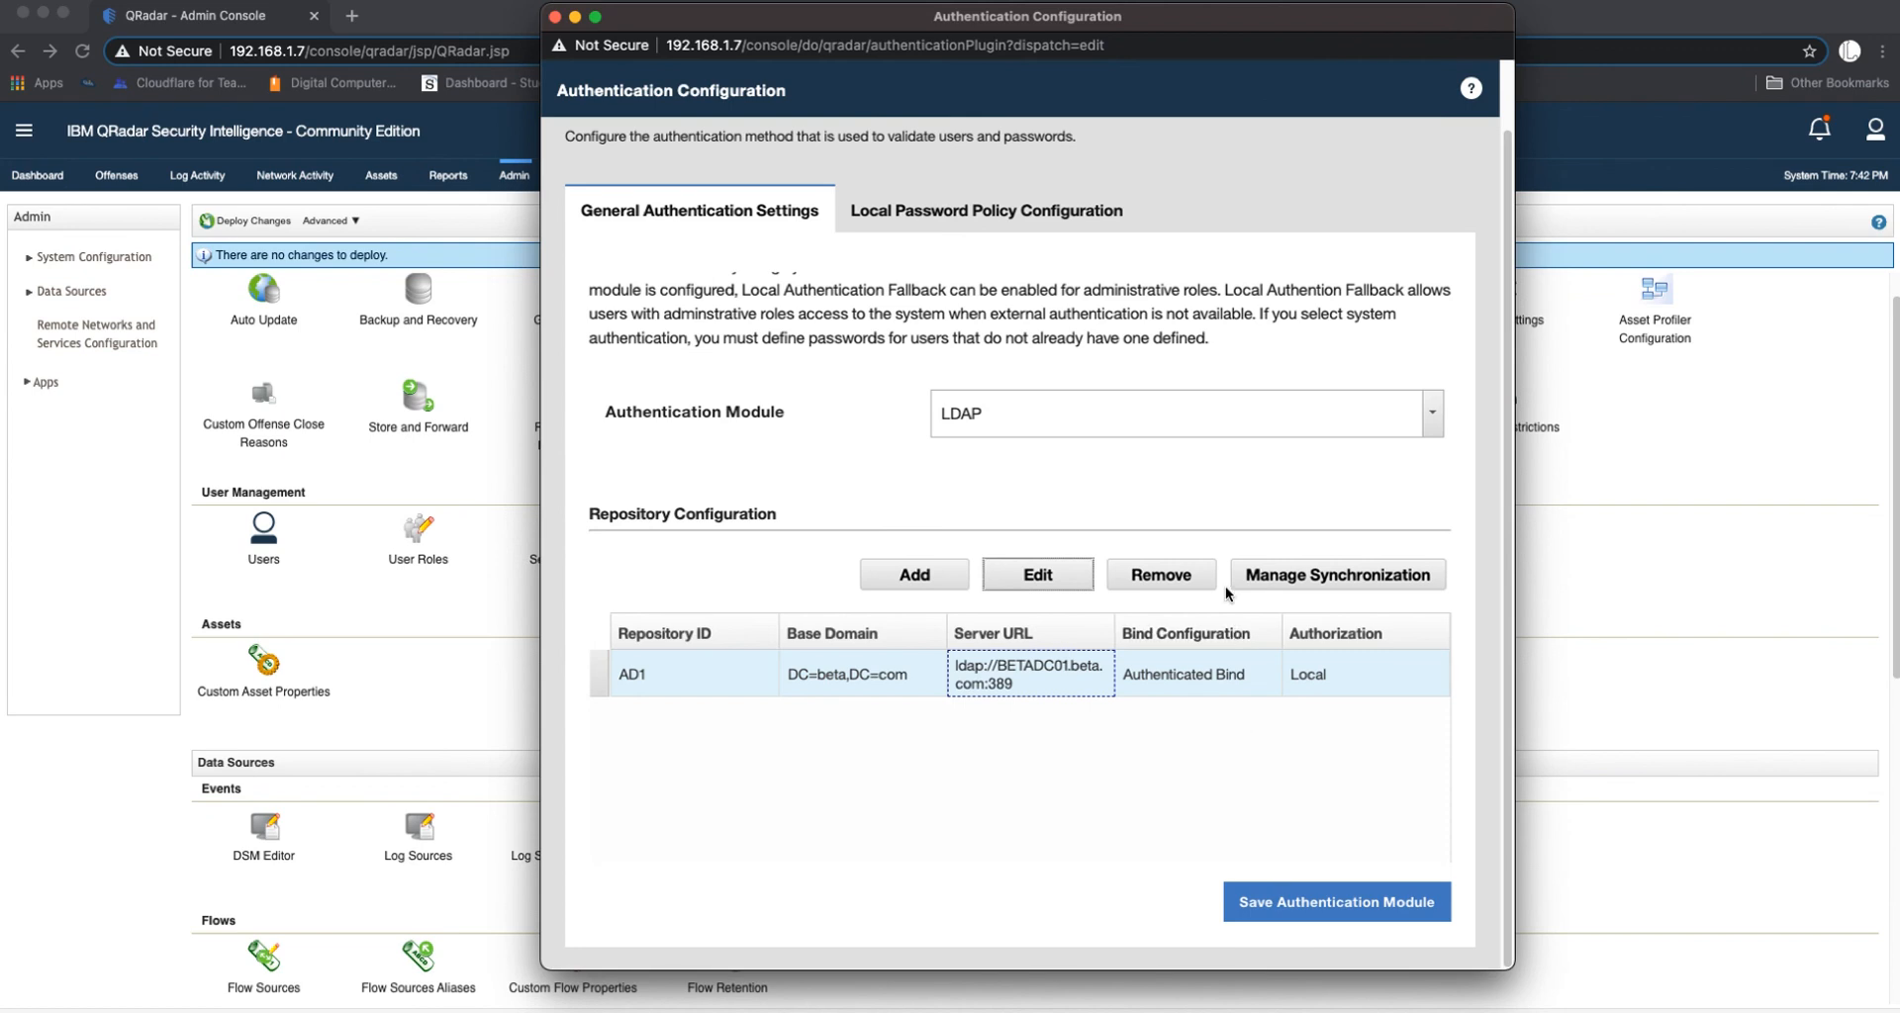
pyautogui.moveTo(1300, 522)
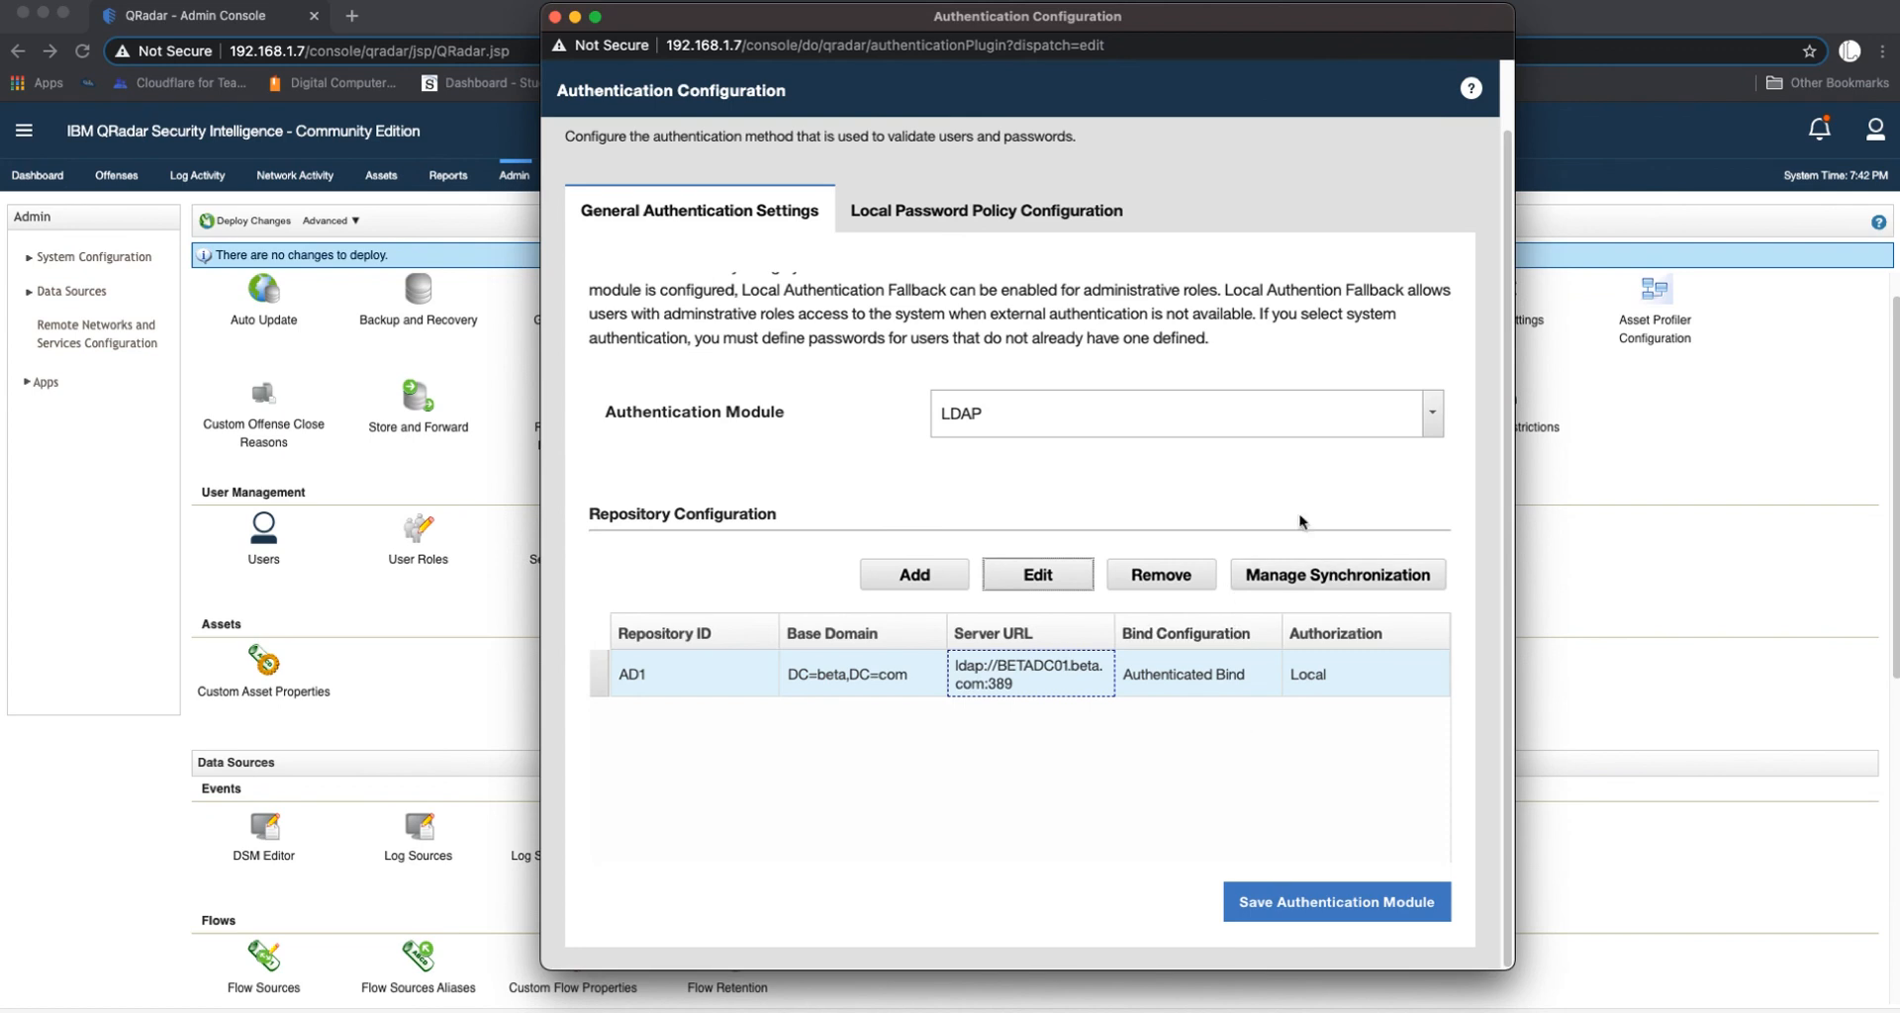
pyautogui.moveTo(1296, 503)
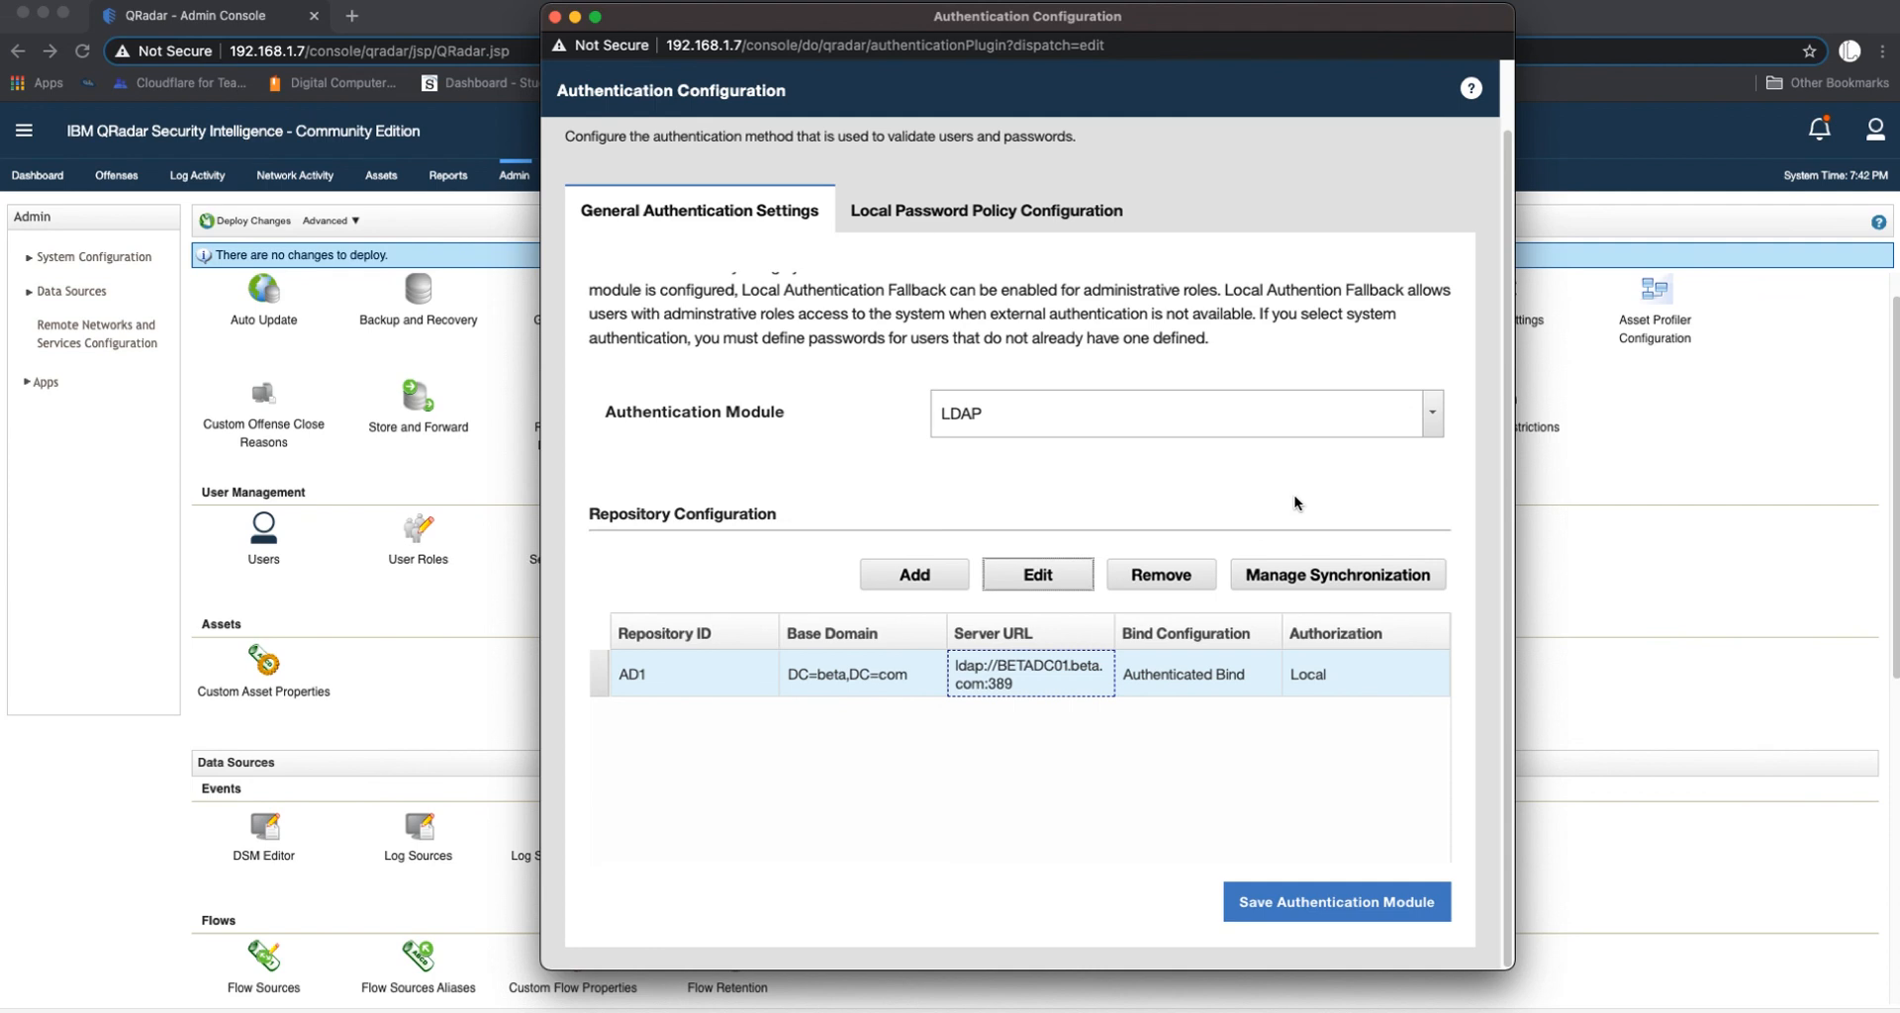